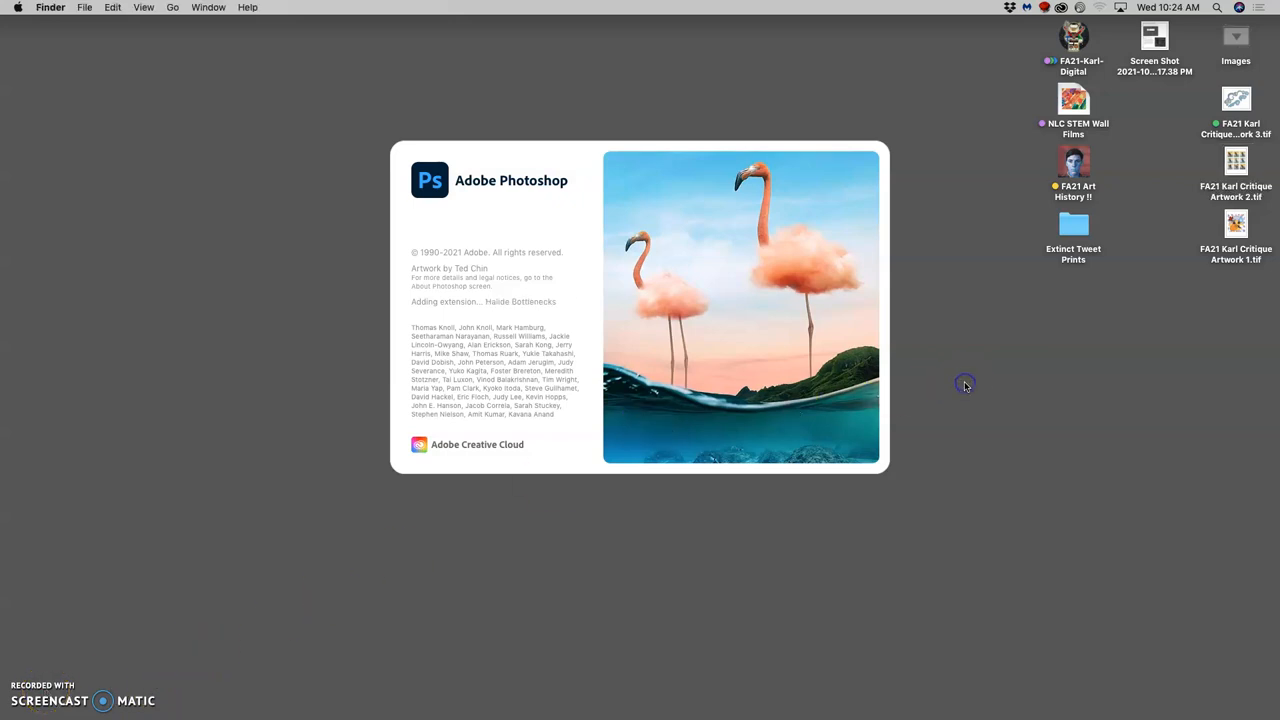
pyautogui.moveTo(1213, 101)
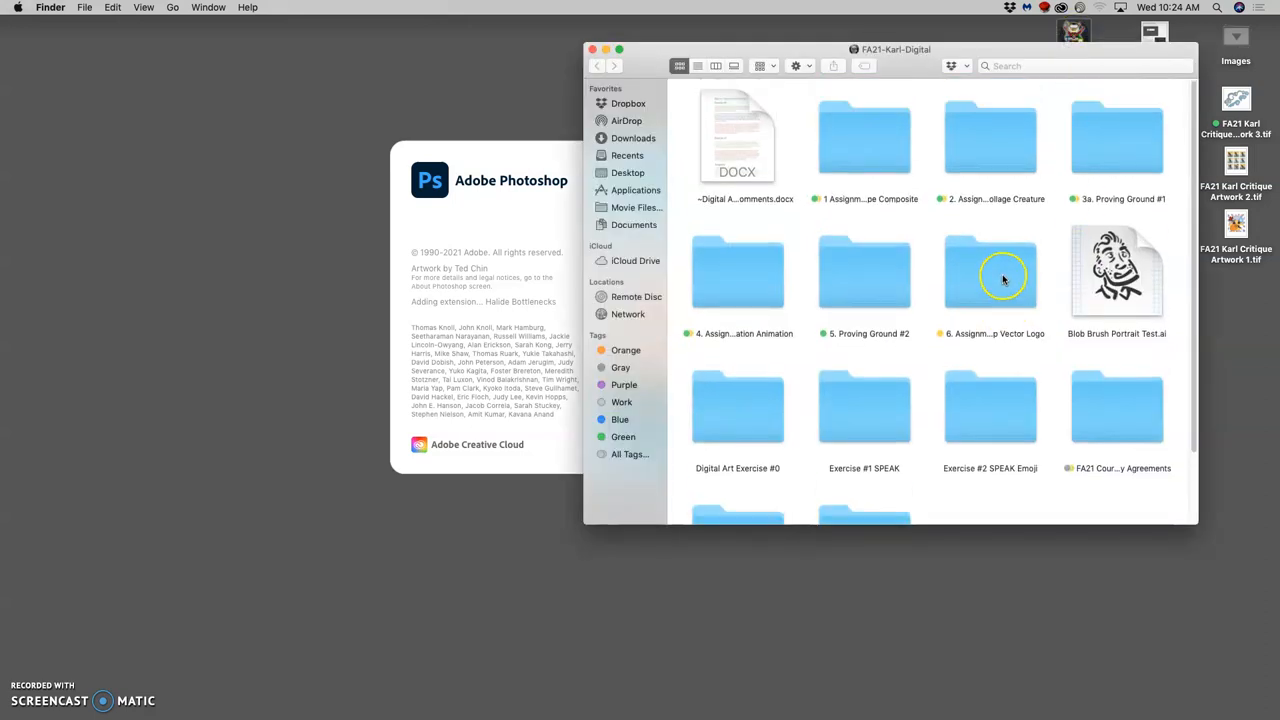
# Open the '6. Assignment #4 Mash-Up Vector Logo' folder in the class Finder window
pyautogui.click(990, 270)
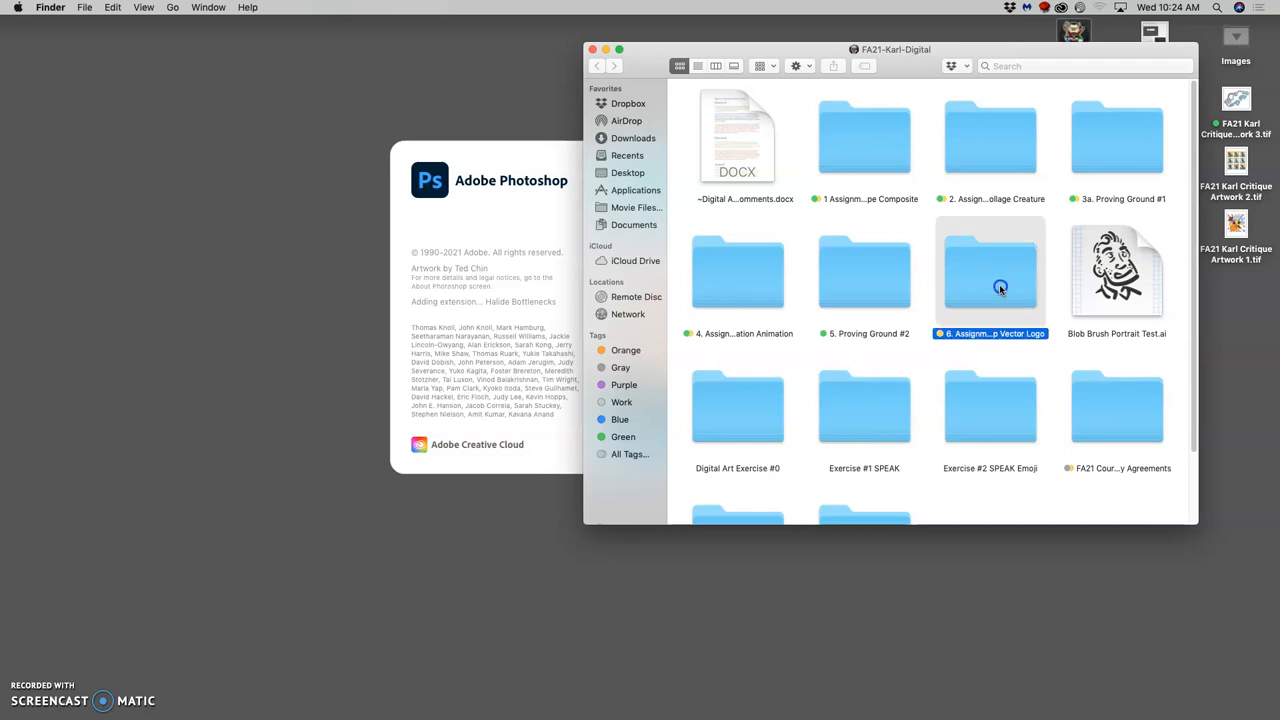
pyautogui.doubleClick(990, 271)
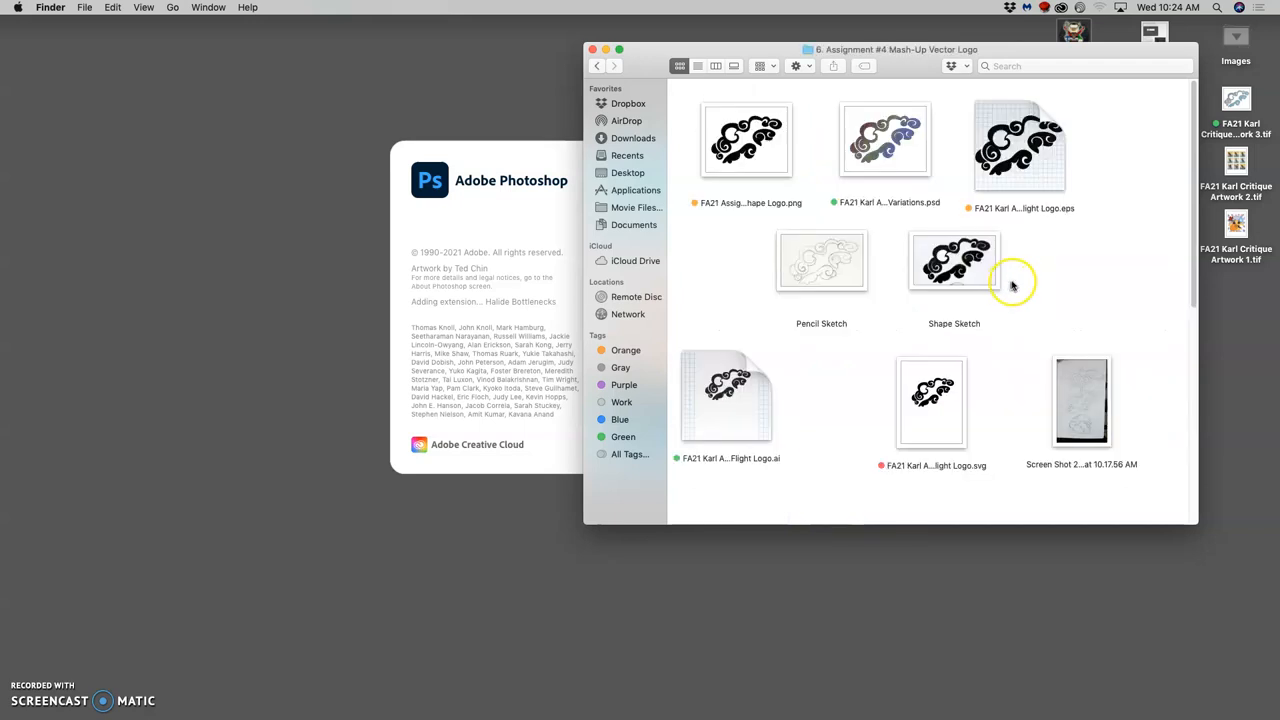
pyautogui.moveTo(1065, 208)
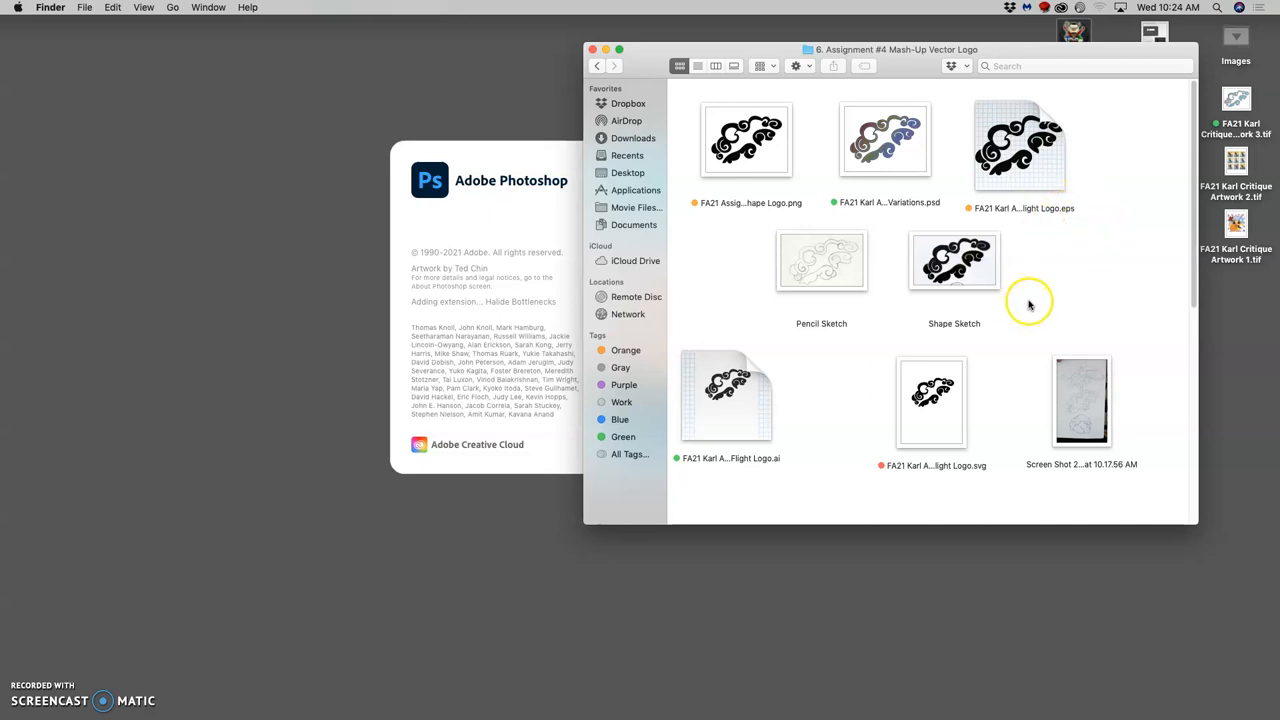
pyautogui.moveTo(957, 320)
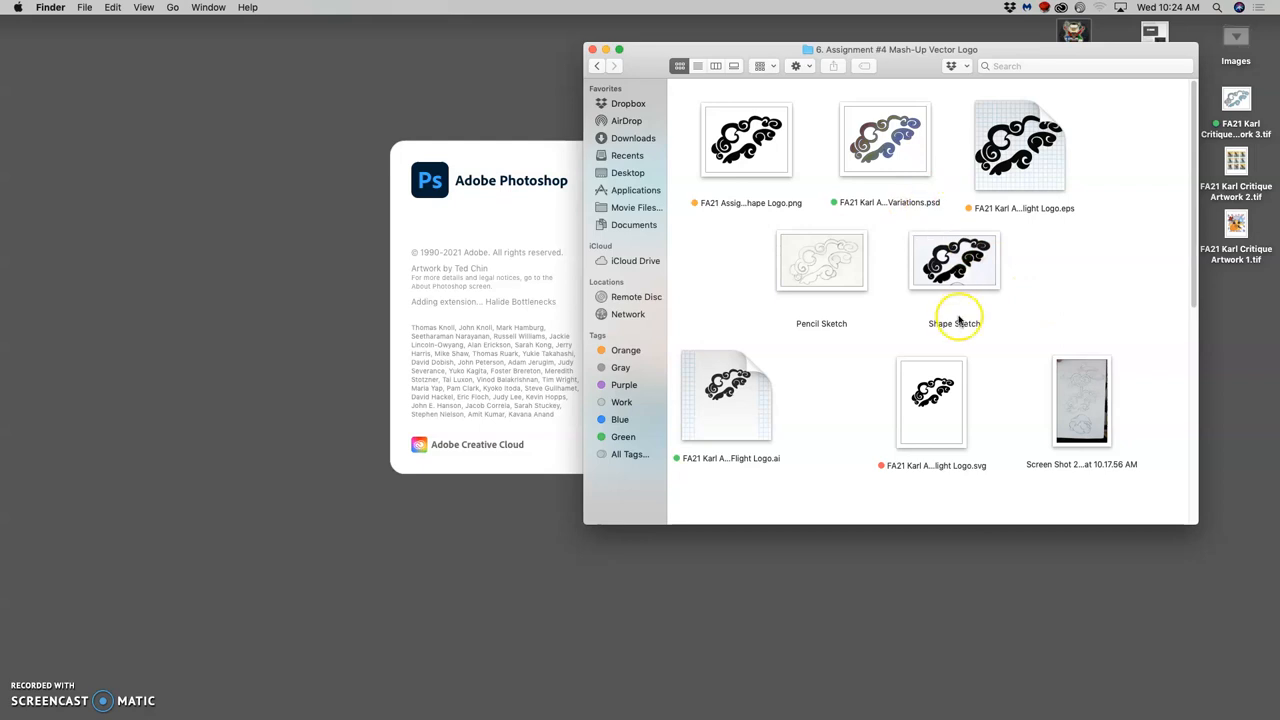
pyautogui.moveTo(975, 336)
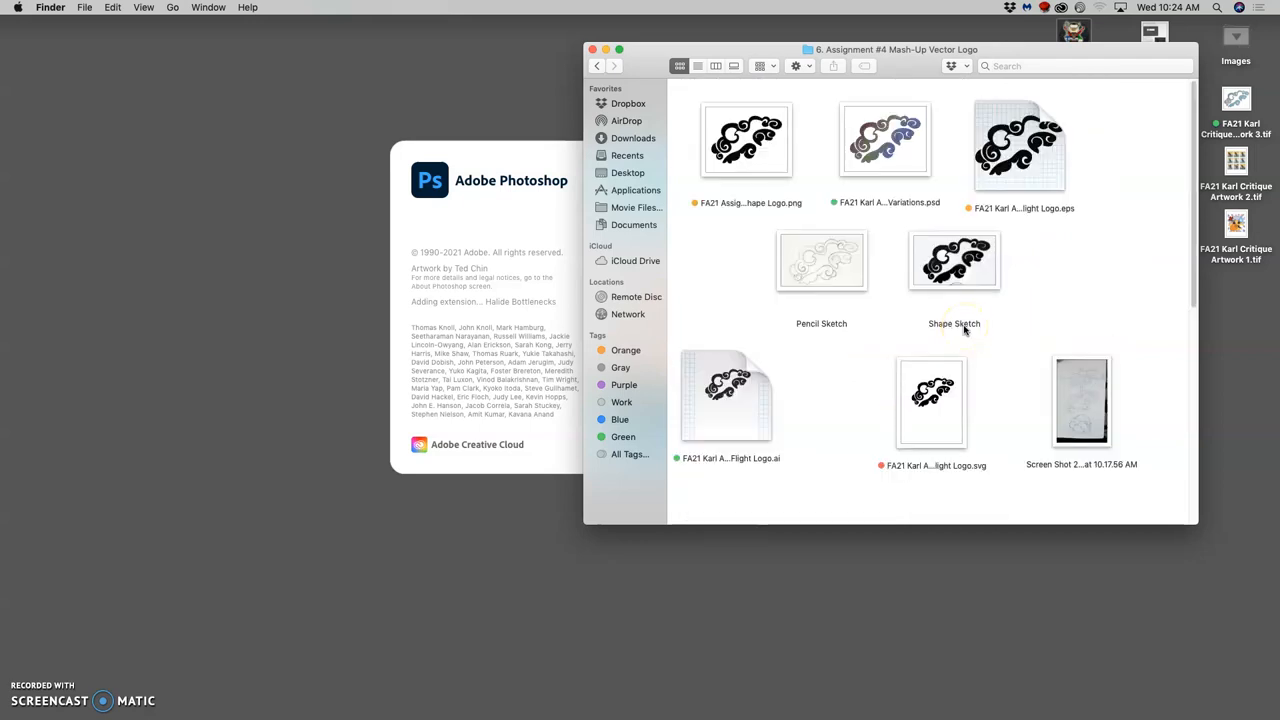
pyautogui.click(1020, 145)
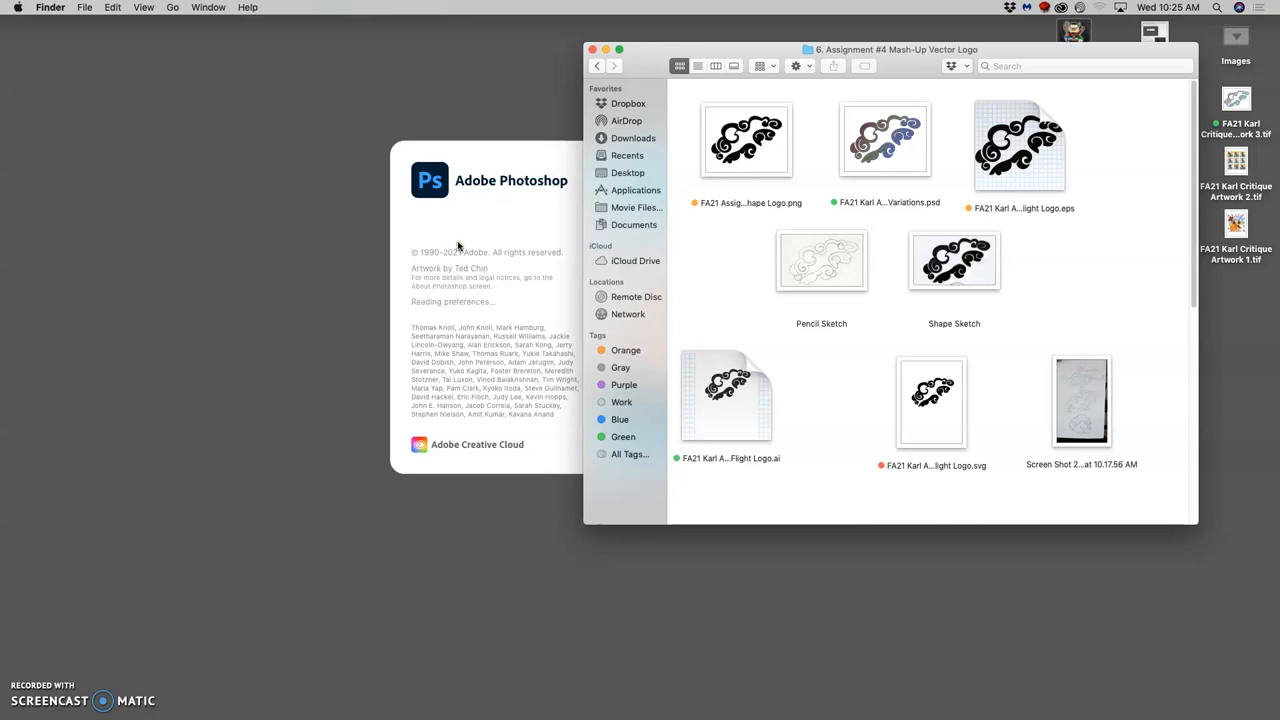
pyautogui.moveTo(457, 243)
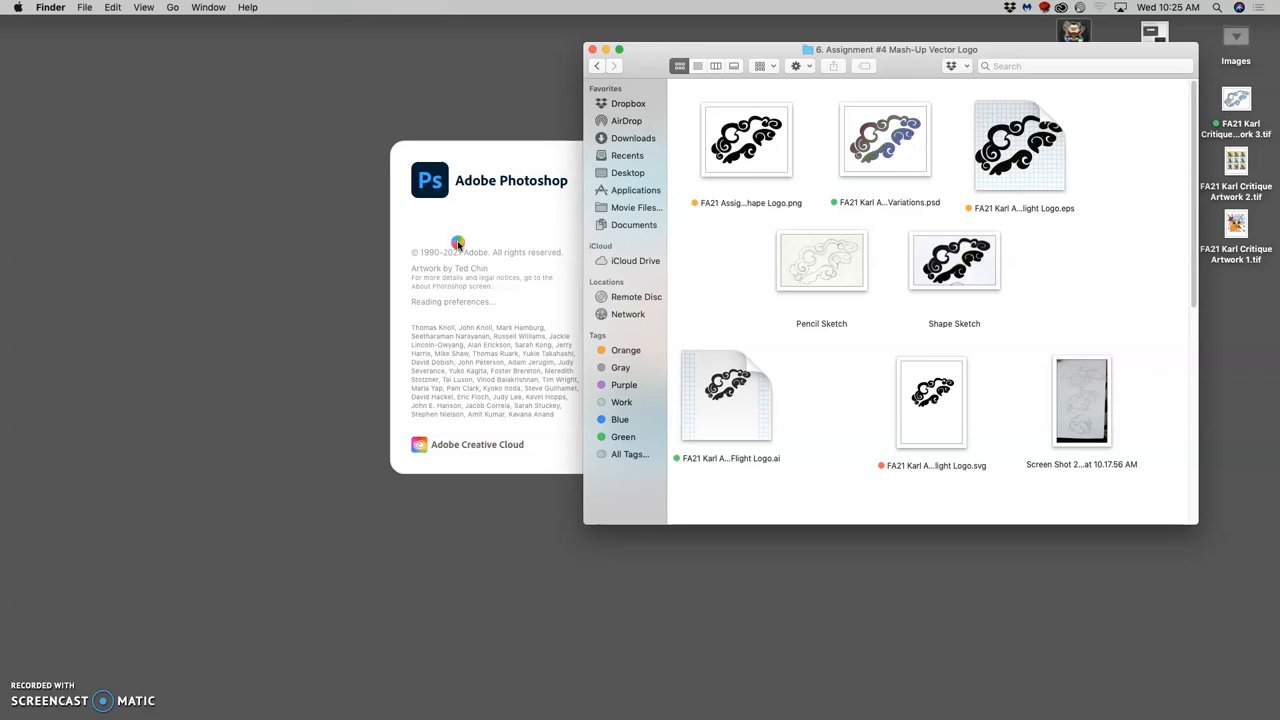
pyautogui.moveTo(893, 300)
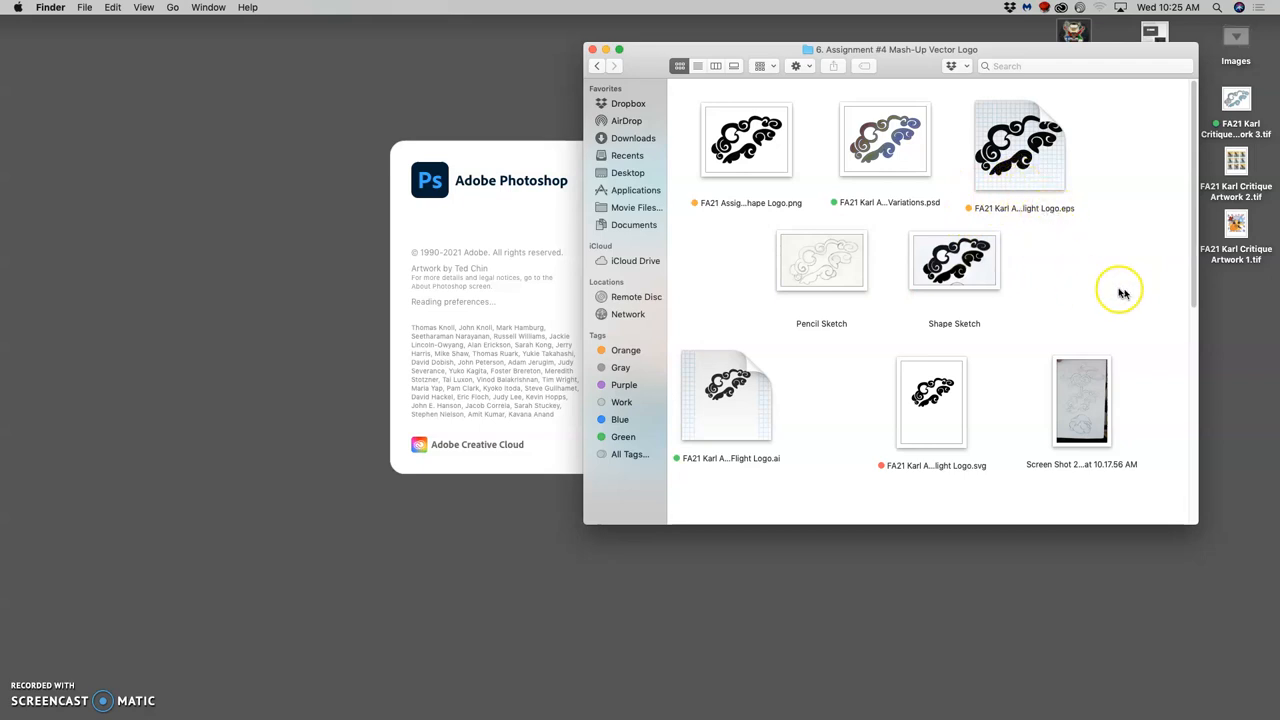
pyautogui.moveTo(1070, 281)
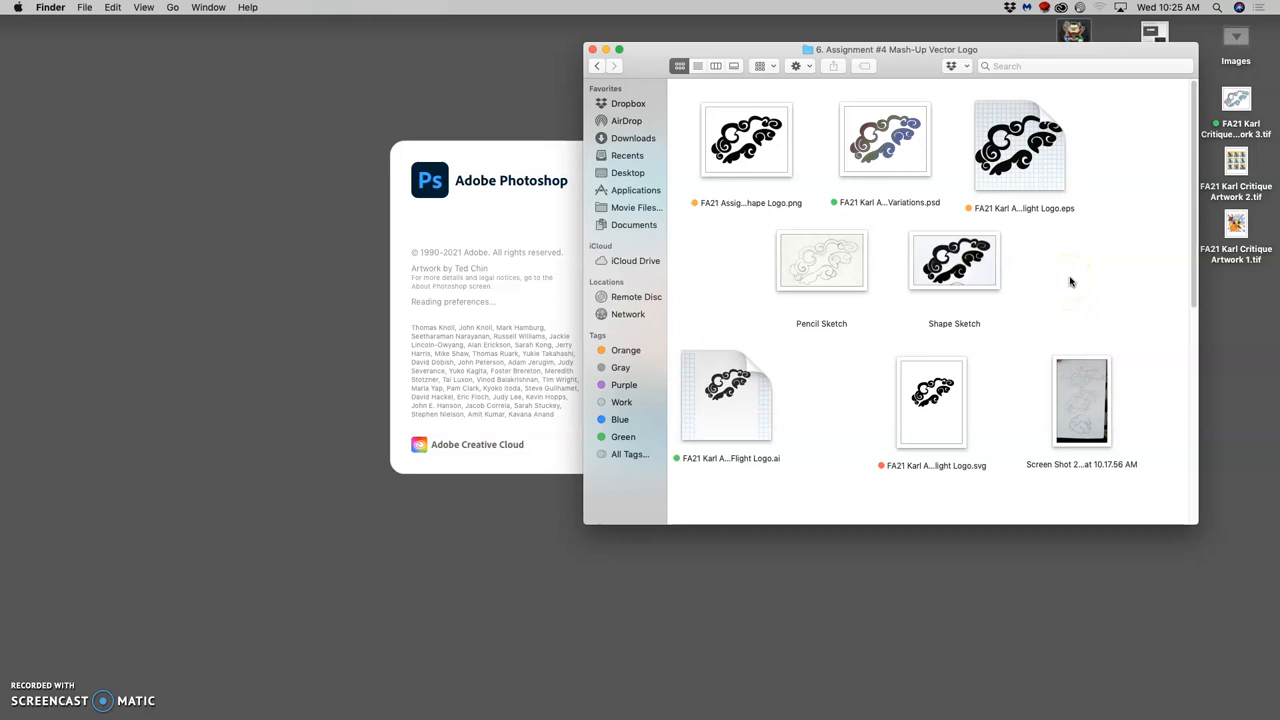
pyautogui.moveTo(1071, 278)
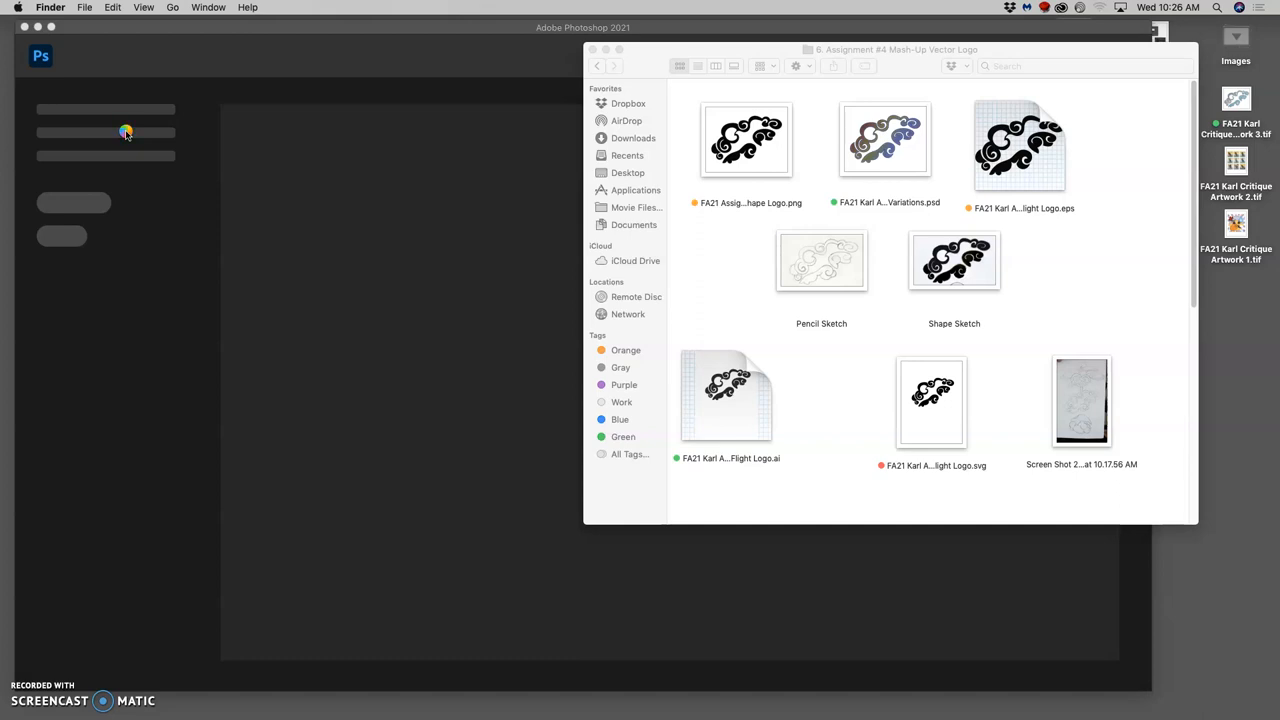
pyautogui.moveTo(126, 133)
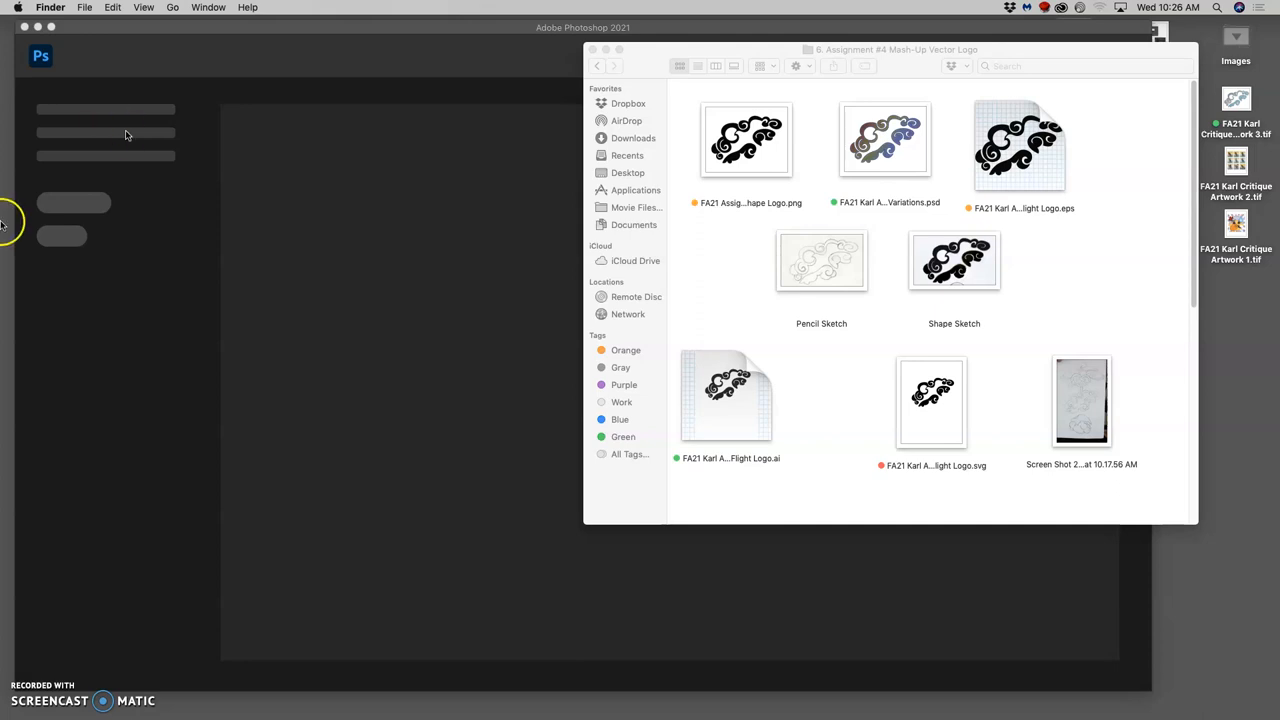
pyautogui.moveTo(12, 76)
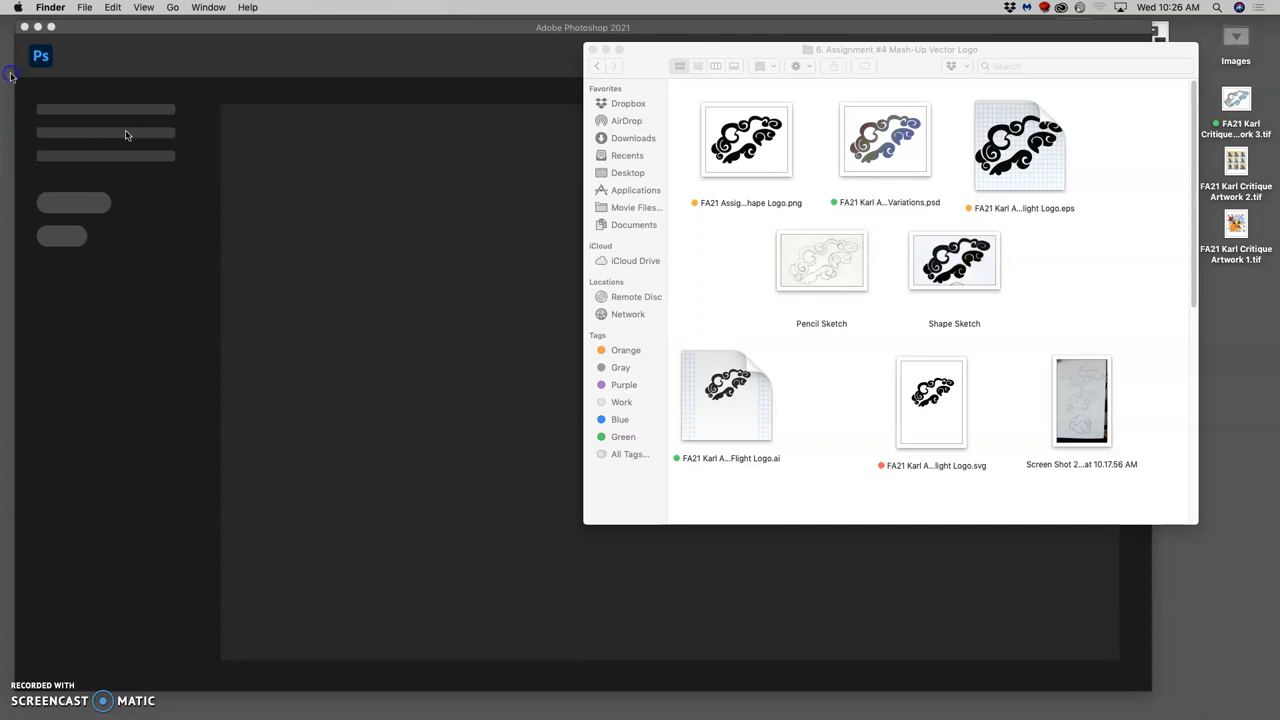
pyautogui.moveTo(62, 355)
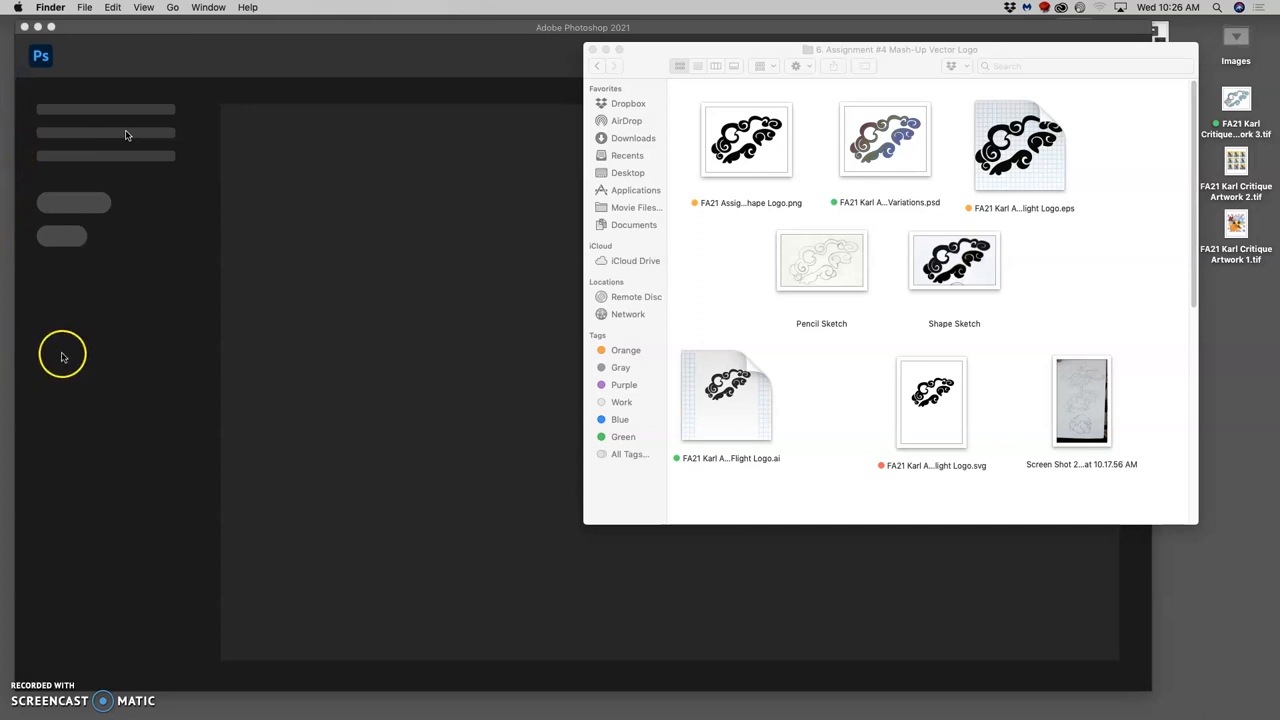
pyautogui.moveTo(77, 383)
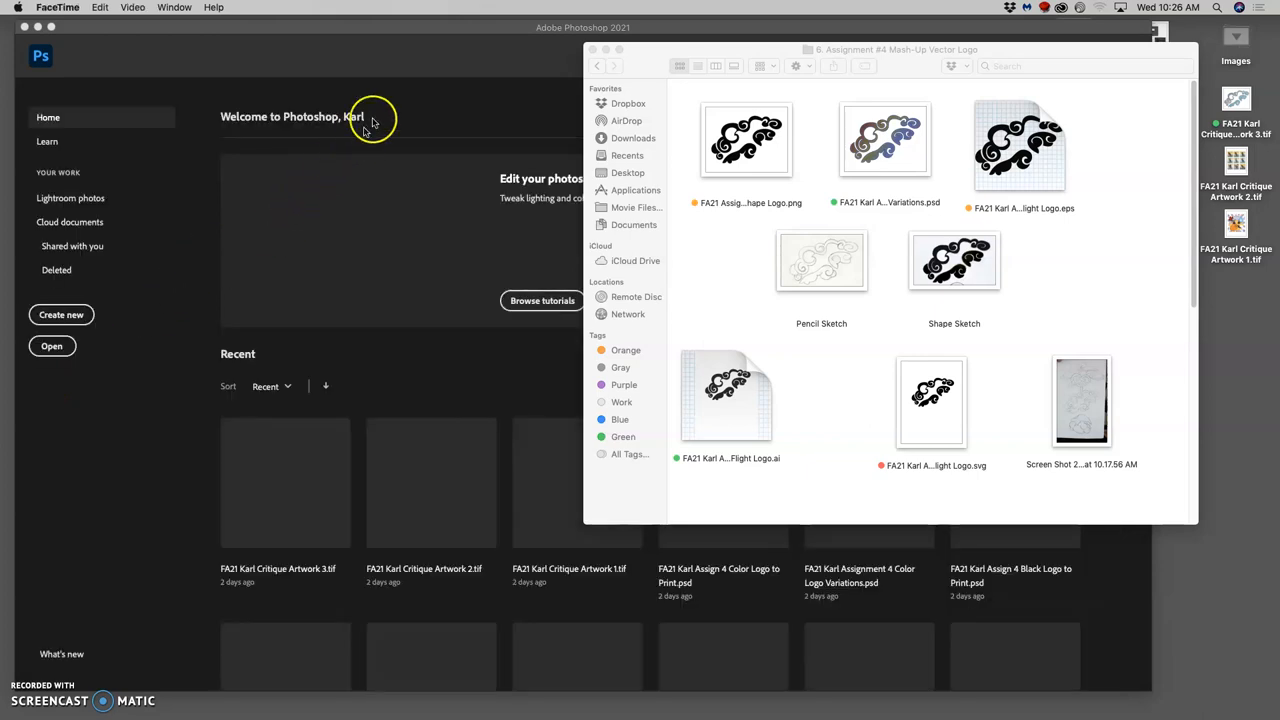
pyautogui.moveTo(405, 98)
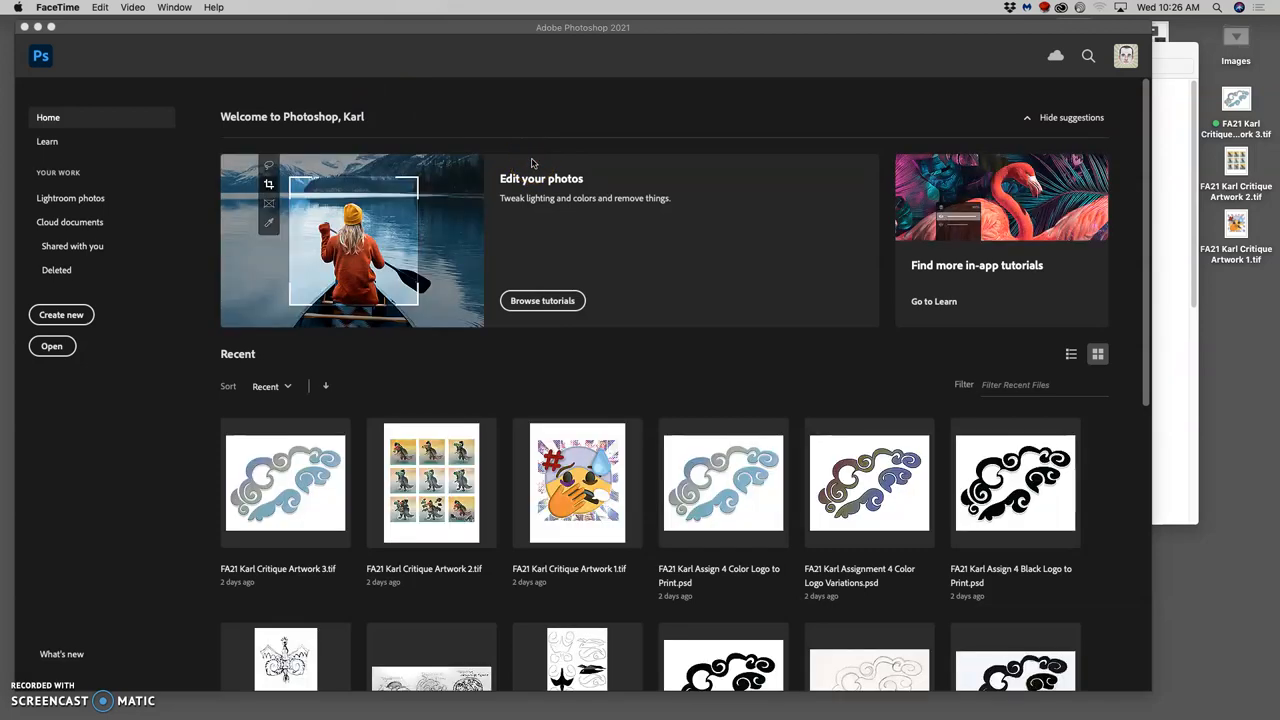
pyautogui.moveTo(13, 75)
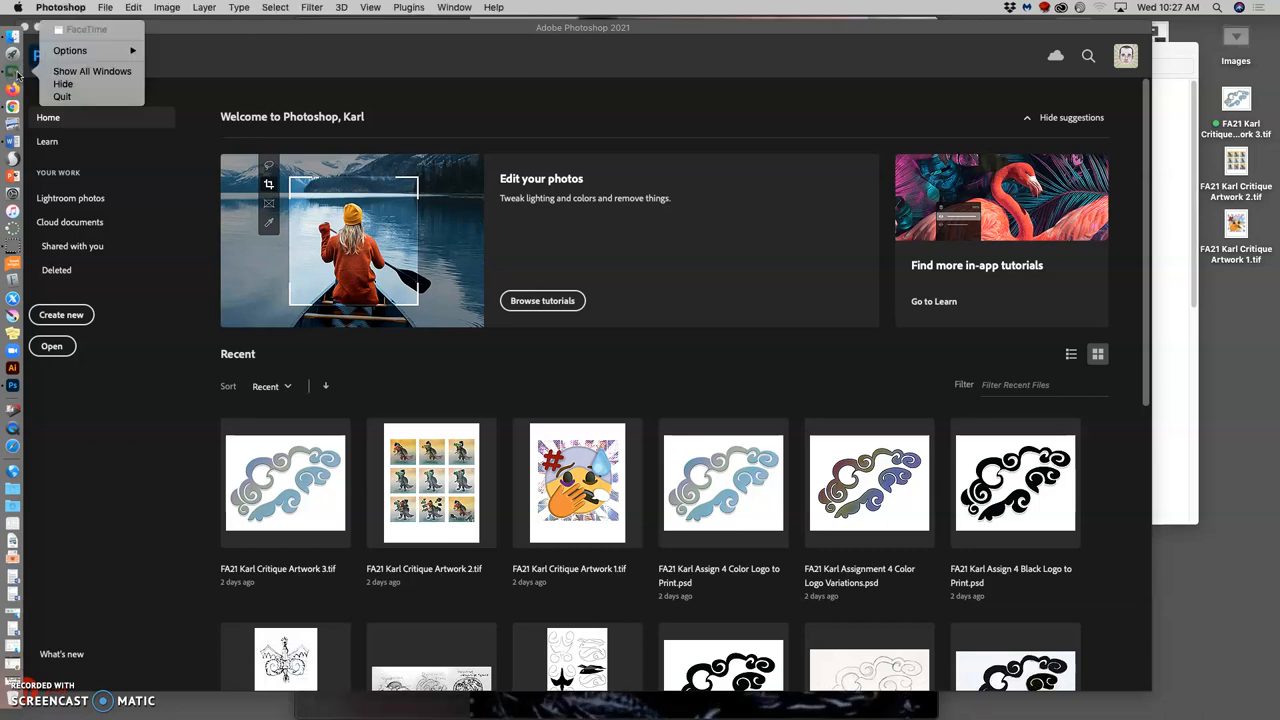
pyautogui.moveTo(468, 52)
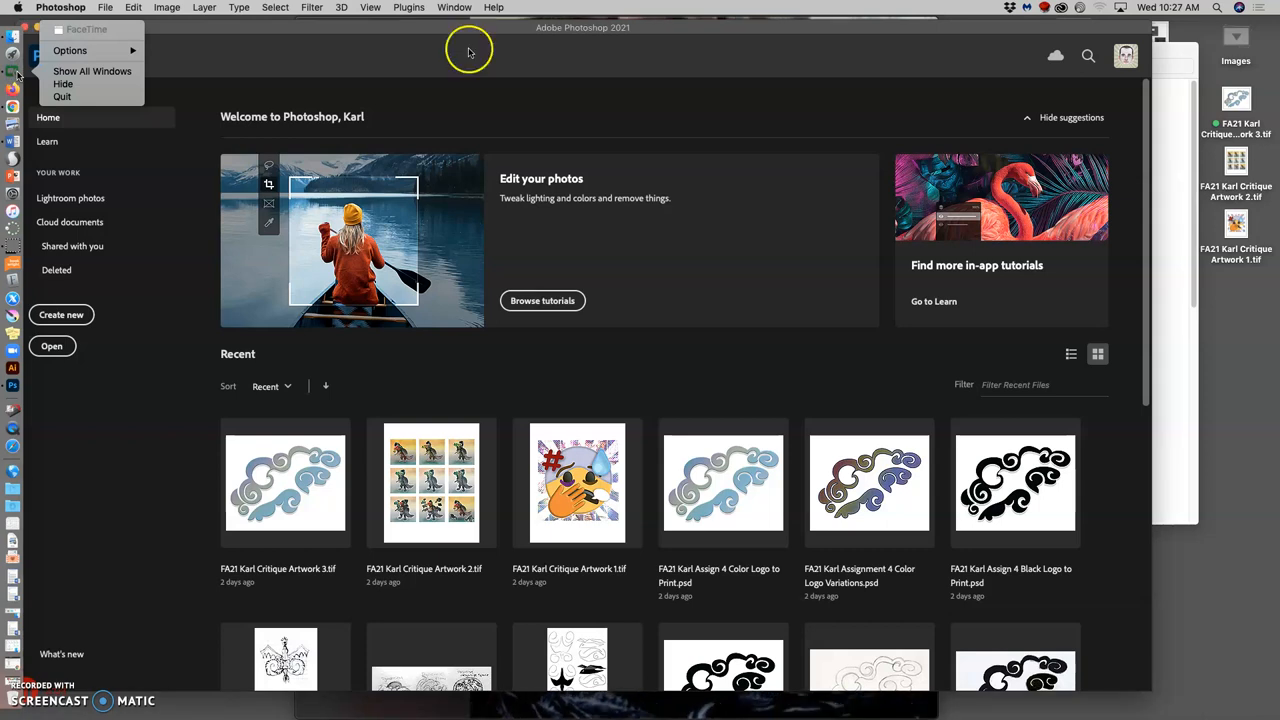
# Dismiss the FaceTime dock menu so Photoshop's Home screen comes to the front
pyautogui.click(470, 45)
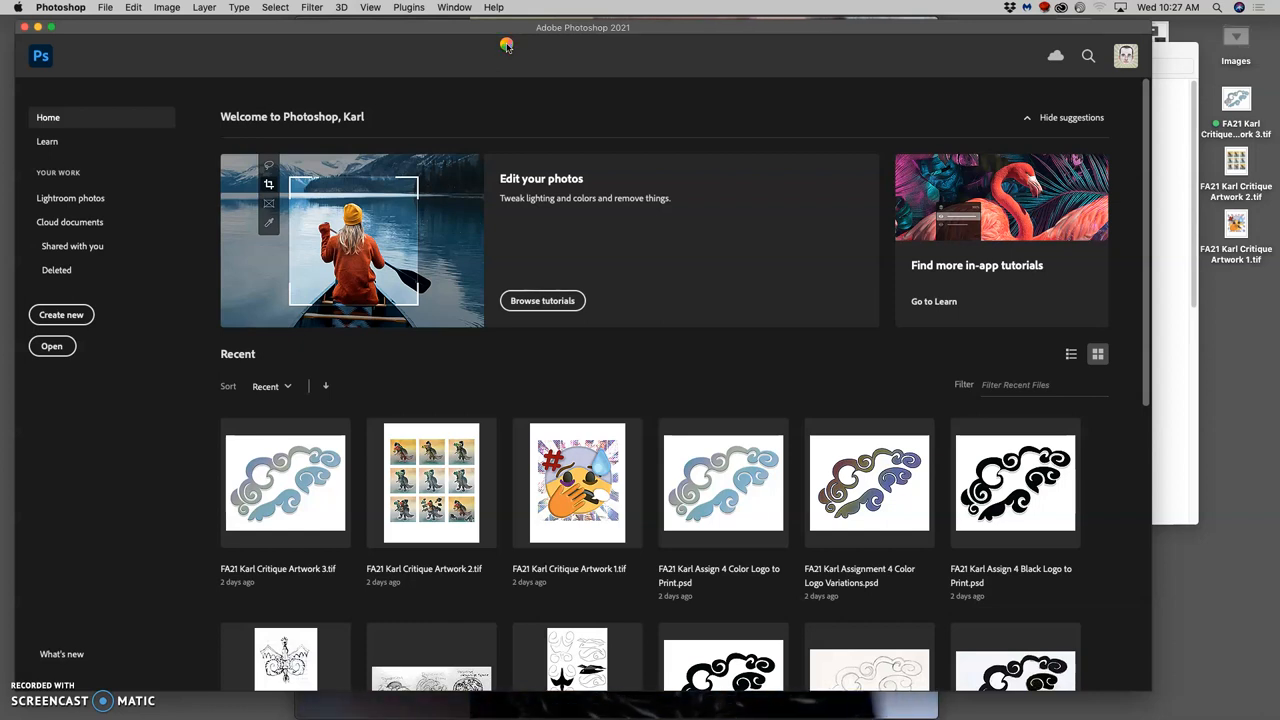
pyautogui.moveTo(477, 42)
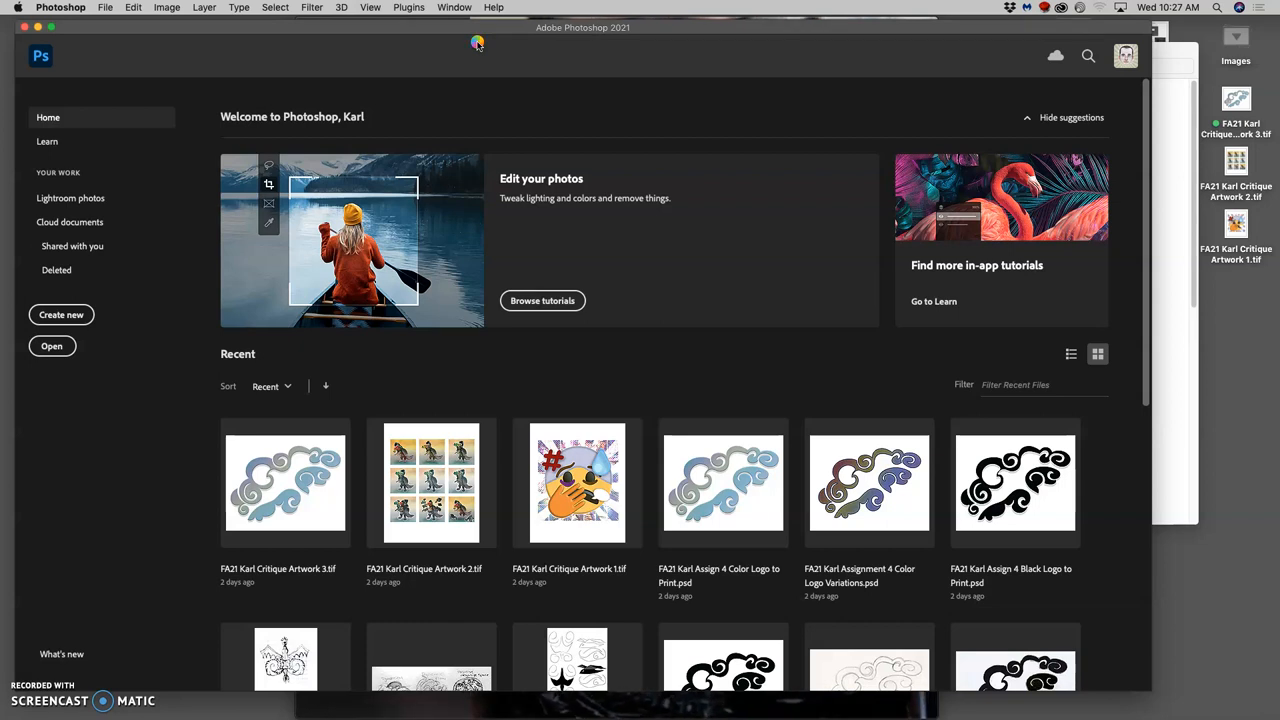
pyautogui.moveTo(427, 18)
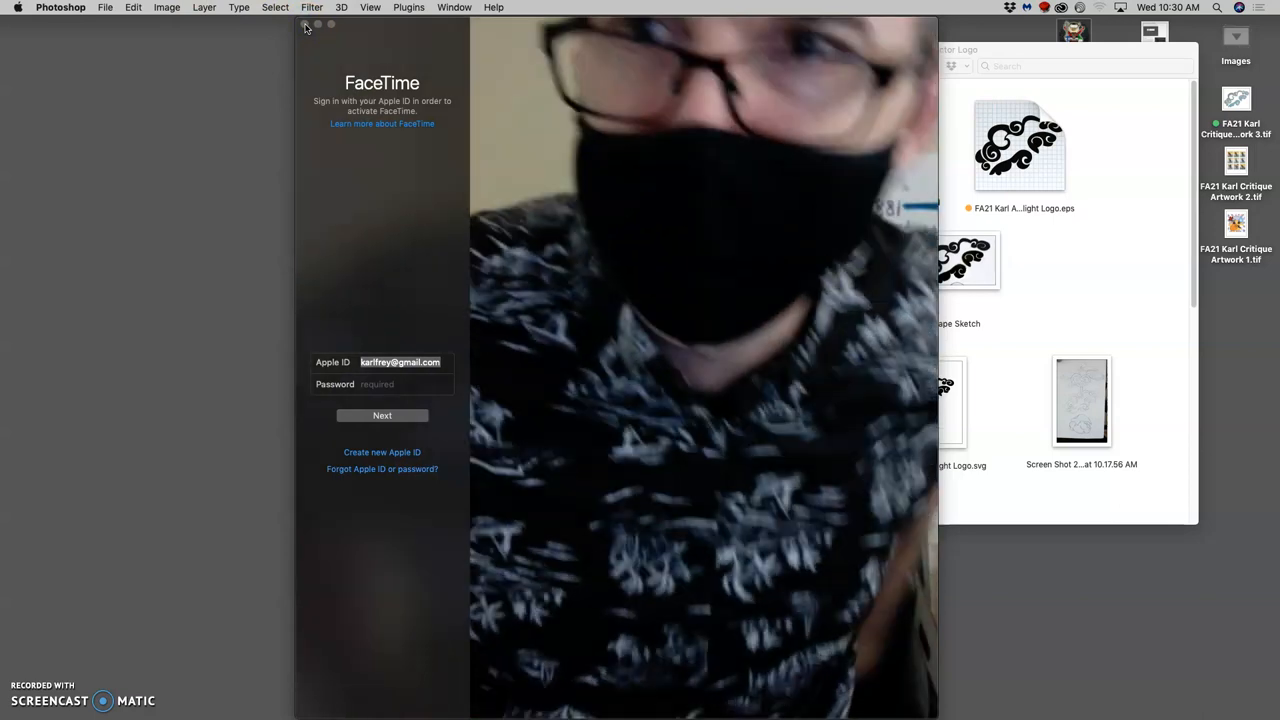
pyautogui.moveTo(10, 186)
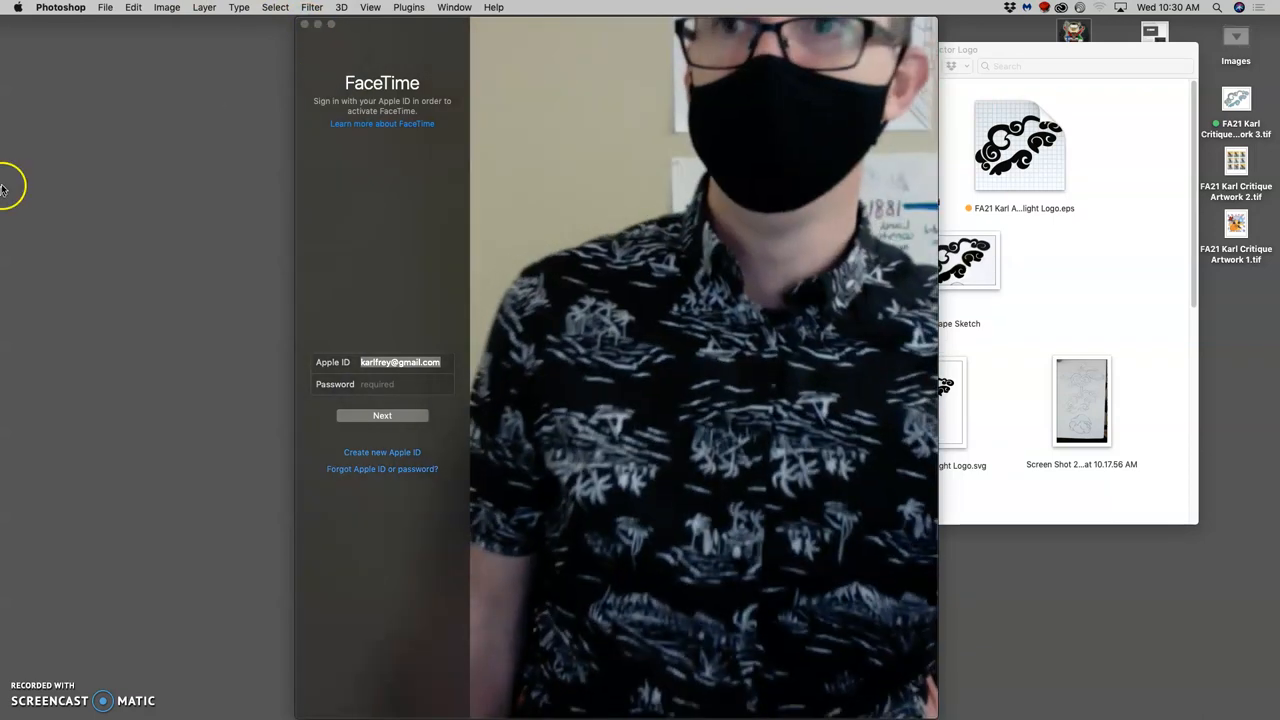
pyautogui.moveTo(7, 77)
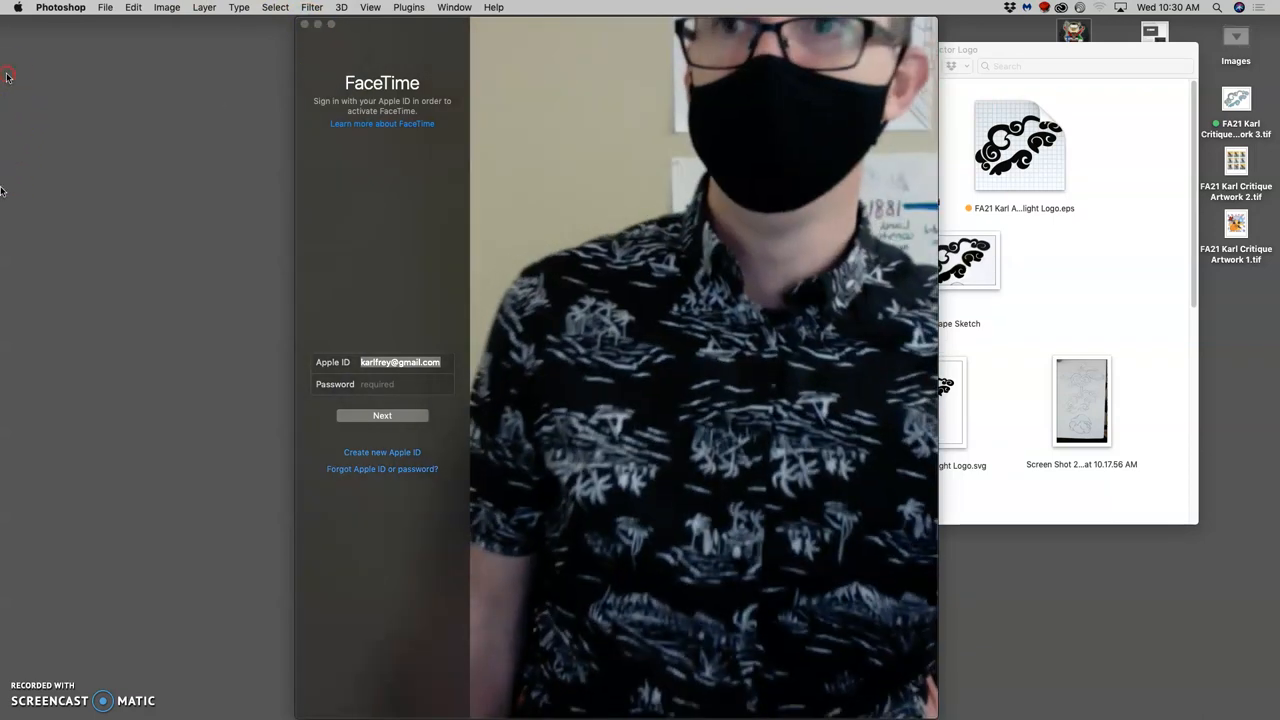
pyautogui.moveTo(15, 378)
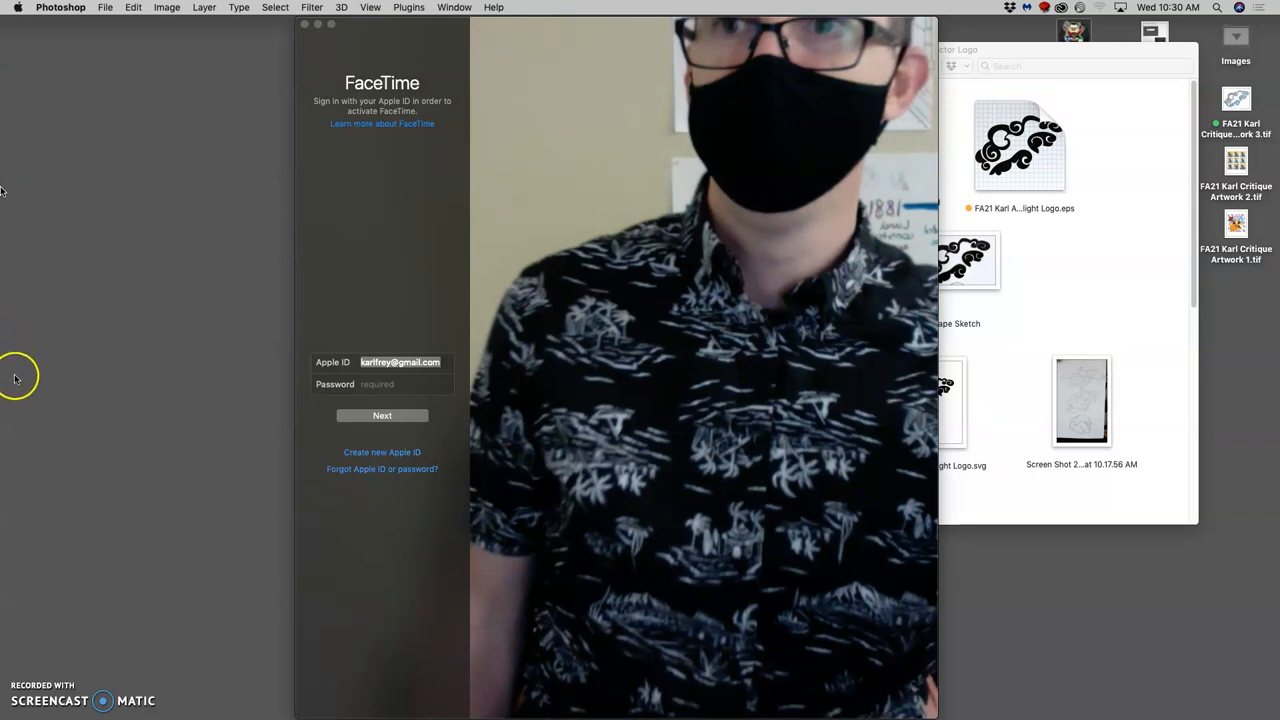
pyautogui.moveTo(151, 56)
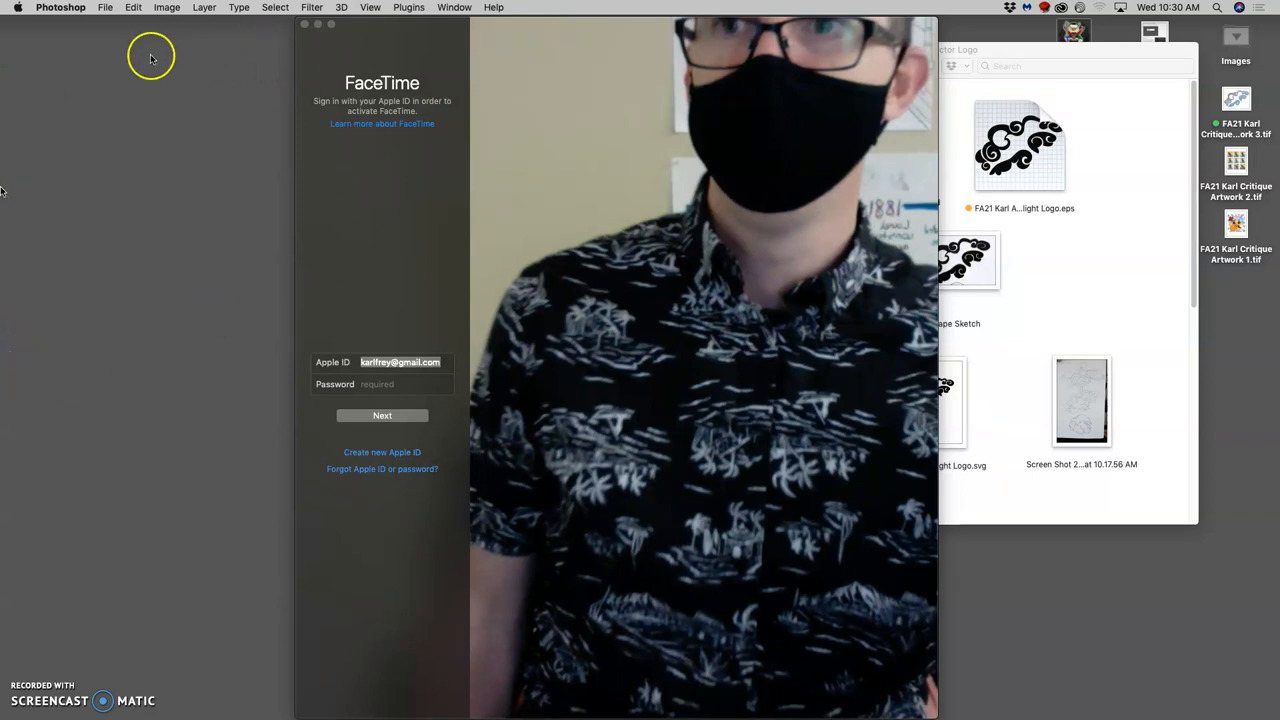
pyautogui.moveTo(110, 12)
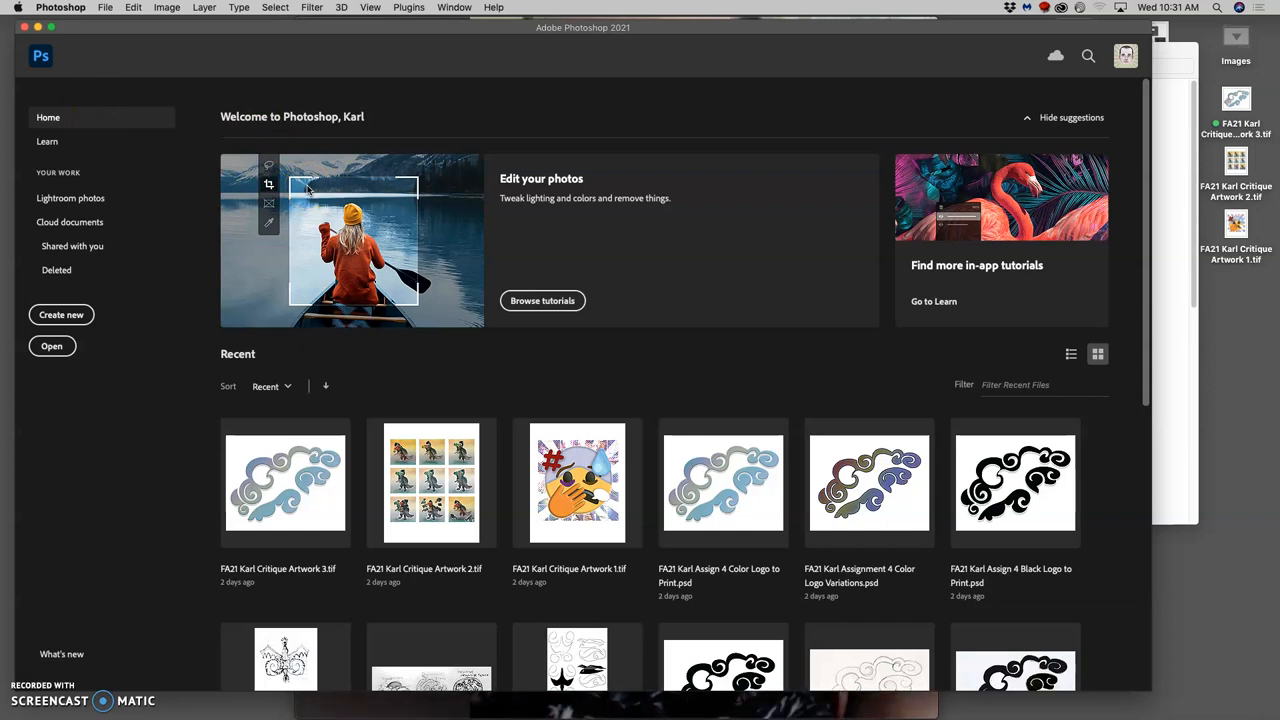
pyautogui.moveTo(2, 175)
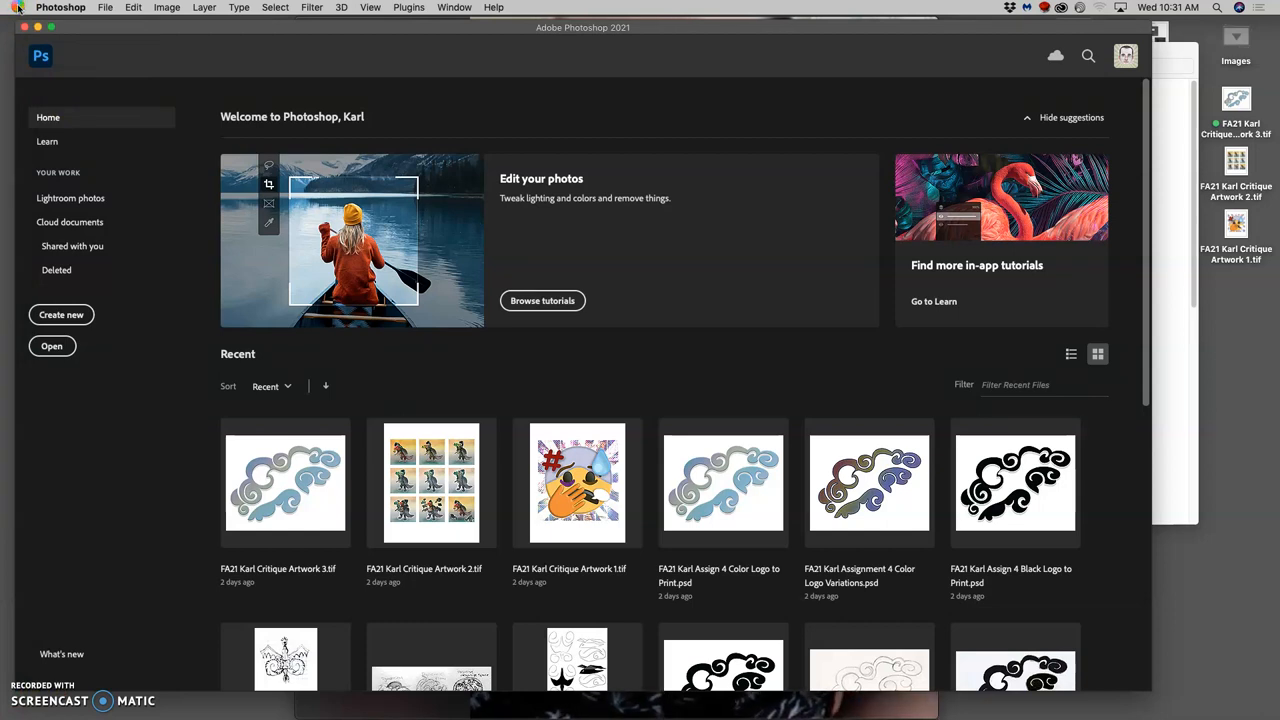
pyautogui.moveTo(94, 24)
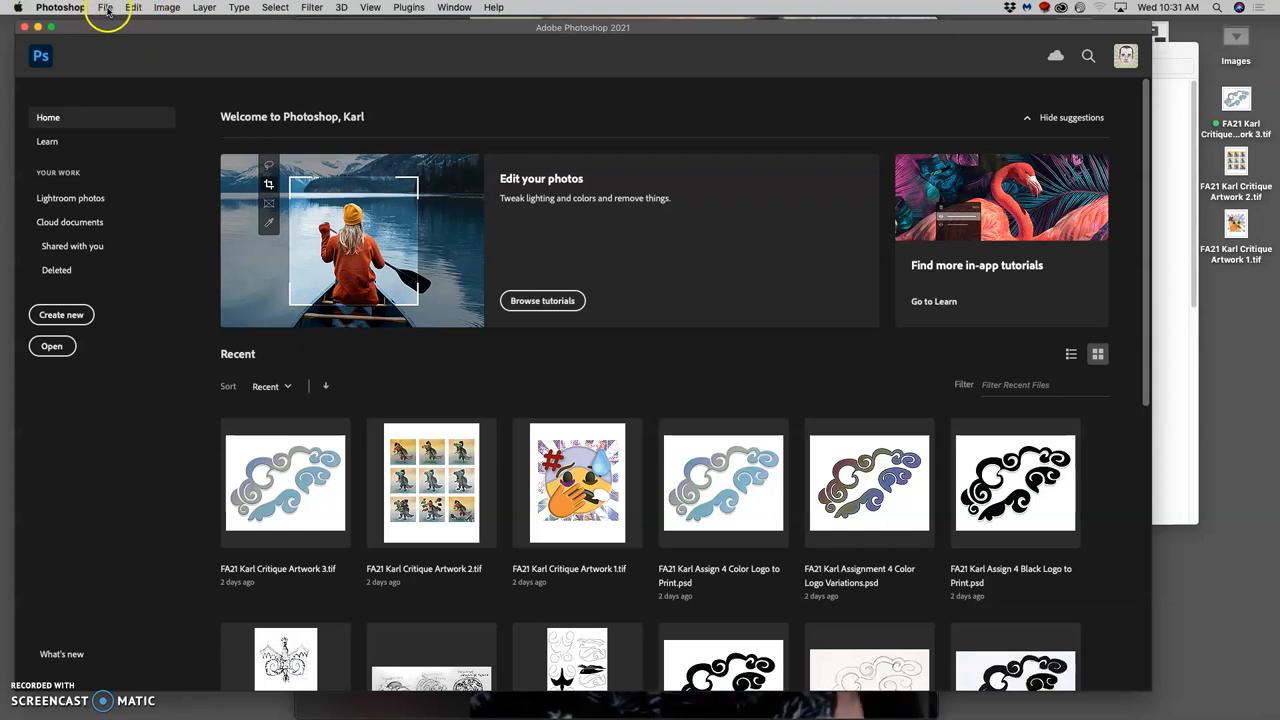
# Open Photoshop's File menu from the Home screen
pyautogui.click(105, 7)
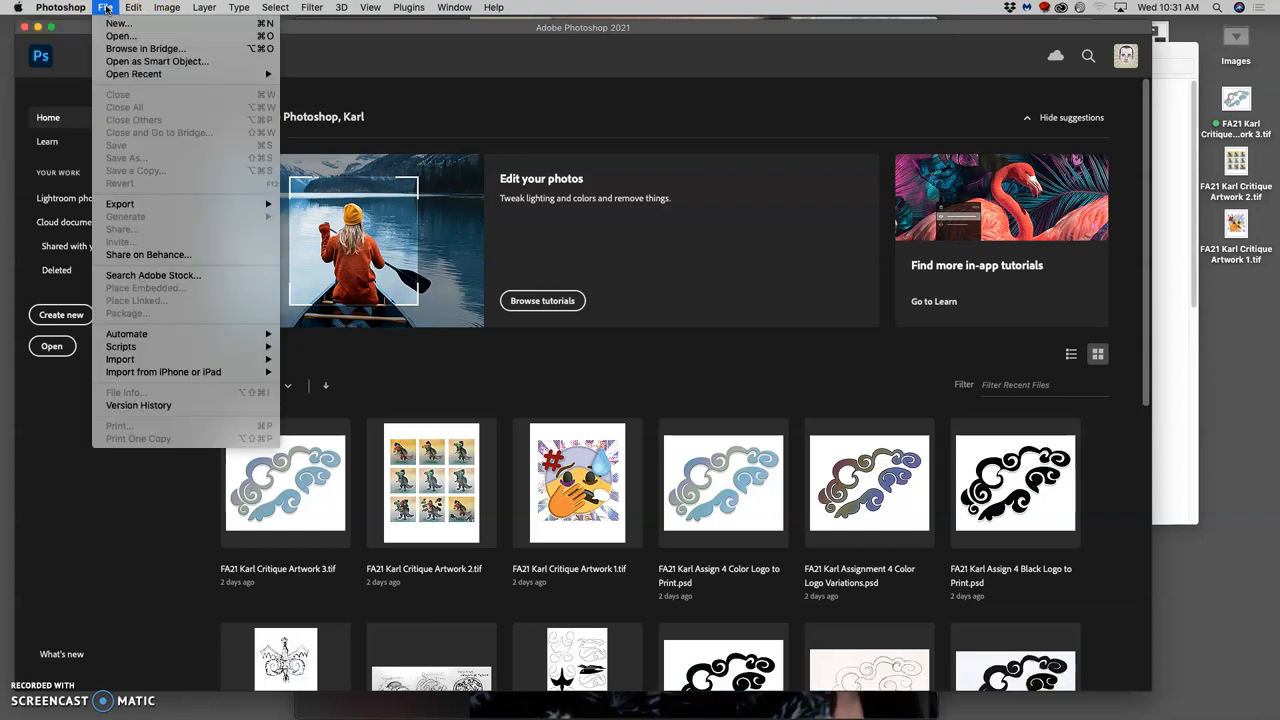
pyautogui.moveTo(118, 23)
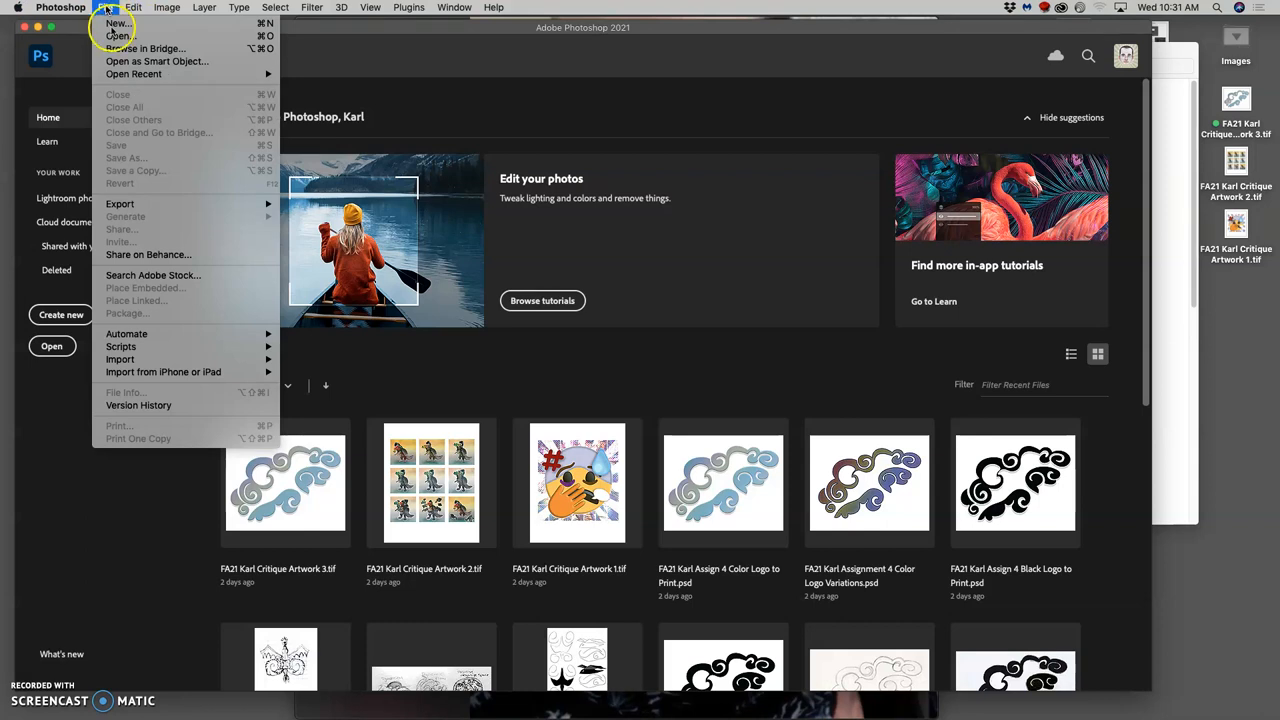
pyautogui.moveTo(425, 275)
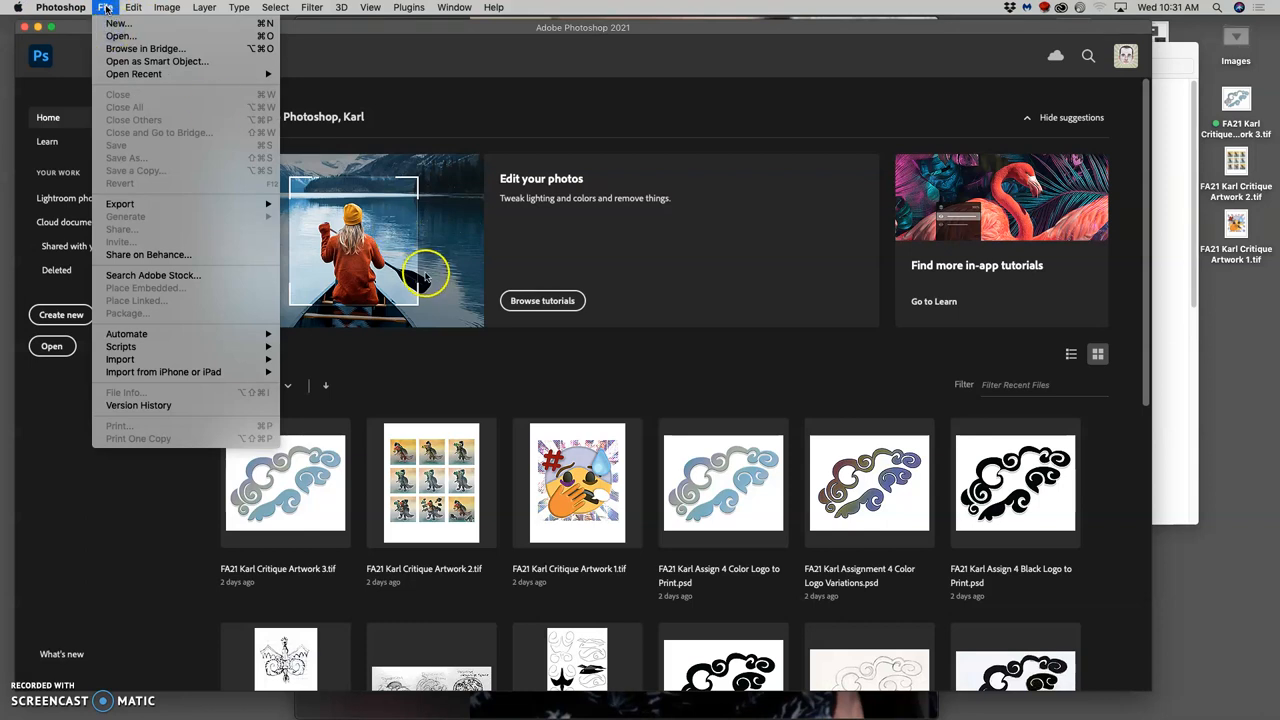
pyautogui.moveTo(185, 310)
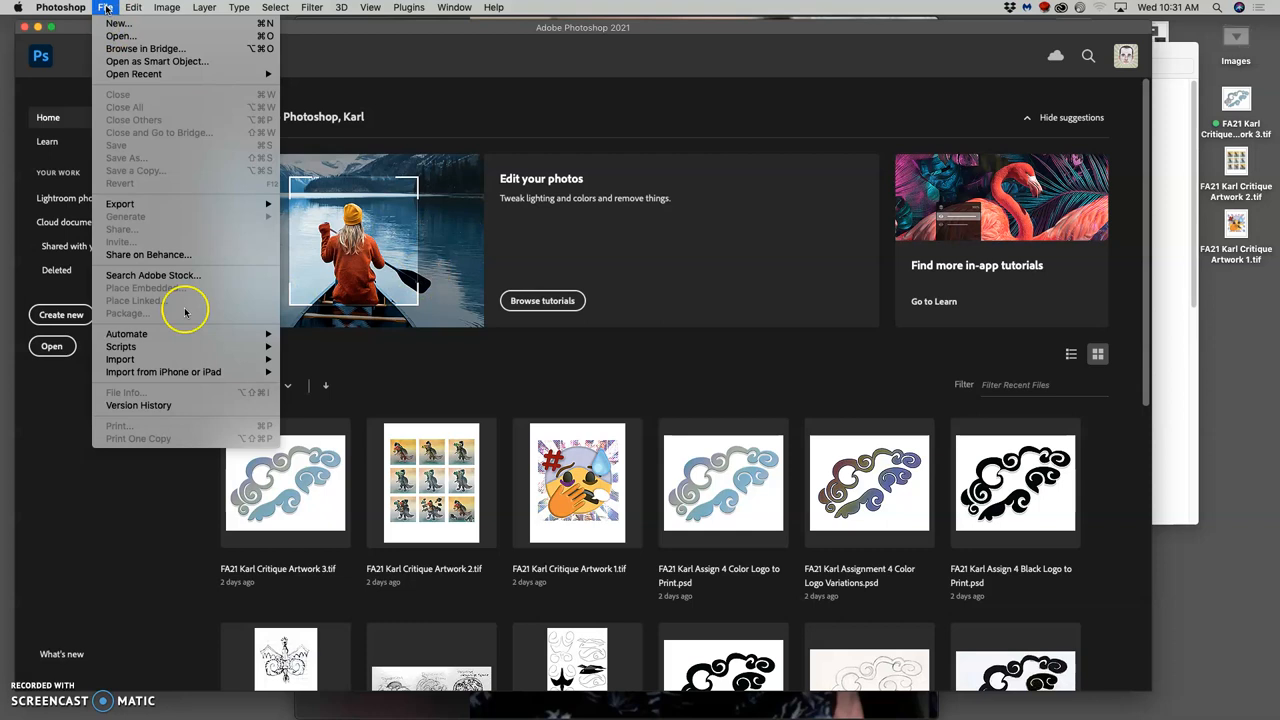
pyautogui.moveTo(5, 237)
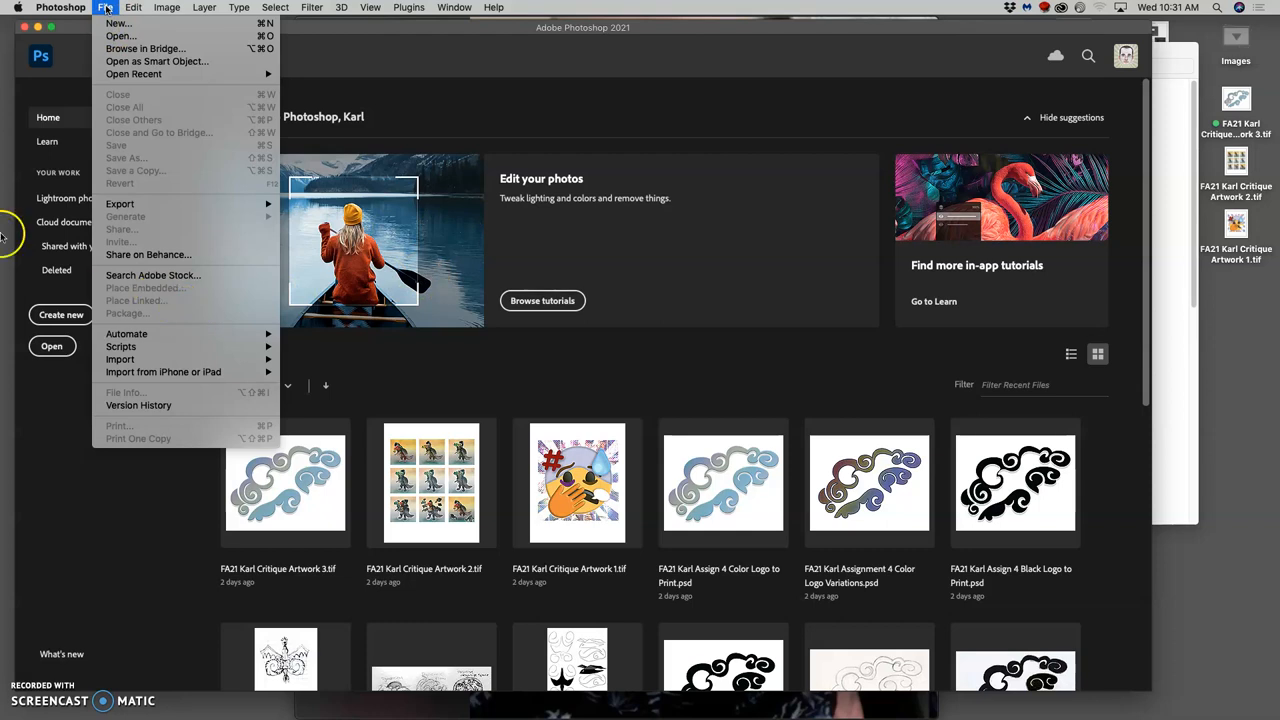
pyautogui.moveTo(420, 280)
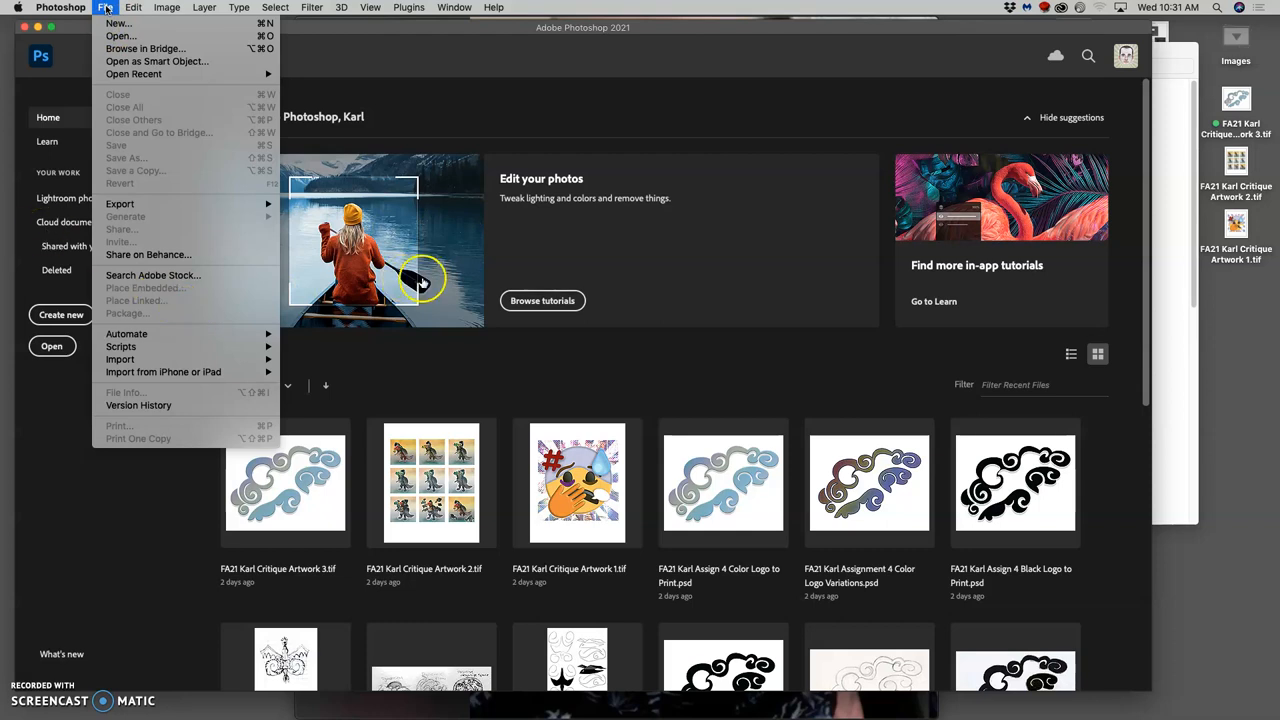
pyautogui.moveTo(355, 315)
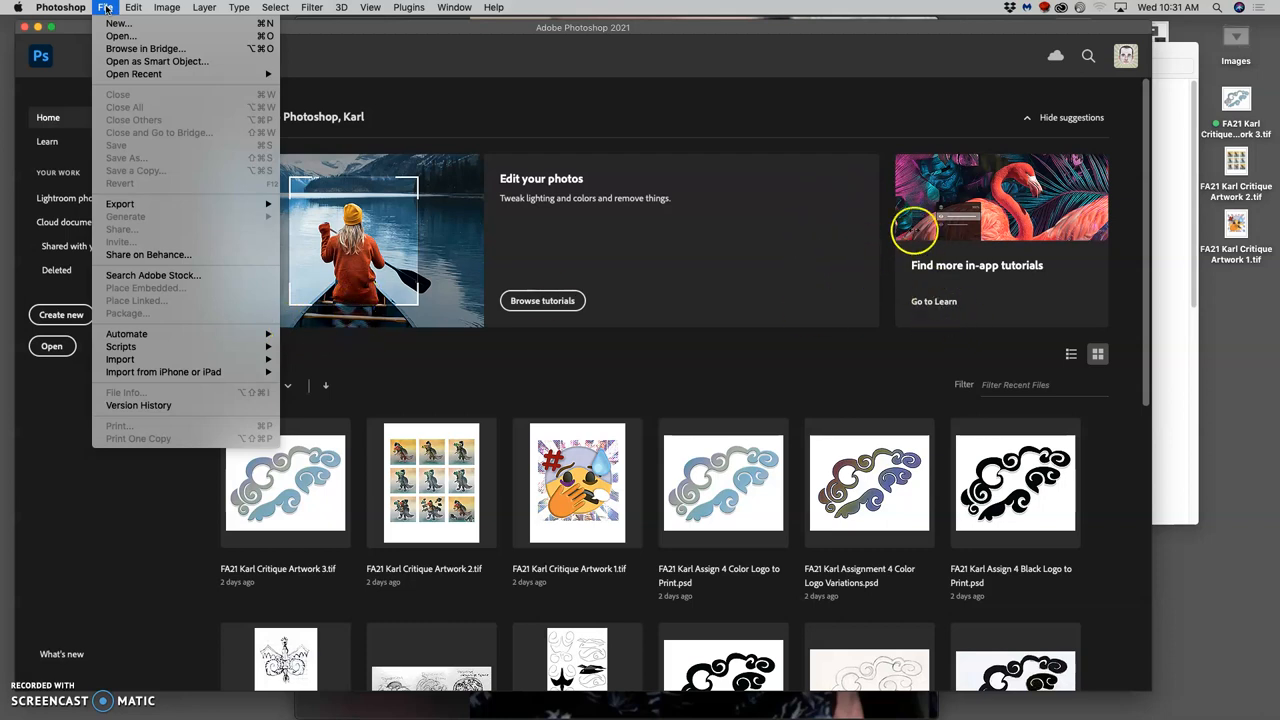
pyautogui.moveTo(888, 248)
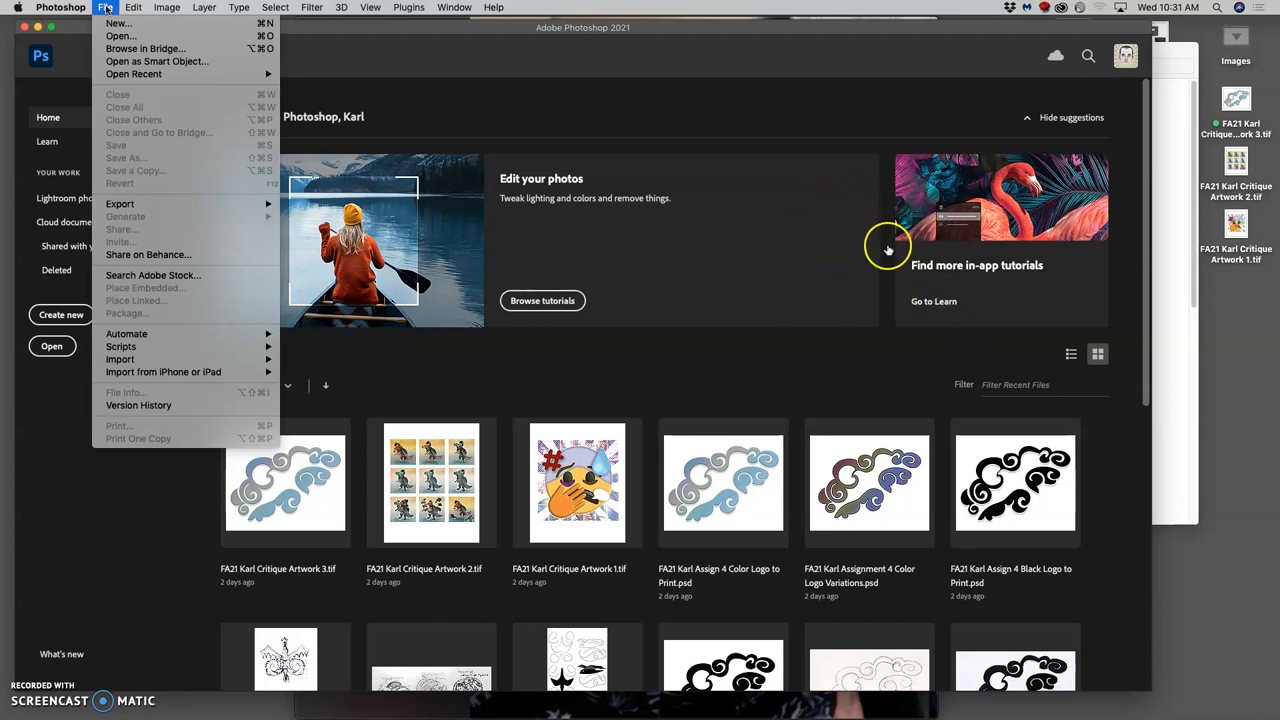
pyautogui.moveTo(893, 305)
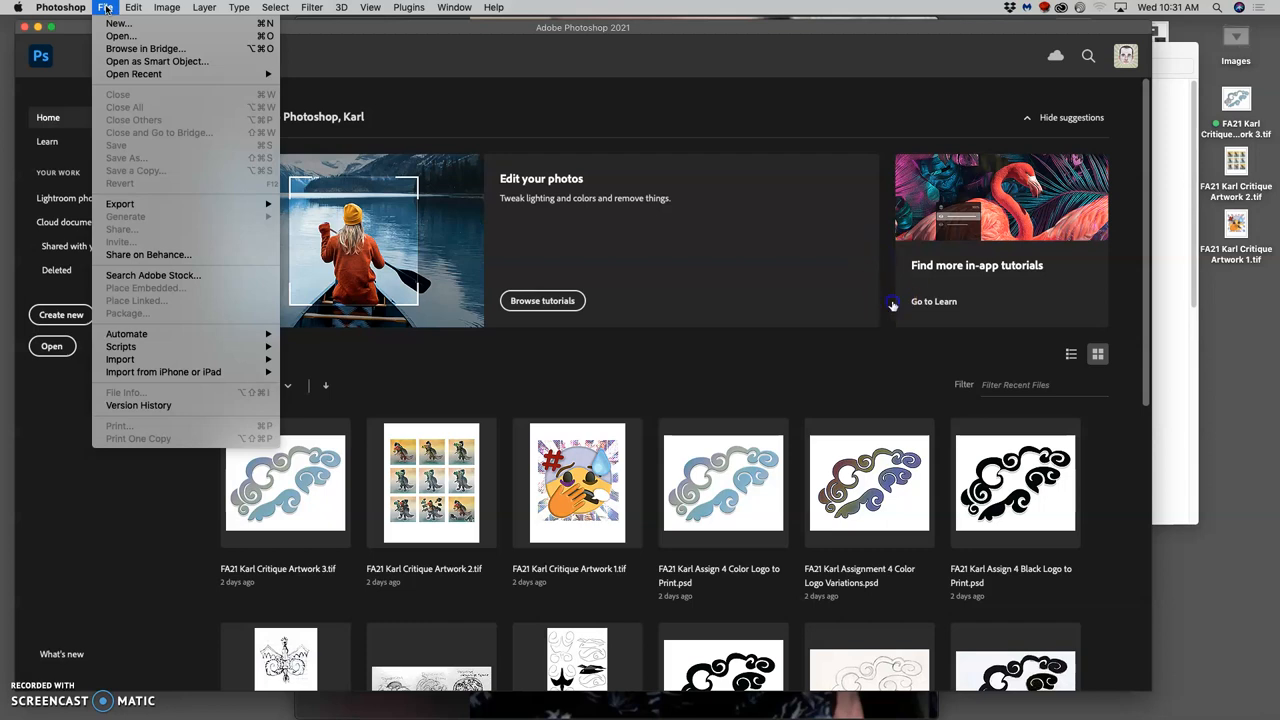
# Create a new 10 × 8 in document at 350 ppi with a white background
pyautogui.click(118, 23)
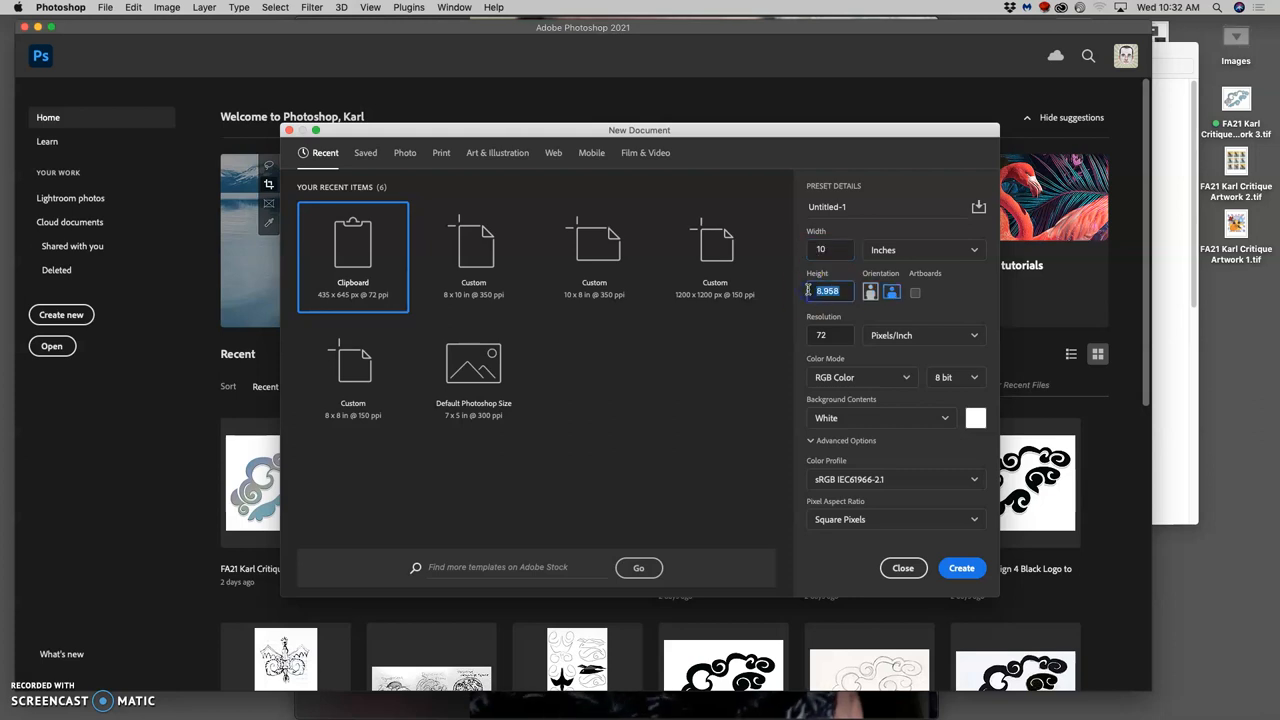
pyautogui.click(821, 335)
pyautogui.write('350')
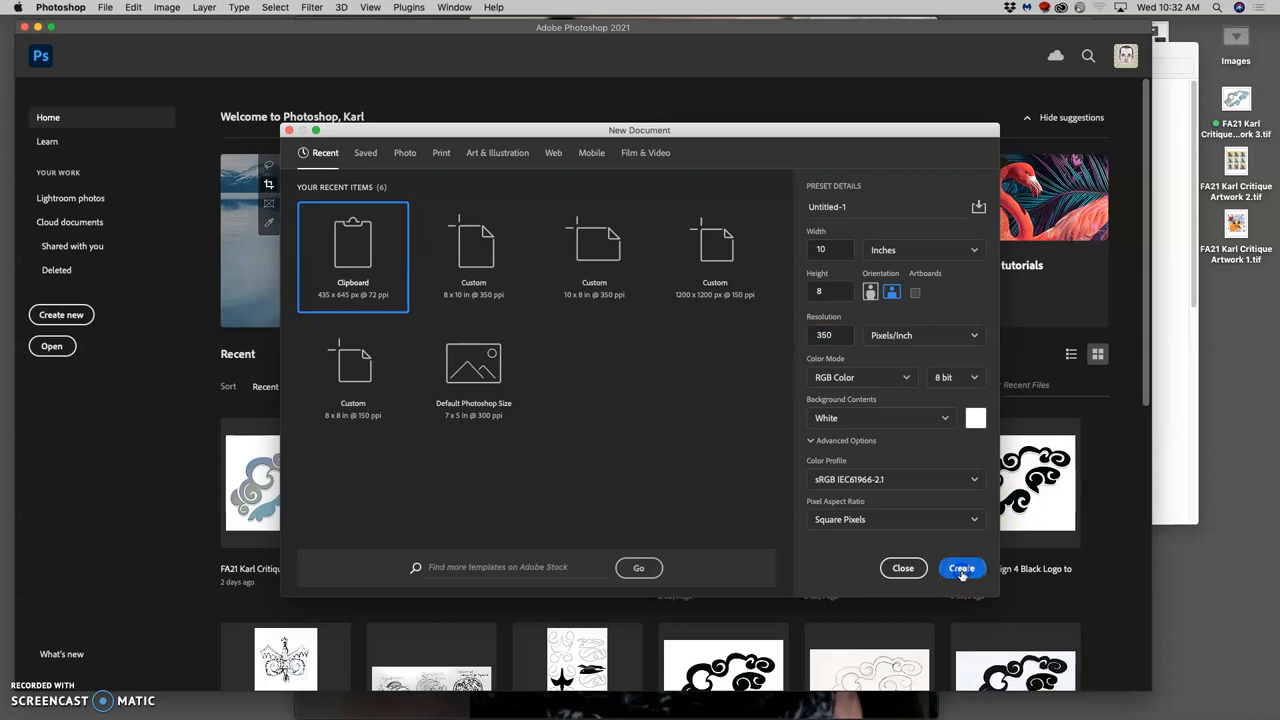
pyautogui.moveTo(857, 391)
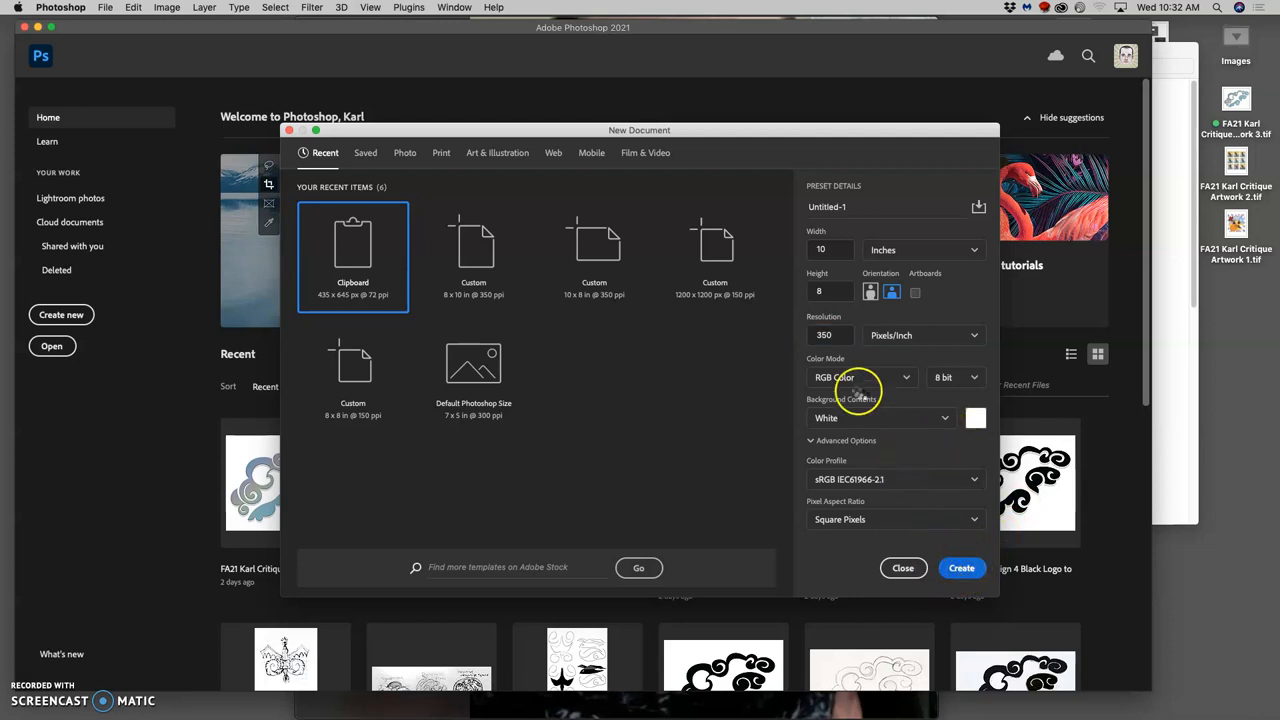
pyautogui.click(960, 568)
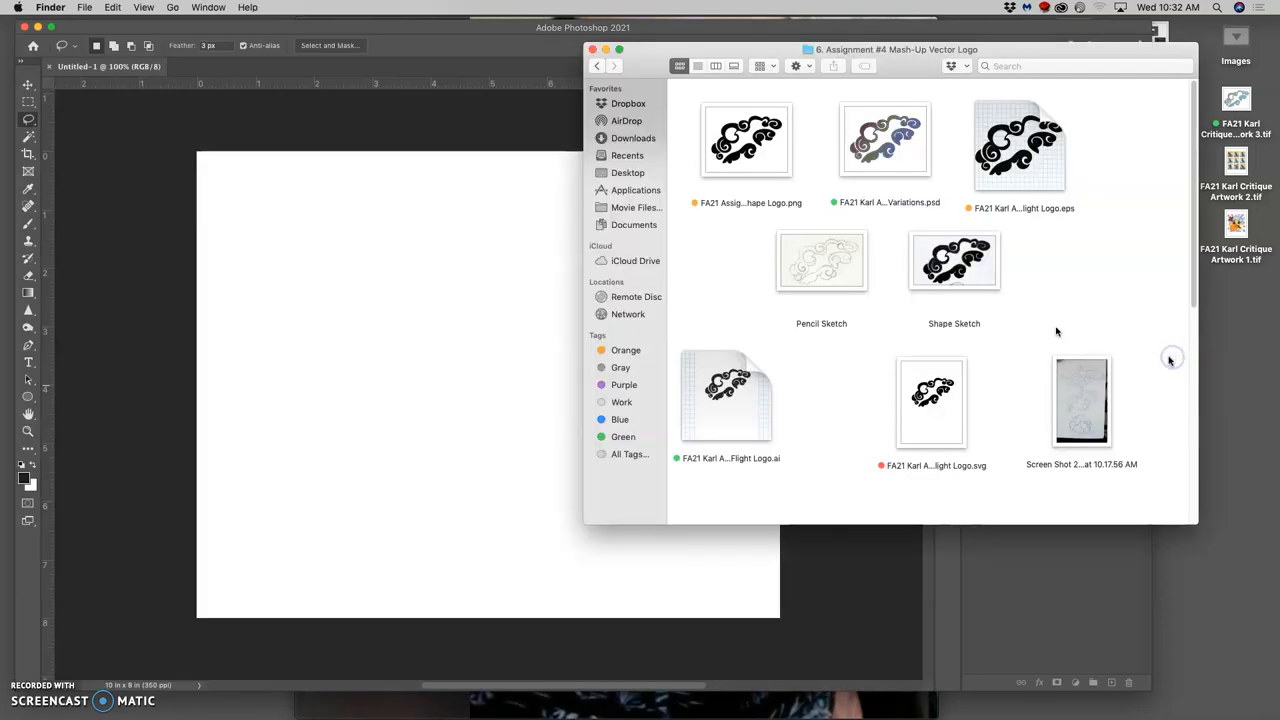
# Go back to the class folder and open '1 Assignment #1 Fantasy Landscape Composite'
pyautogui.click(597, 66)
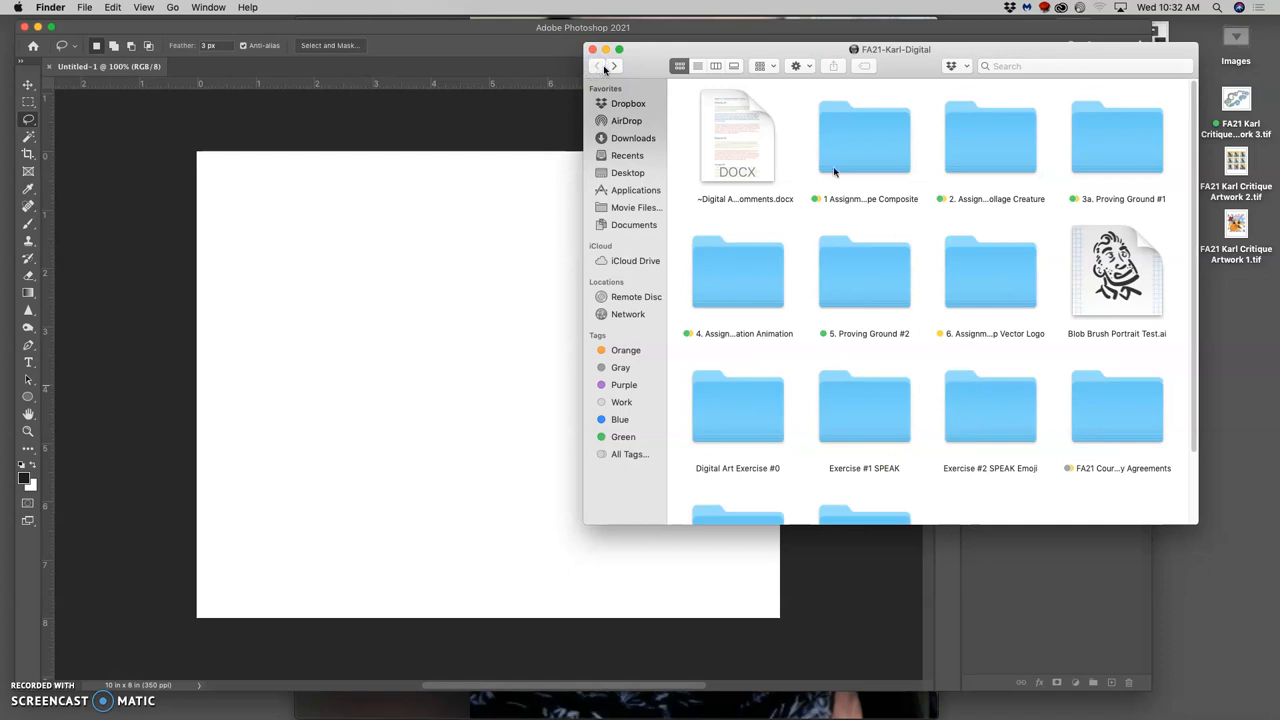
pyautogui.click(864, 137)
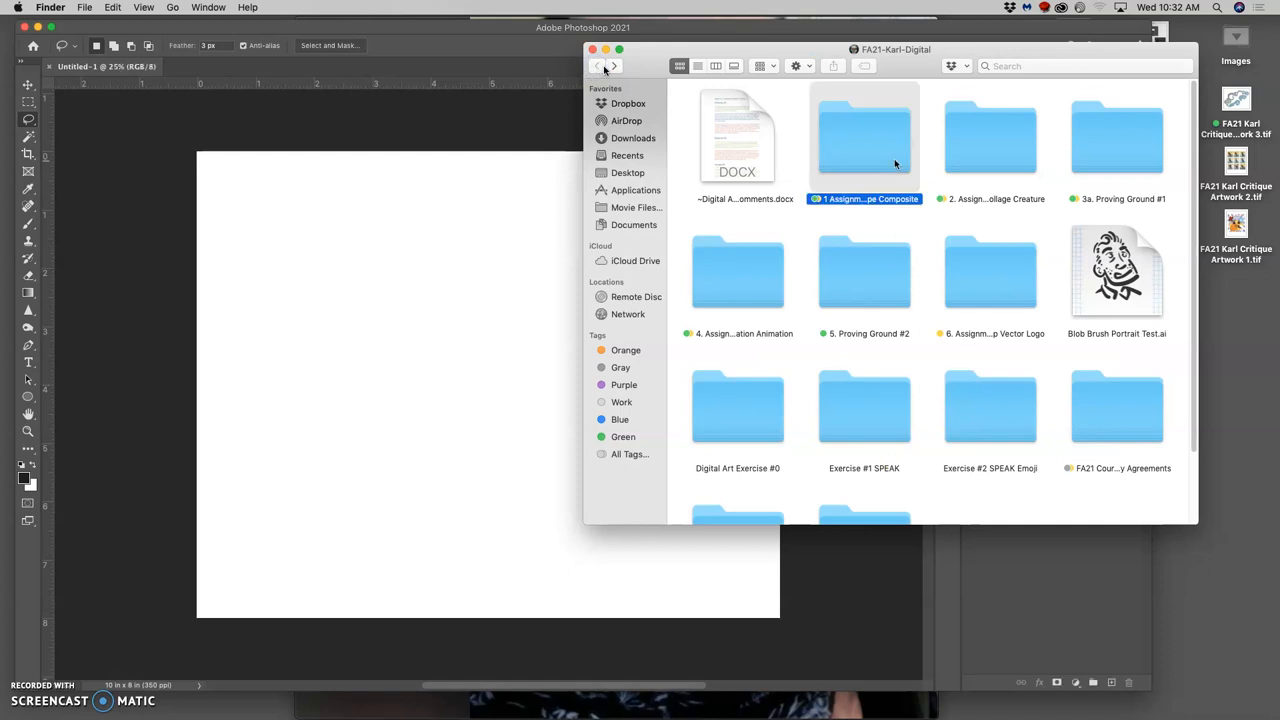
pyautogui.doubleClick(864, 135)
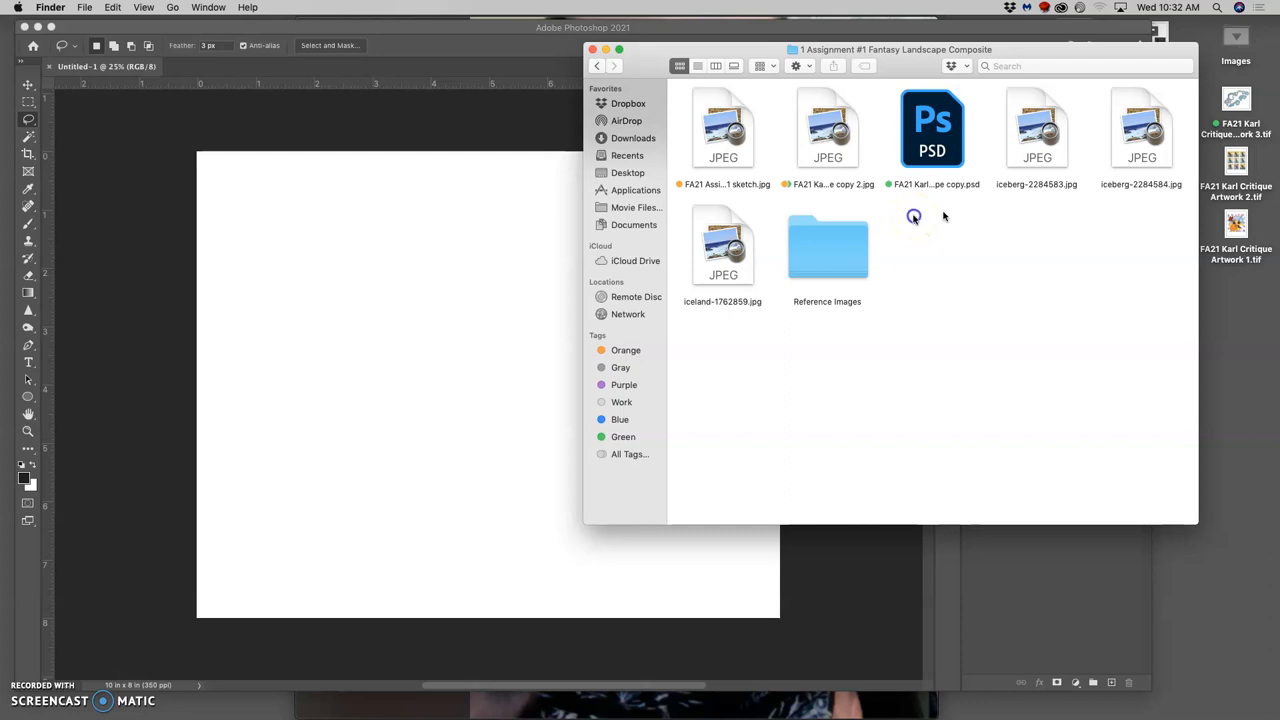
pyautogui.moveTo(762, 190)
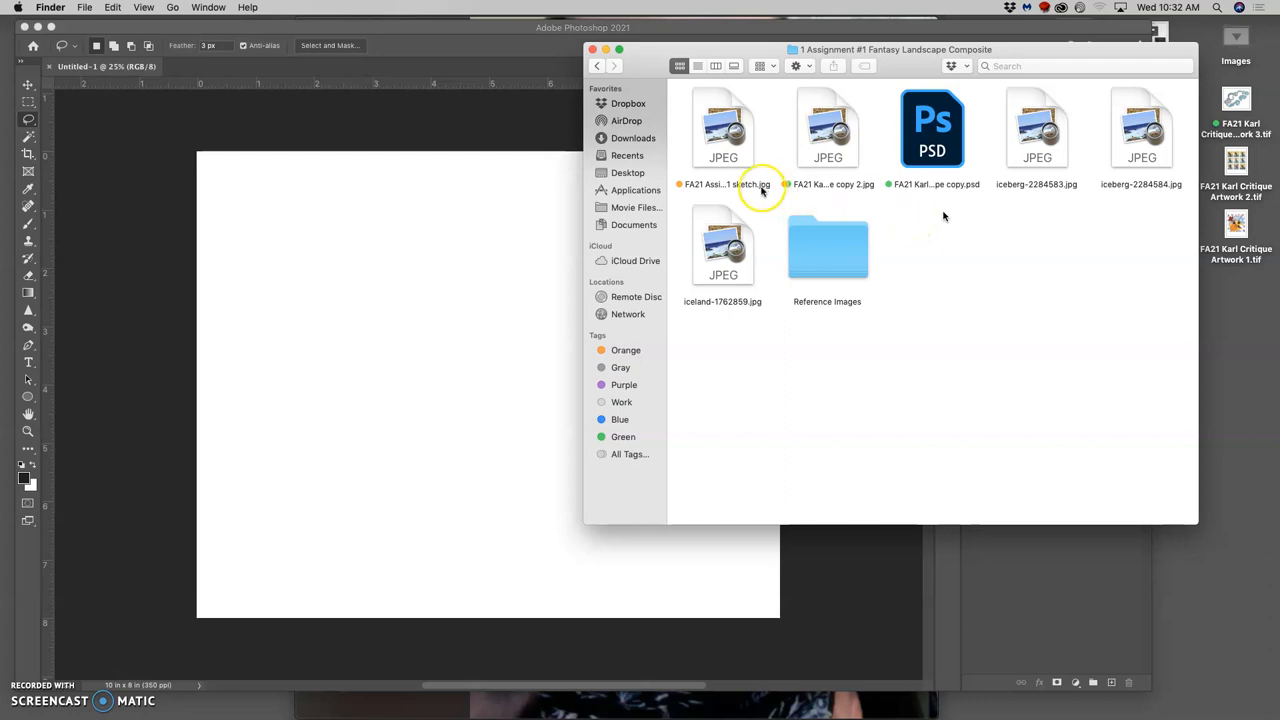
pyautogui.moveTo(850, 207)
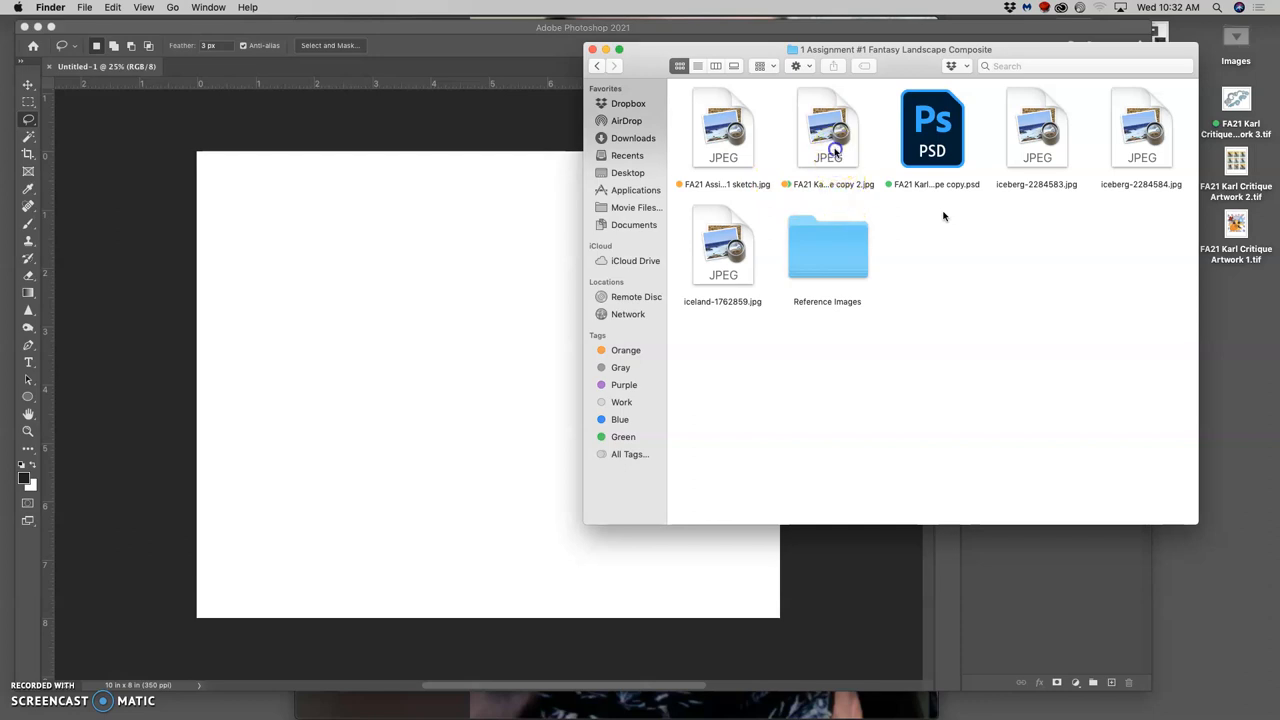
pyautogui.moveTo(502, 403)
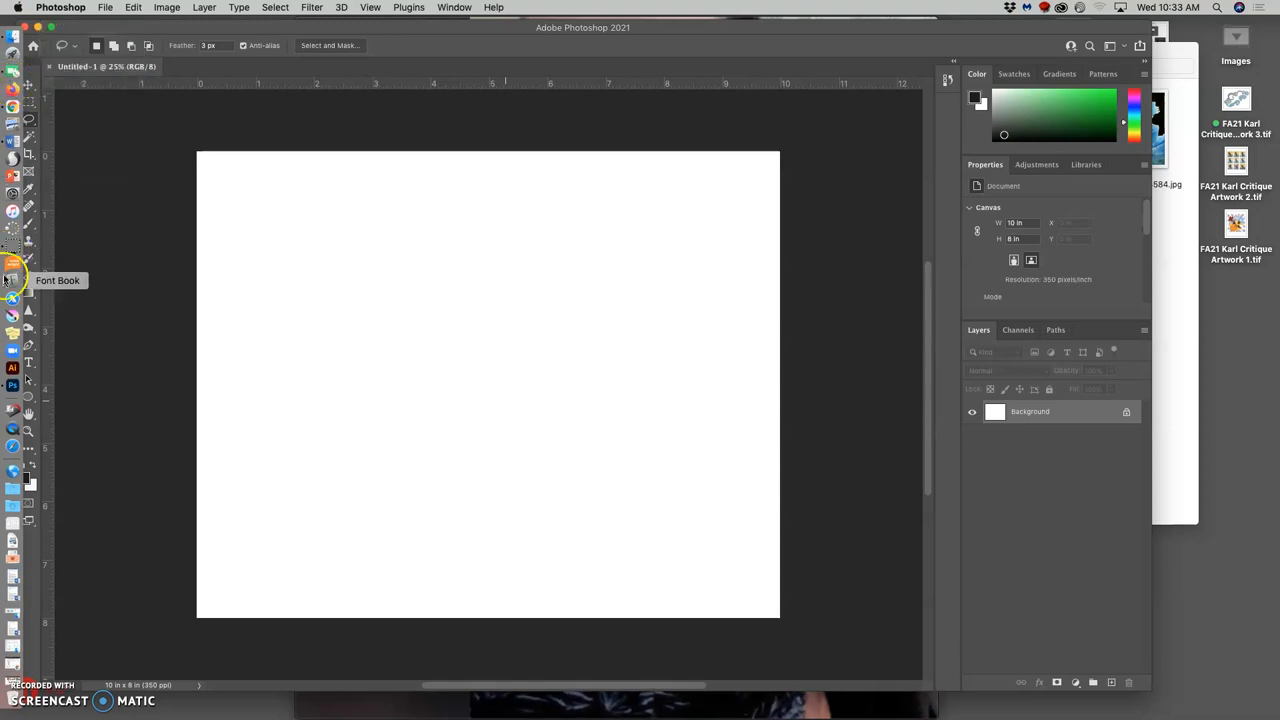
pyautogui.moveTo(10, 141)
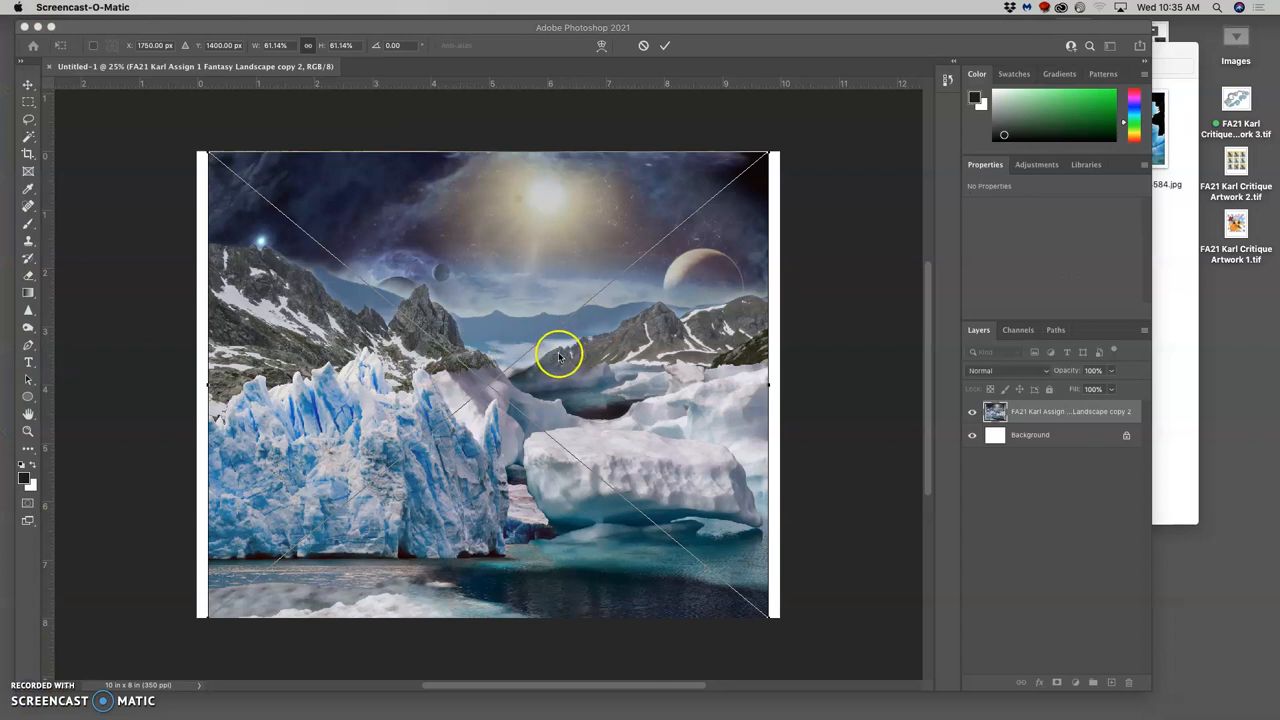
pyautogui.moveTo(500, 323)
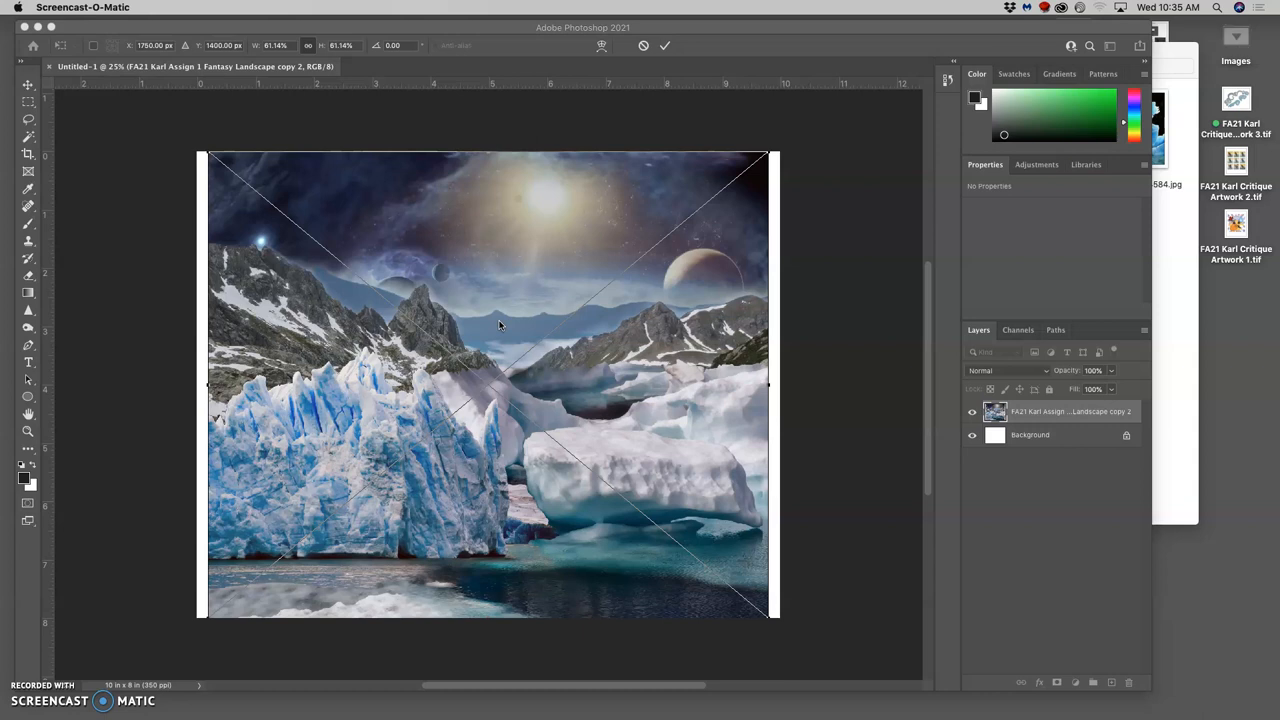
pyautogui.moveTo(743, 164)
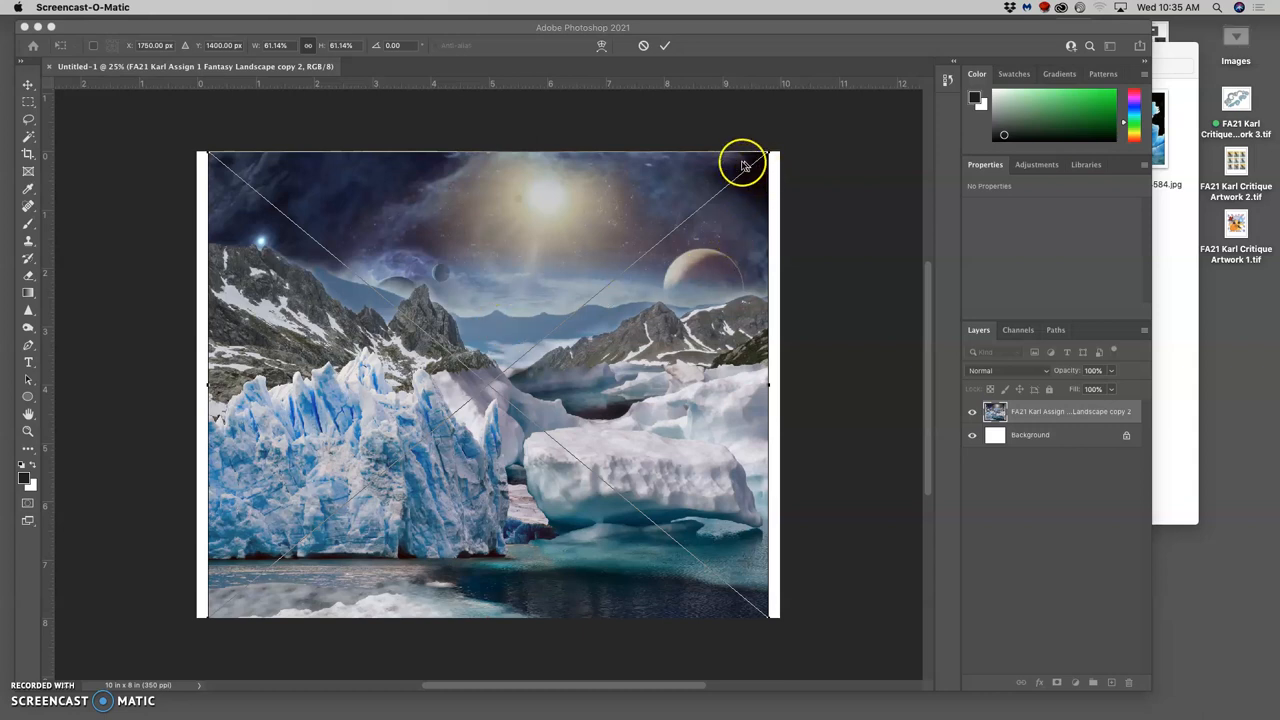
pyautogui.moveTo(280, 248)
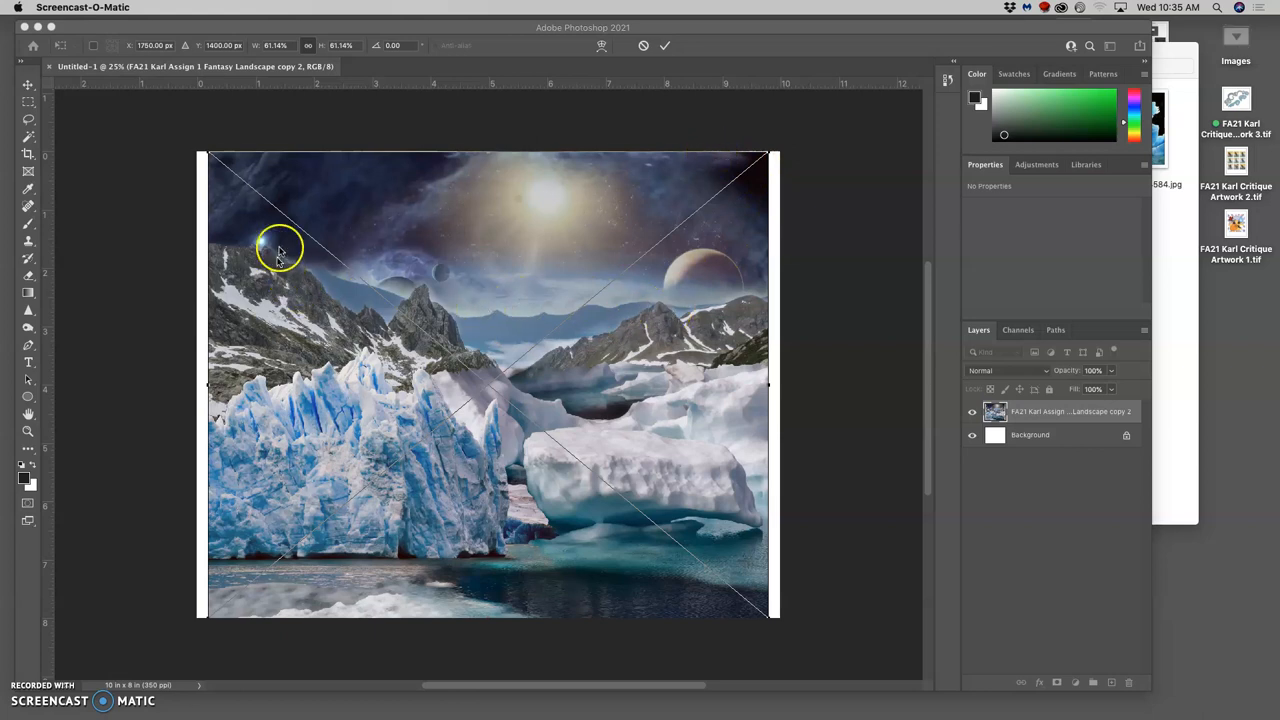
pyautogui.moveTo(240, 280)
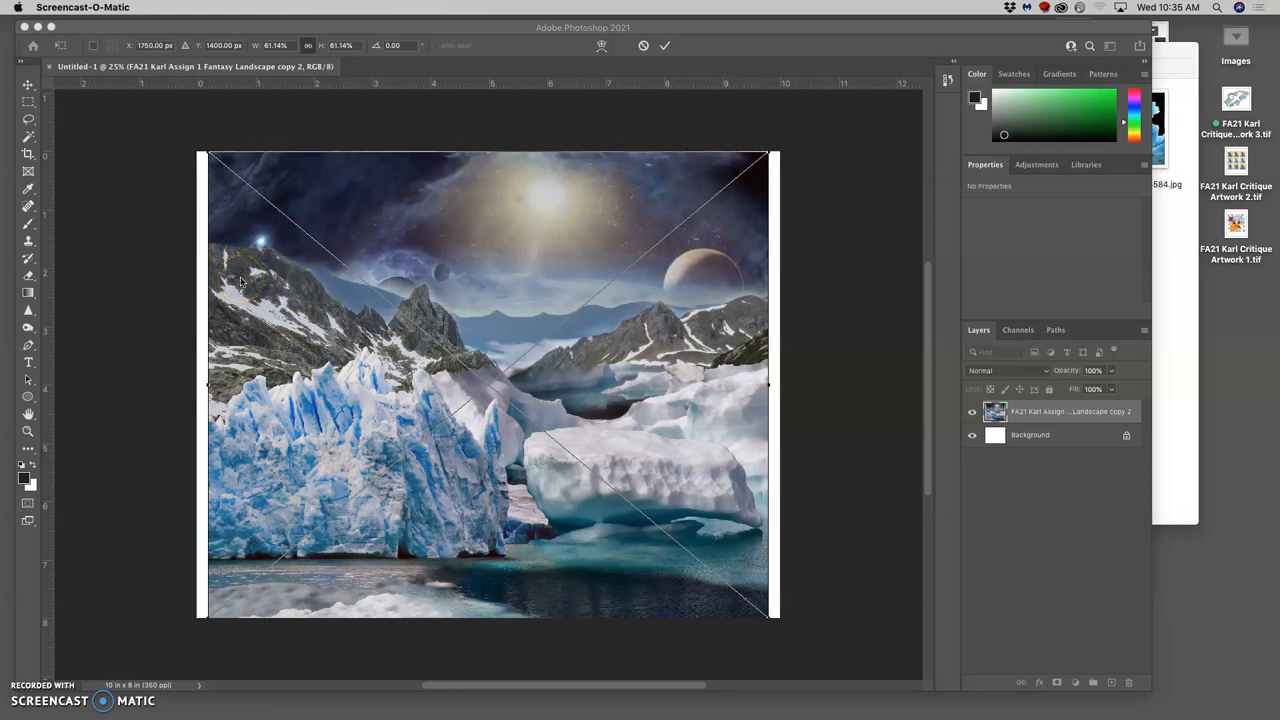
pyautogui.moveTo(443, 98)
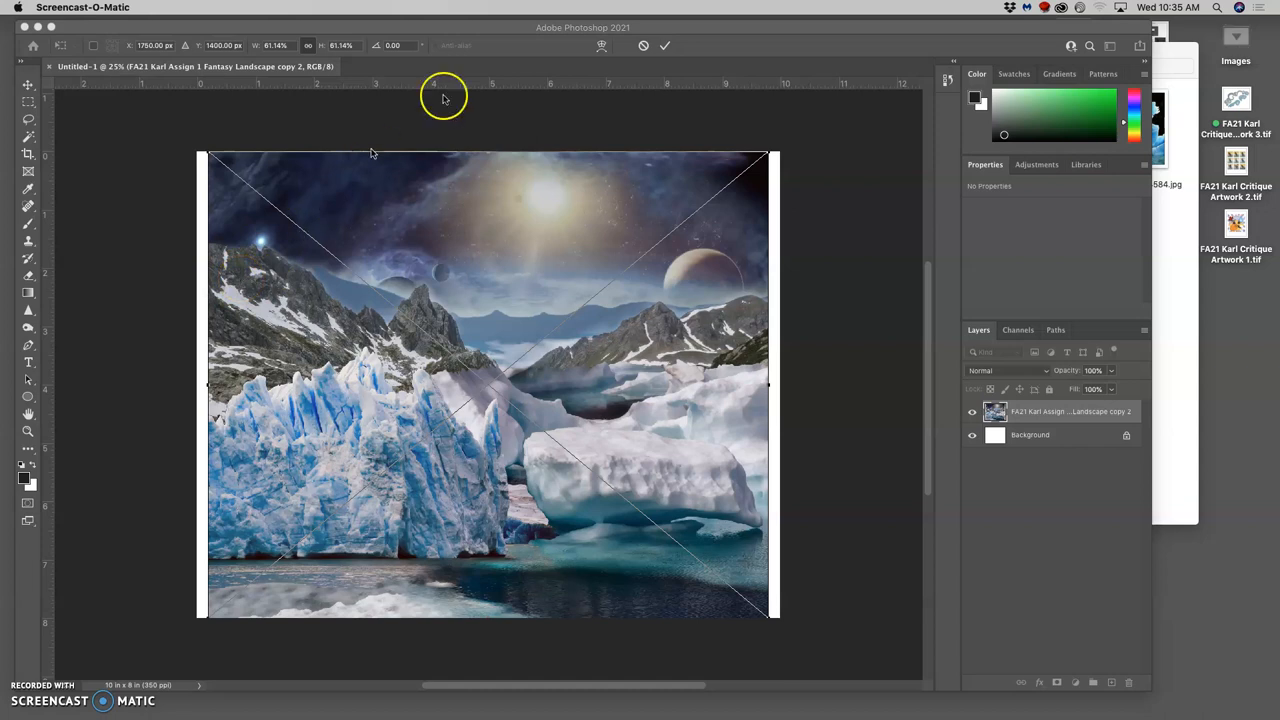
pyautogui.moveTo(95, 670)
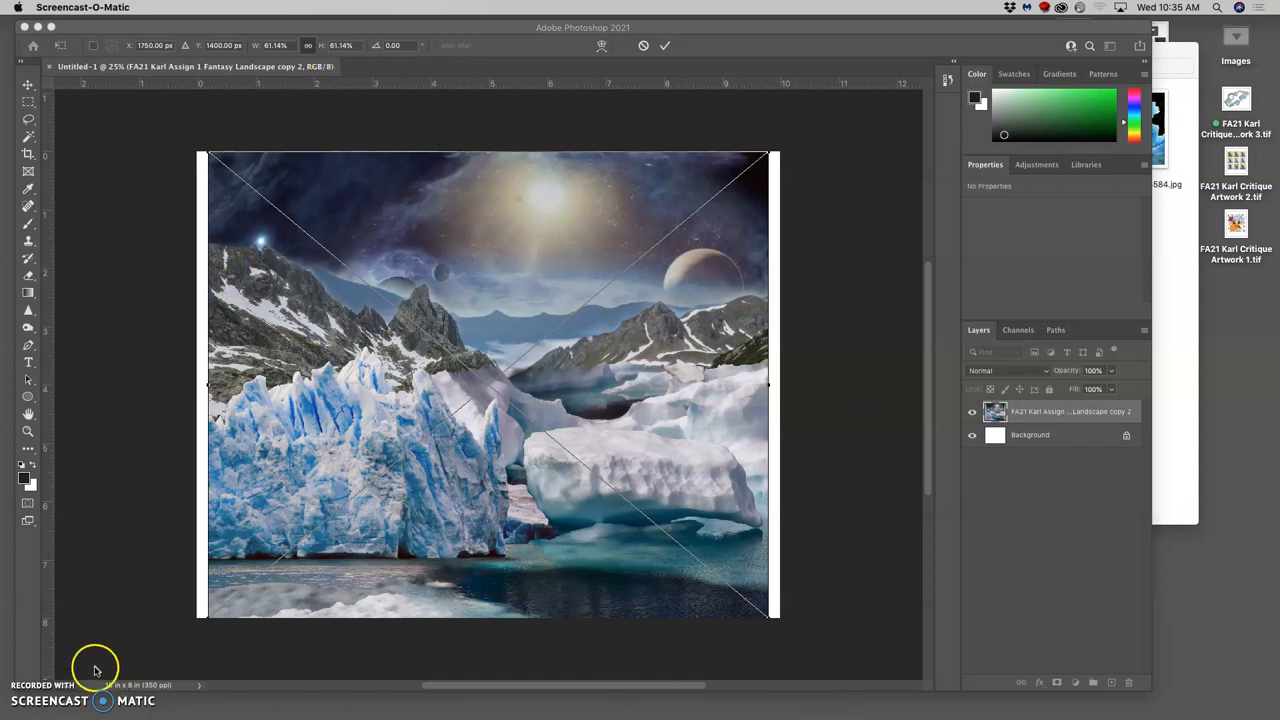
pyautogui.moveTo(196, 299)
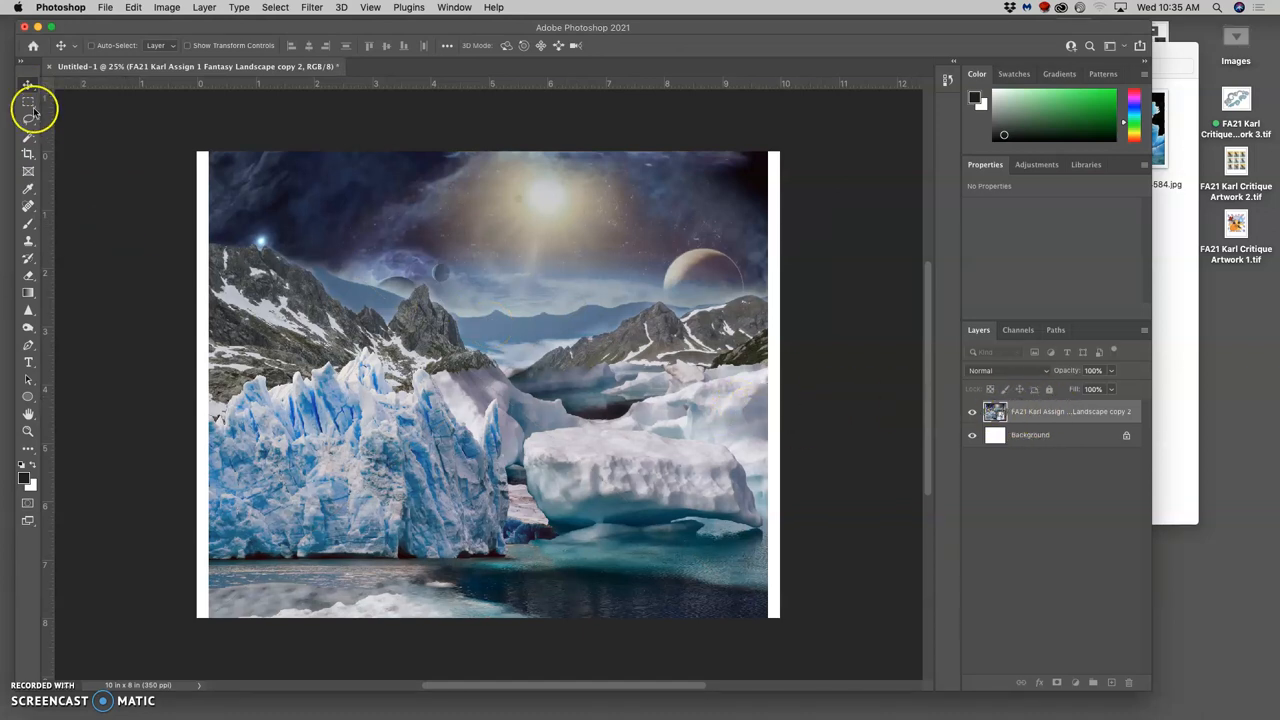
pyautogui.moveTo(368, 255)
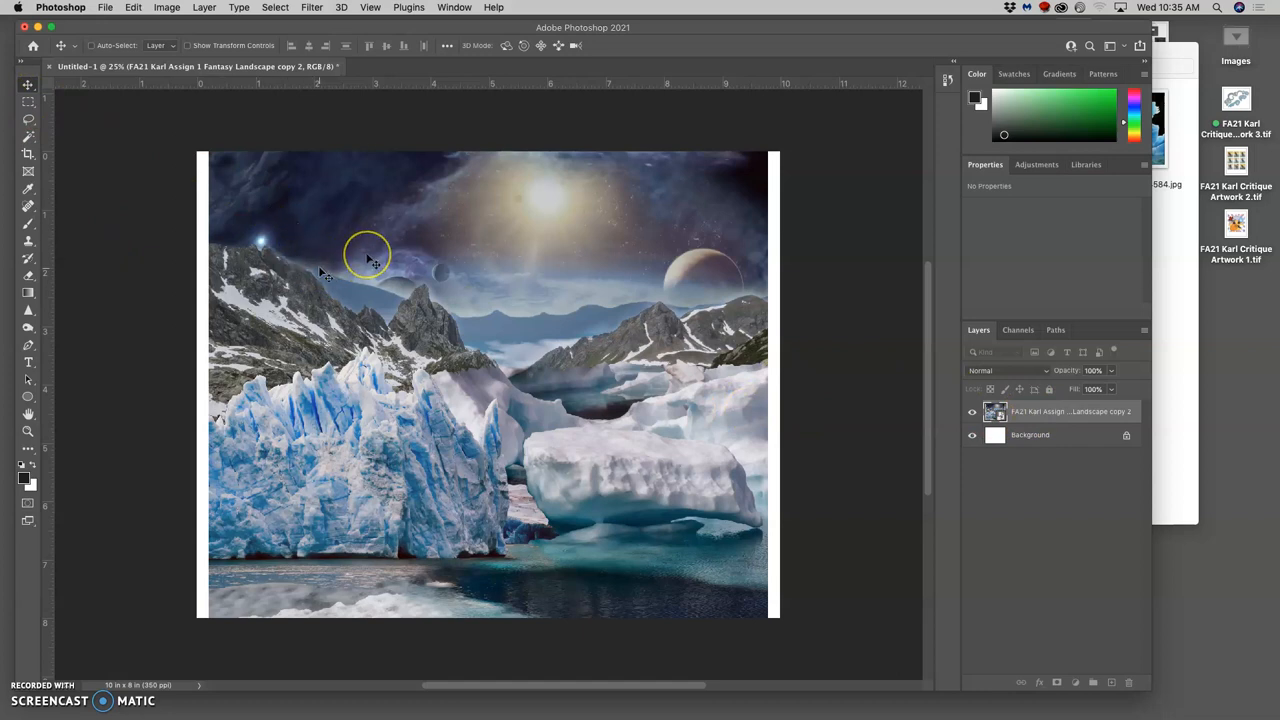
pyautogui.moveTo(580, 210)
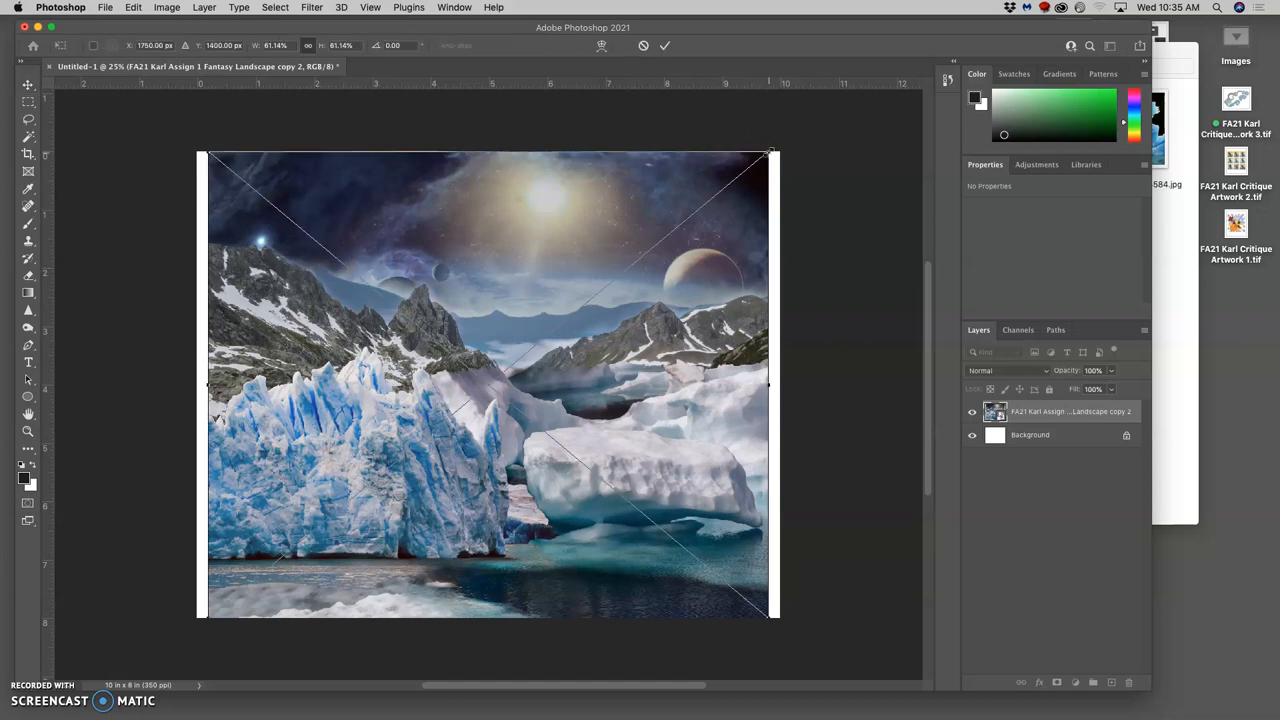
# Scale the placed landscape down to about 54% so an even white border remains
pyautogui.moveTo(768, 155); pyautogui.dragTo(750, 167)
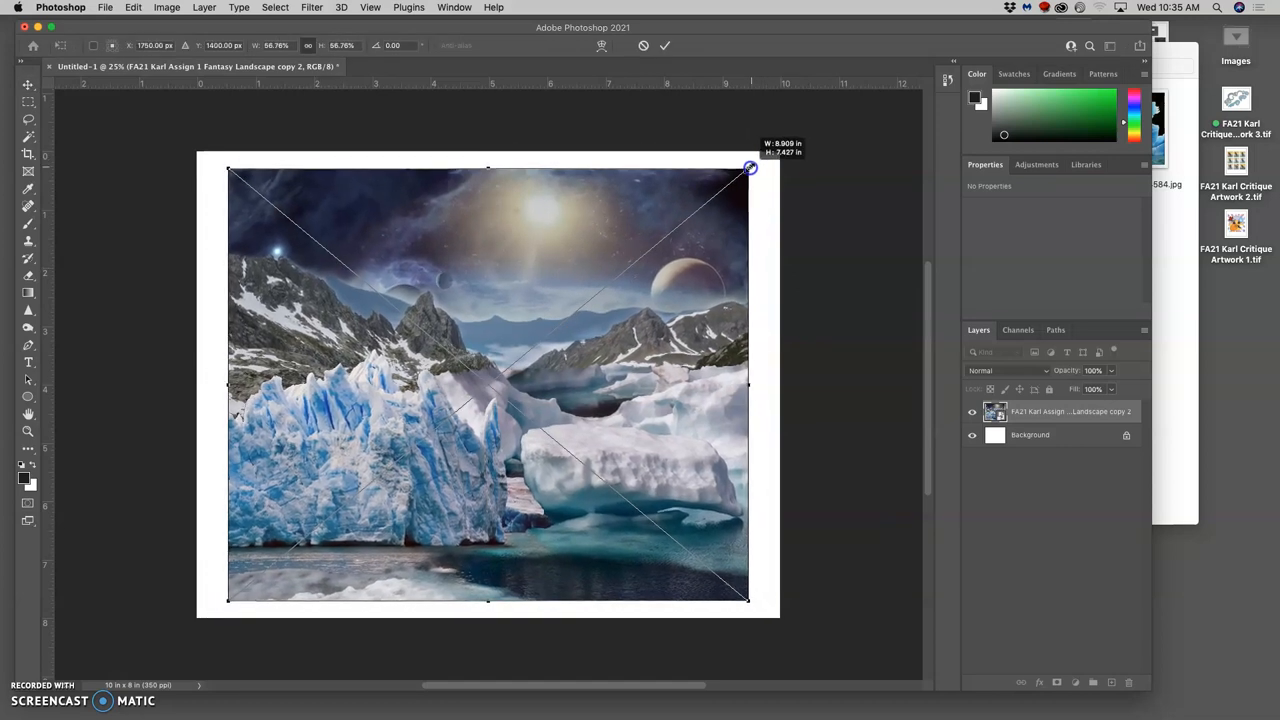
pyautogui.moveTo(750, 167); pyautogui.dragTo(738, 175)
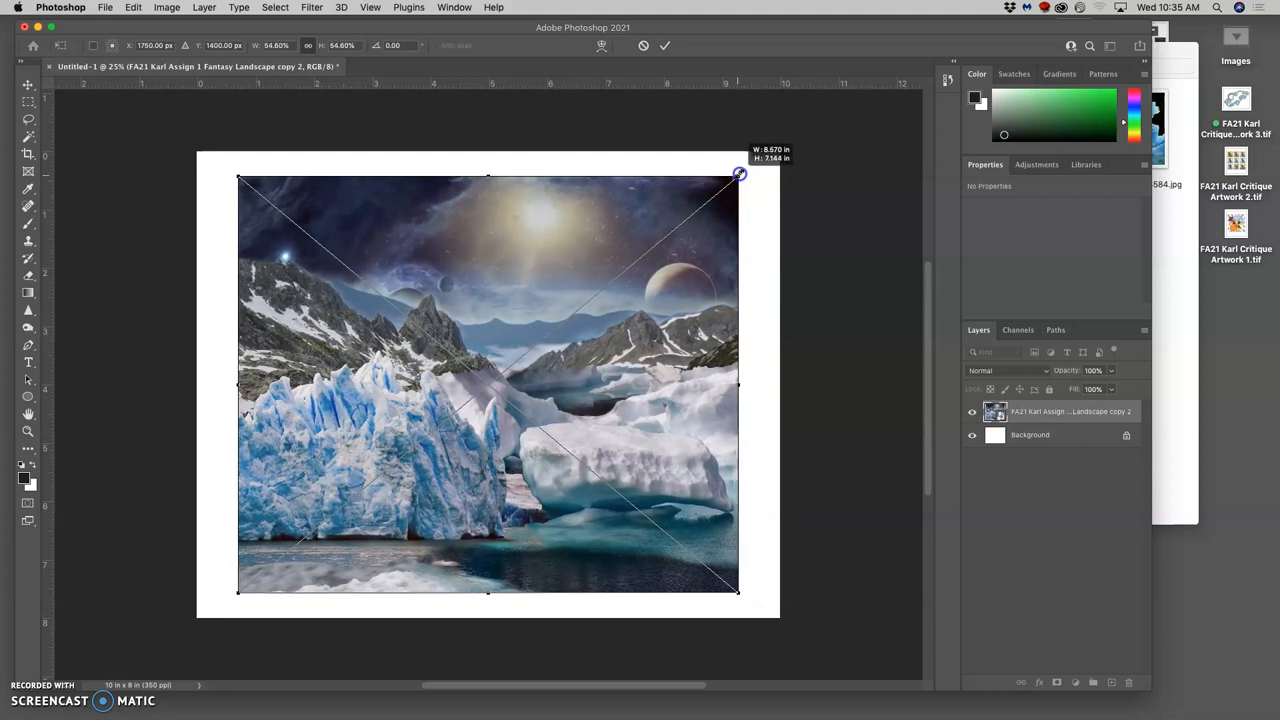
pyautogui.moveTo(739, 174); pyautogui.dragTo(736, 176)
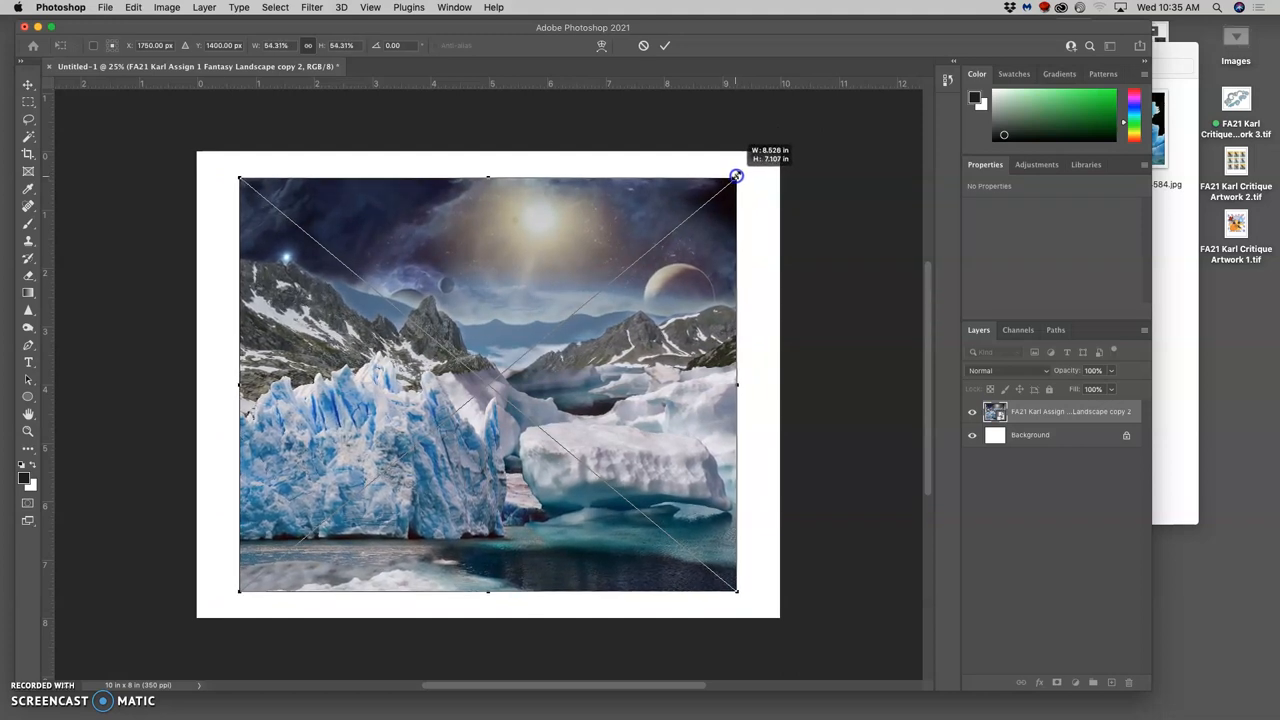
pyautogui.moveTo(736, 176); pyautogui.dragTo(737, 176)
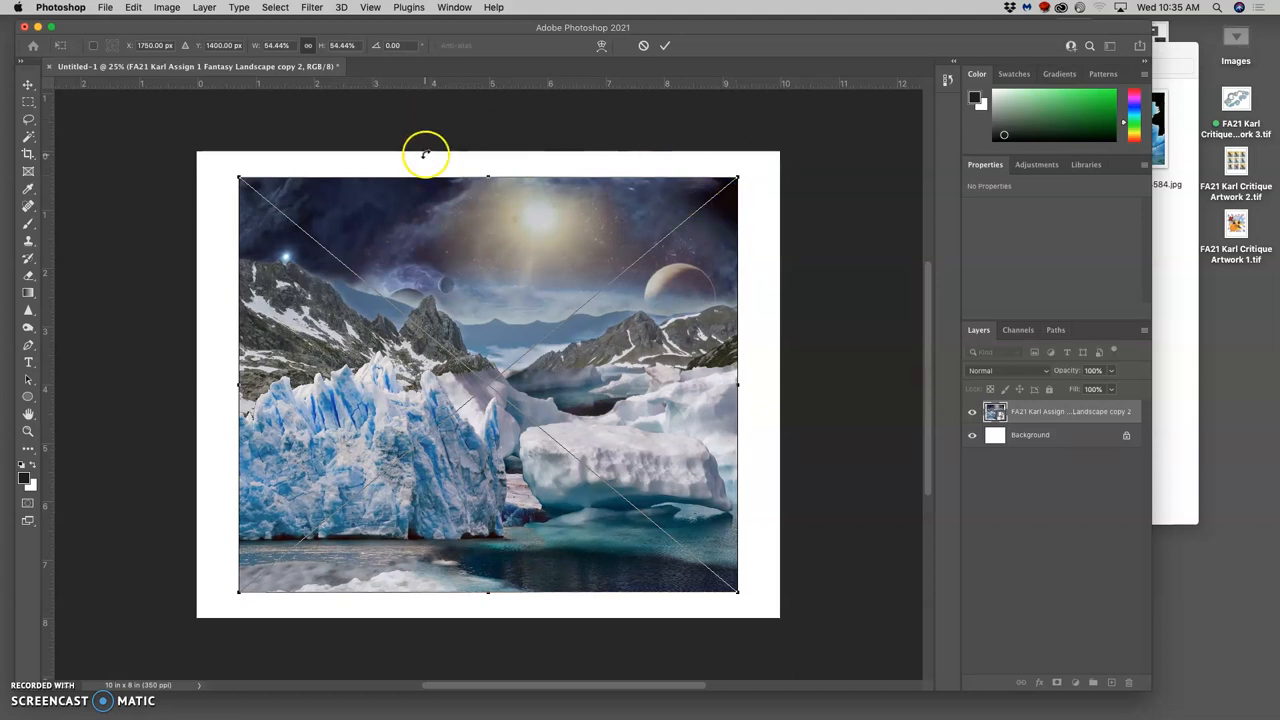
pyautogui.moveTo(135, 120)
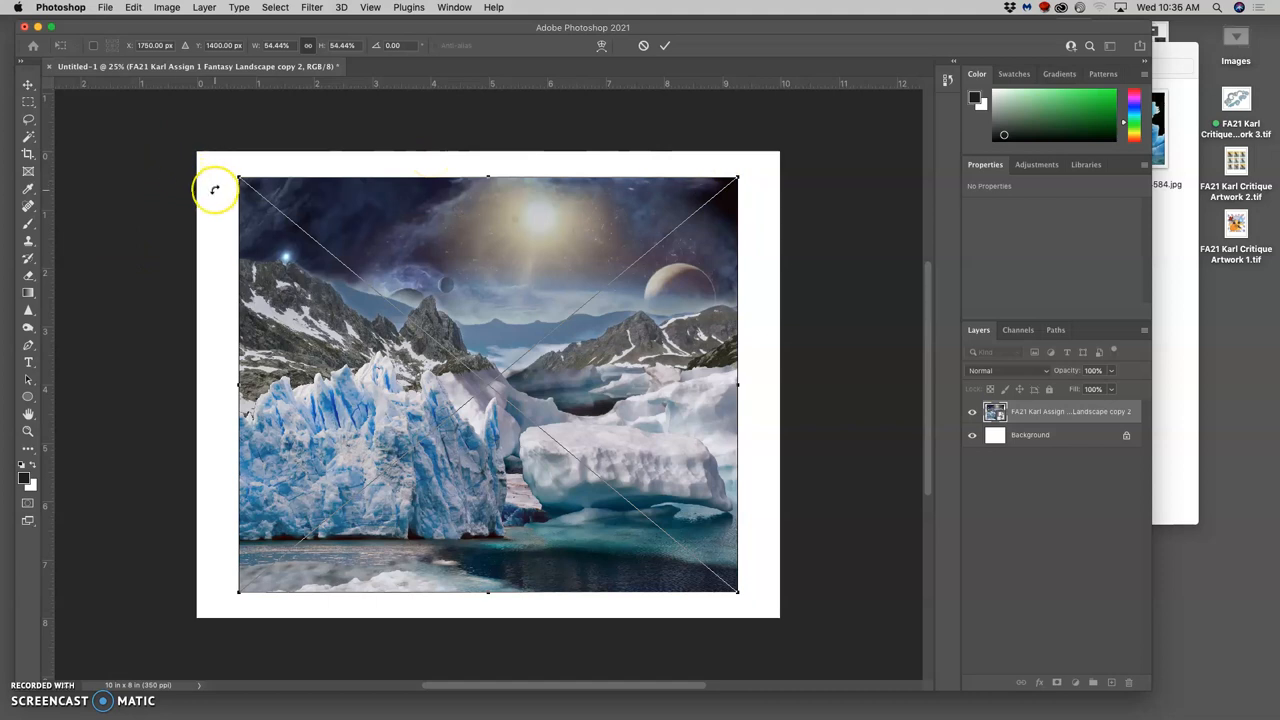
pyautogui.moveTo(532, 550)
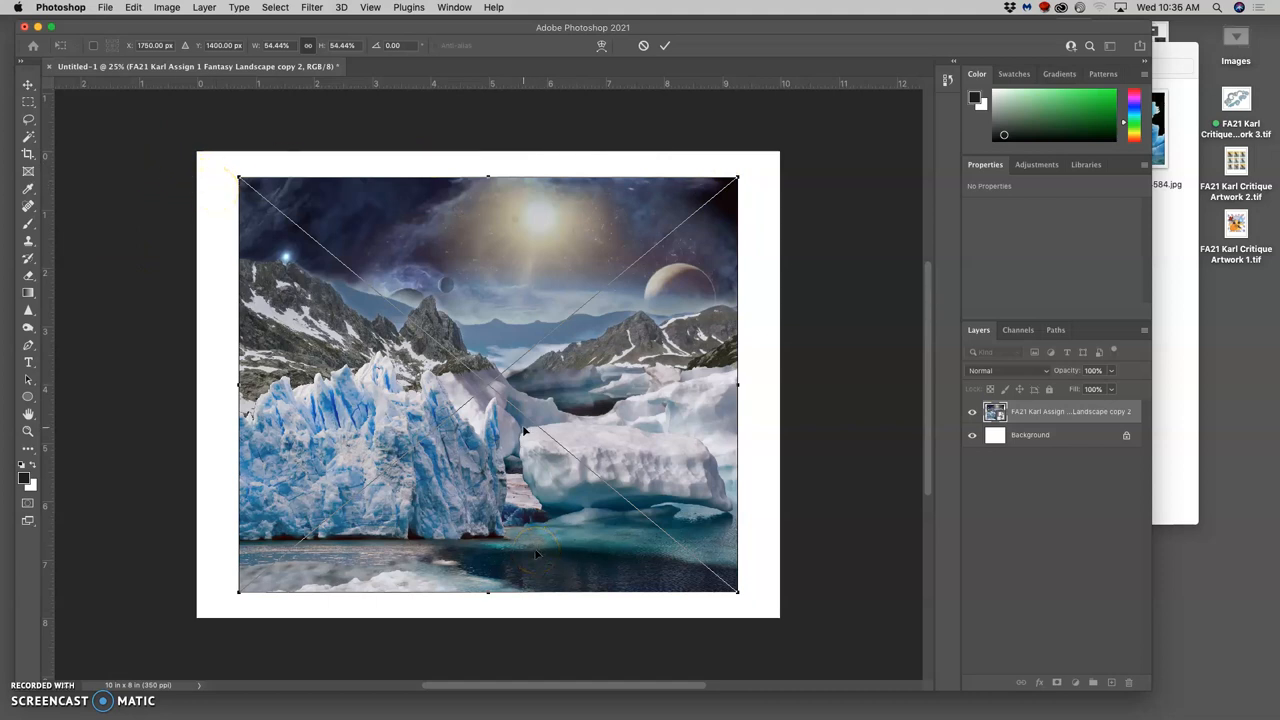
pyautogui.moveTo(522, 432)
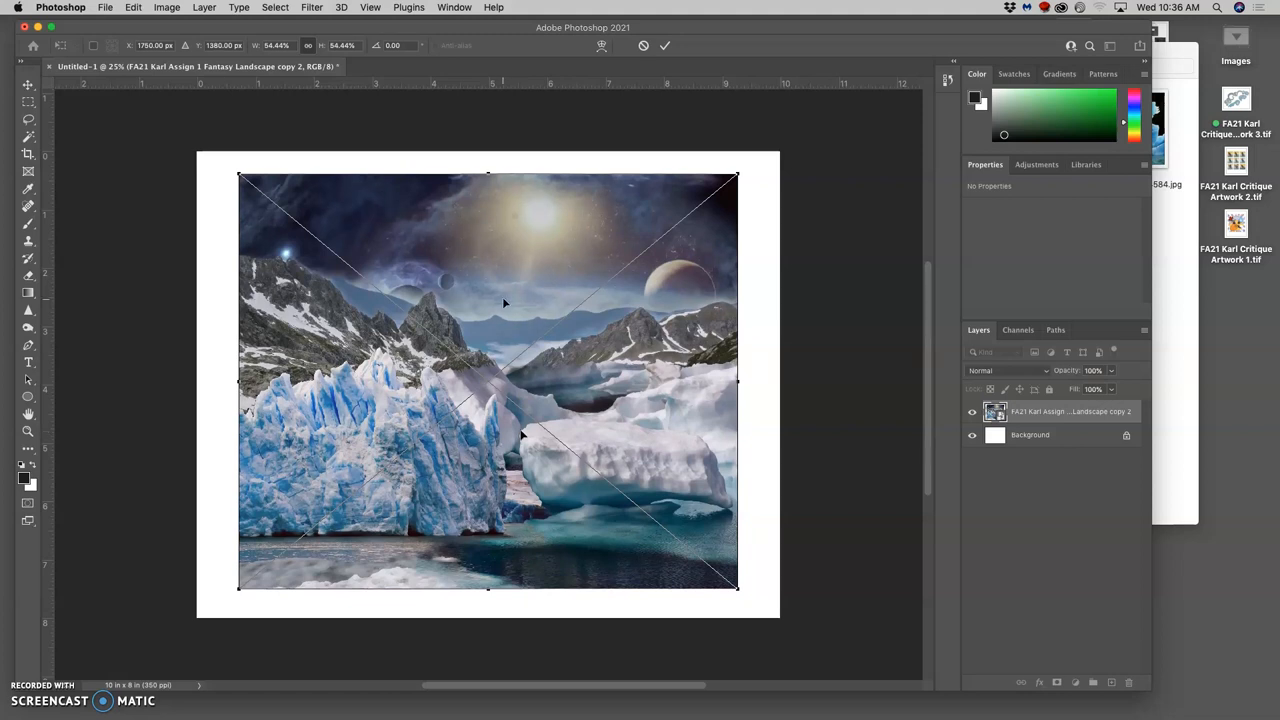
pyautogui.moveTo(520, 395)
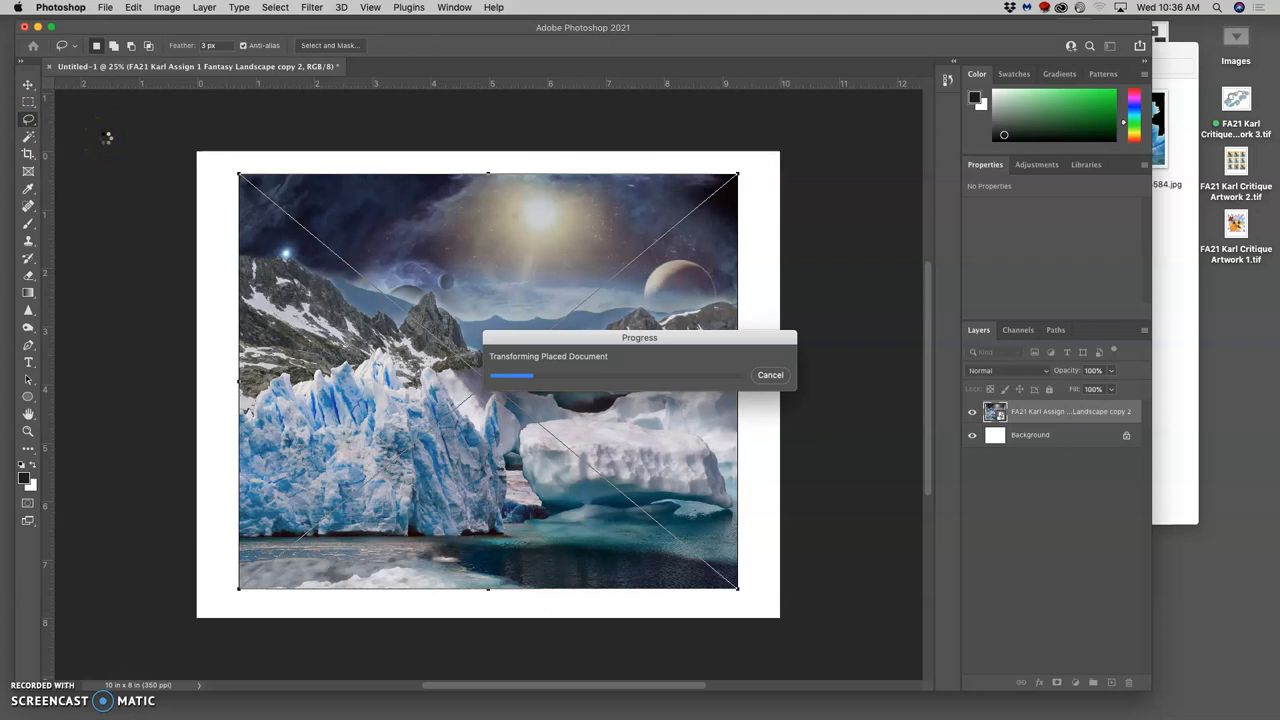
pyautogui.moveTo(118, 138)
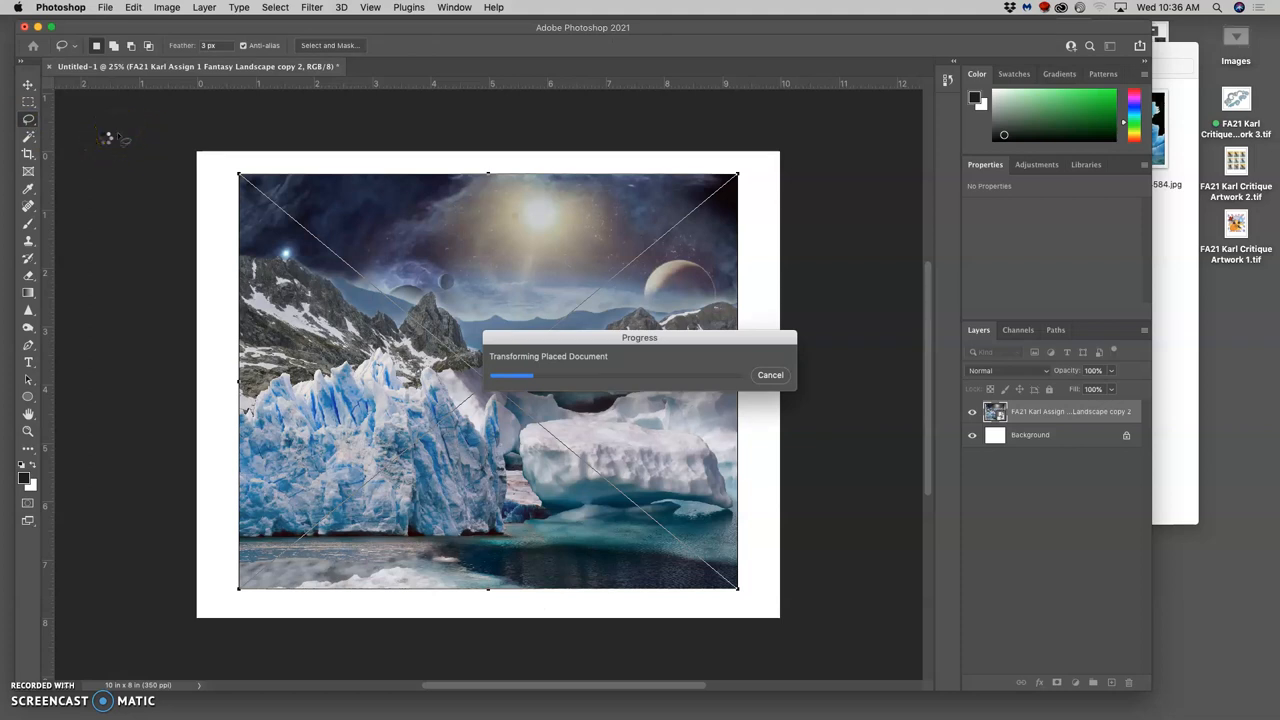
pyautogui.moveTo(175, 147)
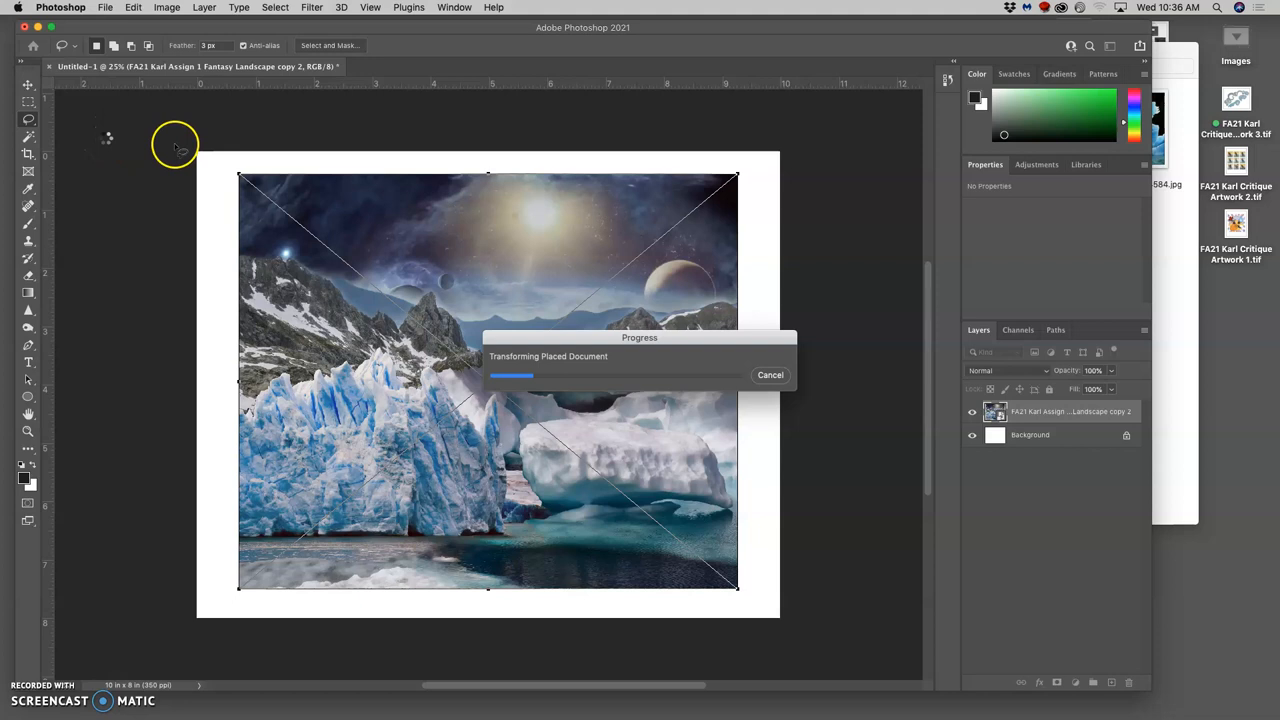
pyautogui.moveTo(1108, 355)
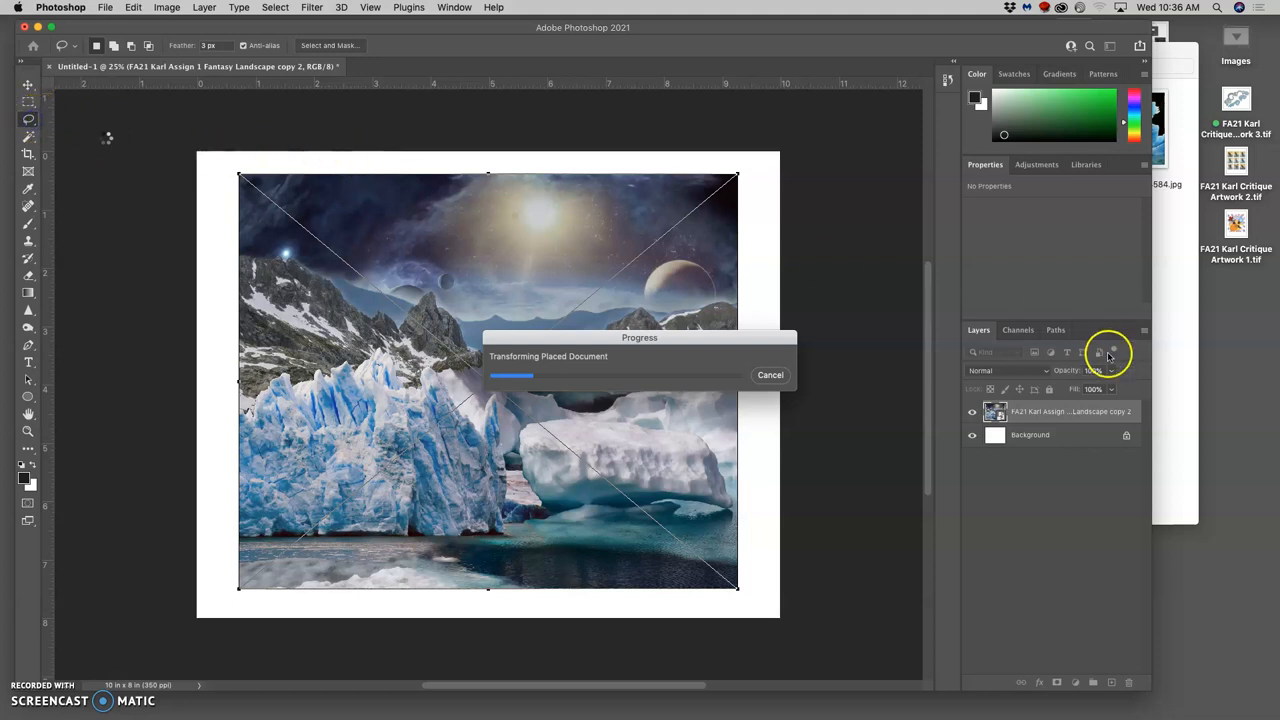
pyautogui.moveTo(1067, 433)
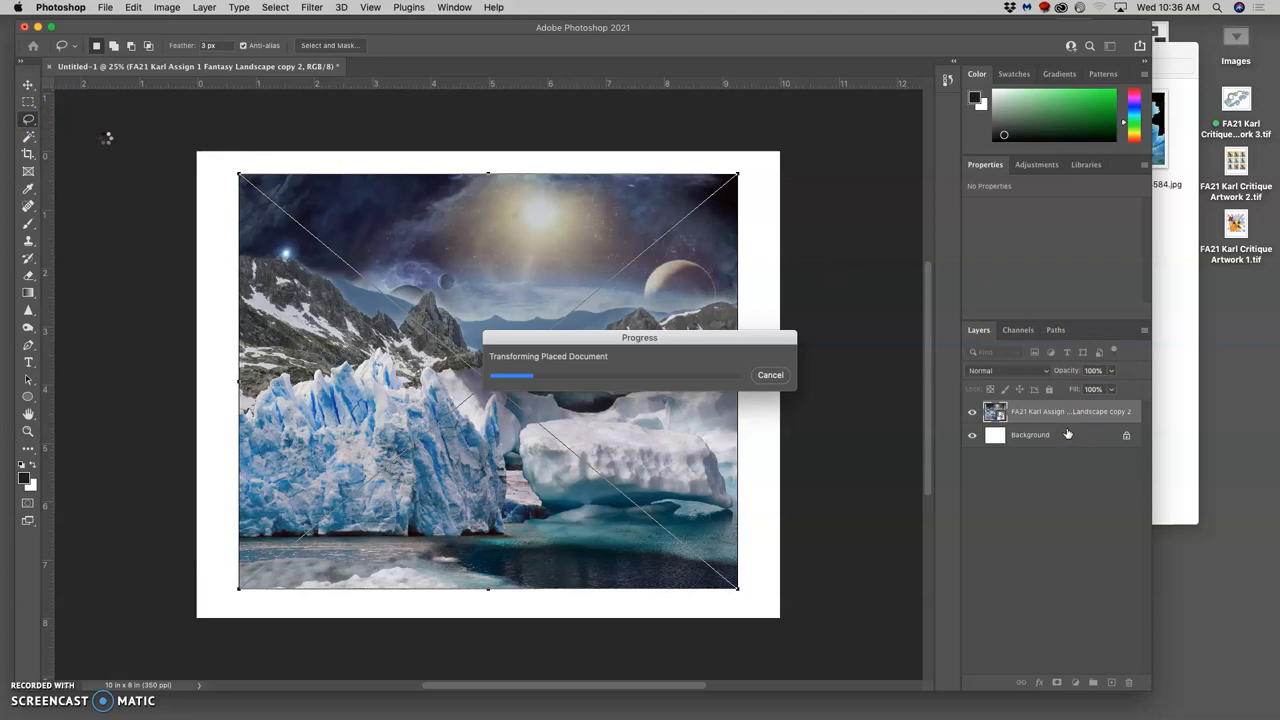
pyautogui.moveTo(805, 335)
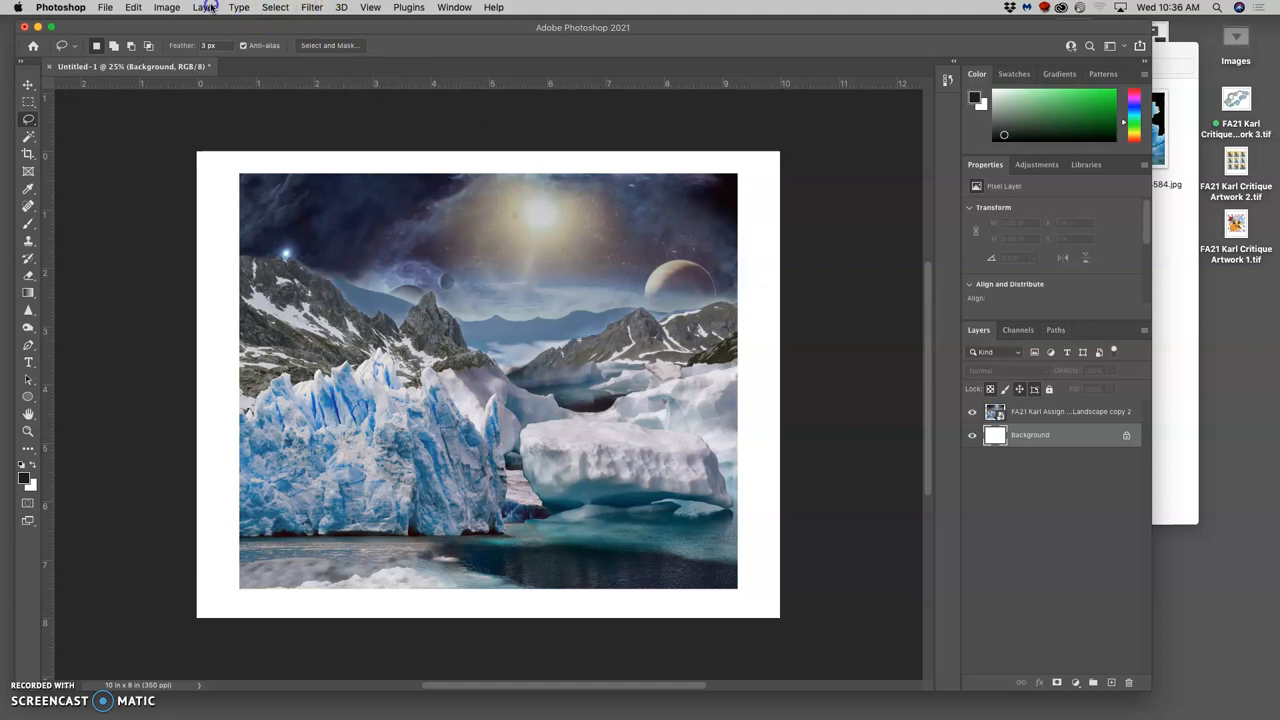
# Merge the landscape into the Background layer with Layer > Flatten Image
pyautogui.click(204, 7)
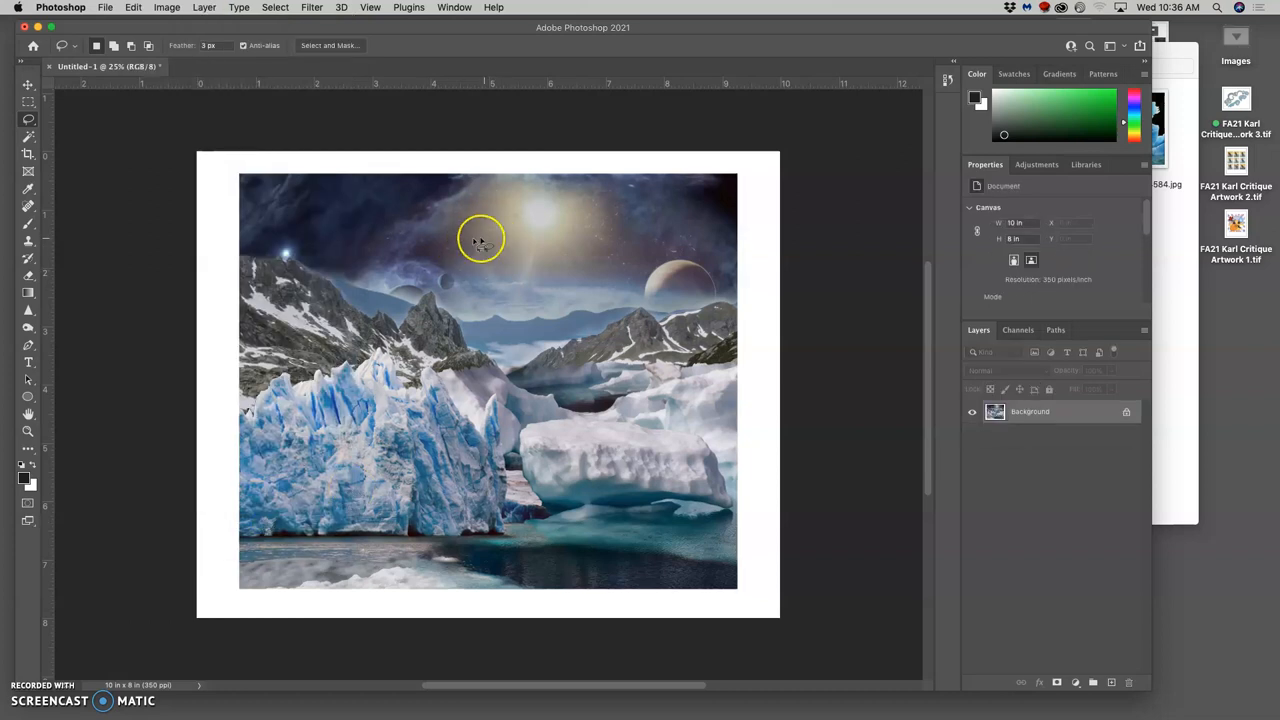
# Open the File menu to begin saving the flattened image
pyautogui.click(105, 7)
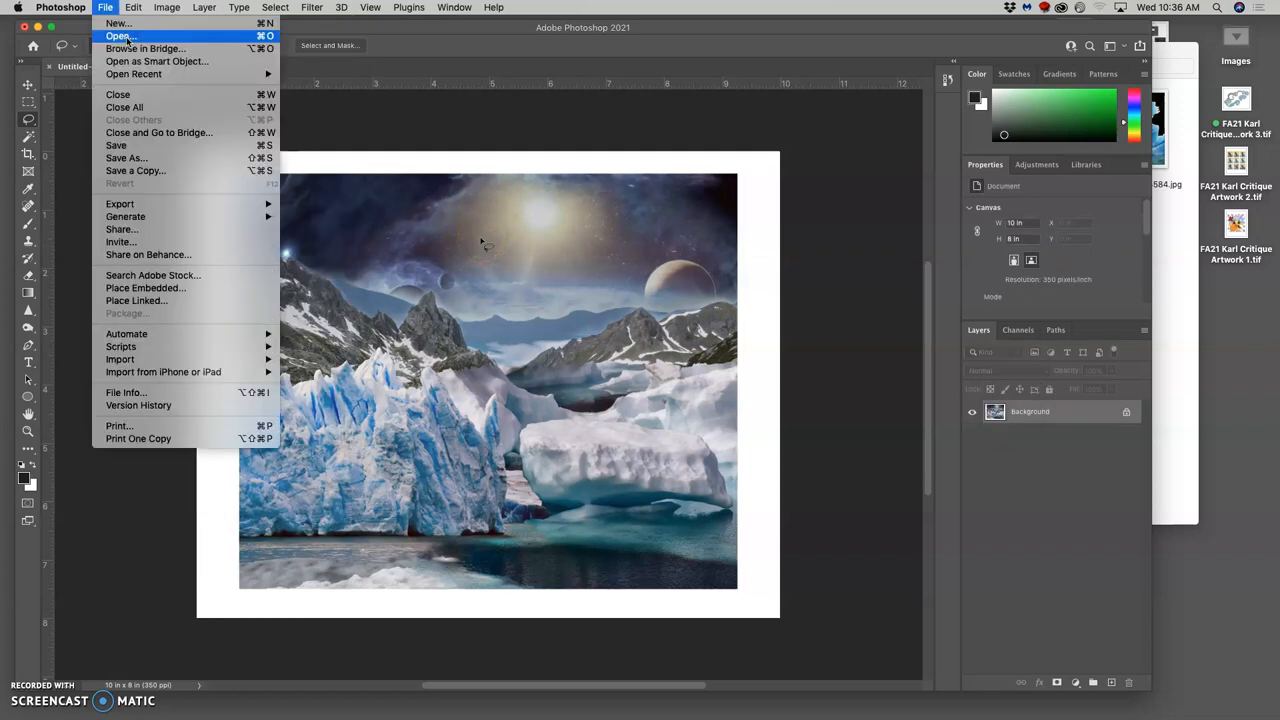
pyautogui.moveTo(126, 158)
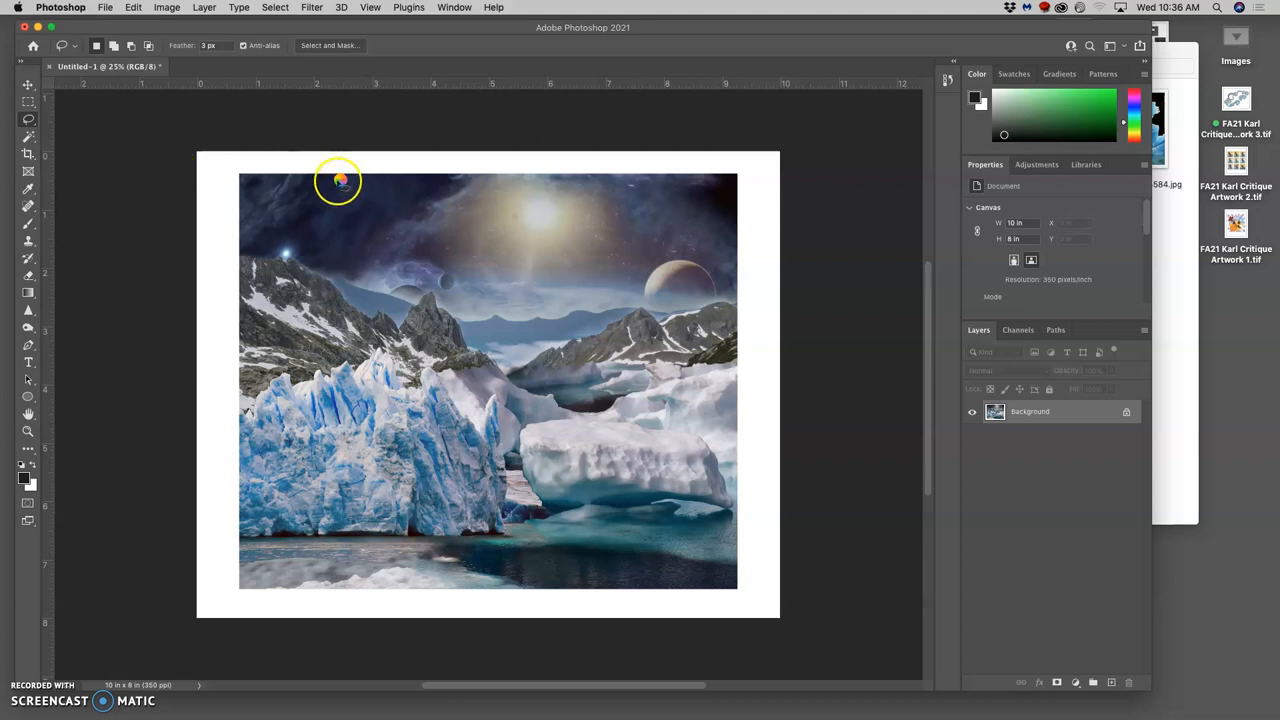
pyautogui.moveTo(428, 233)
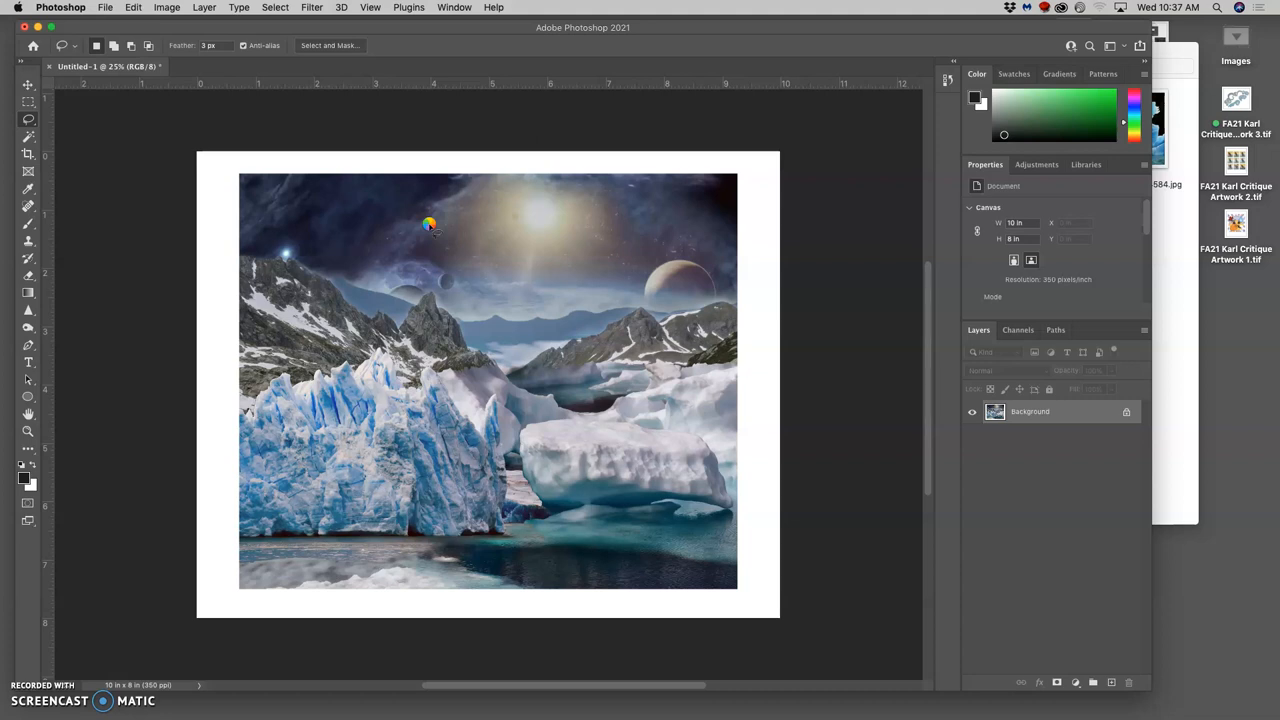
pyautogui.moveTo(497, 186)
pyautogui.write('PR-FA21 Karl Assign 1.tif')
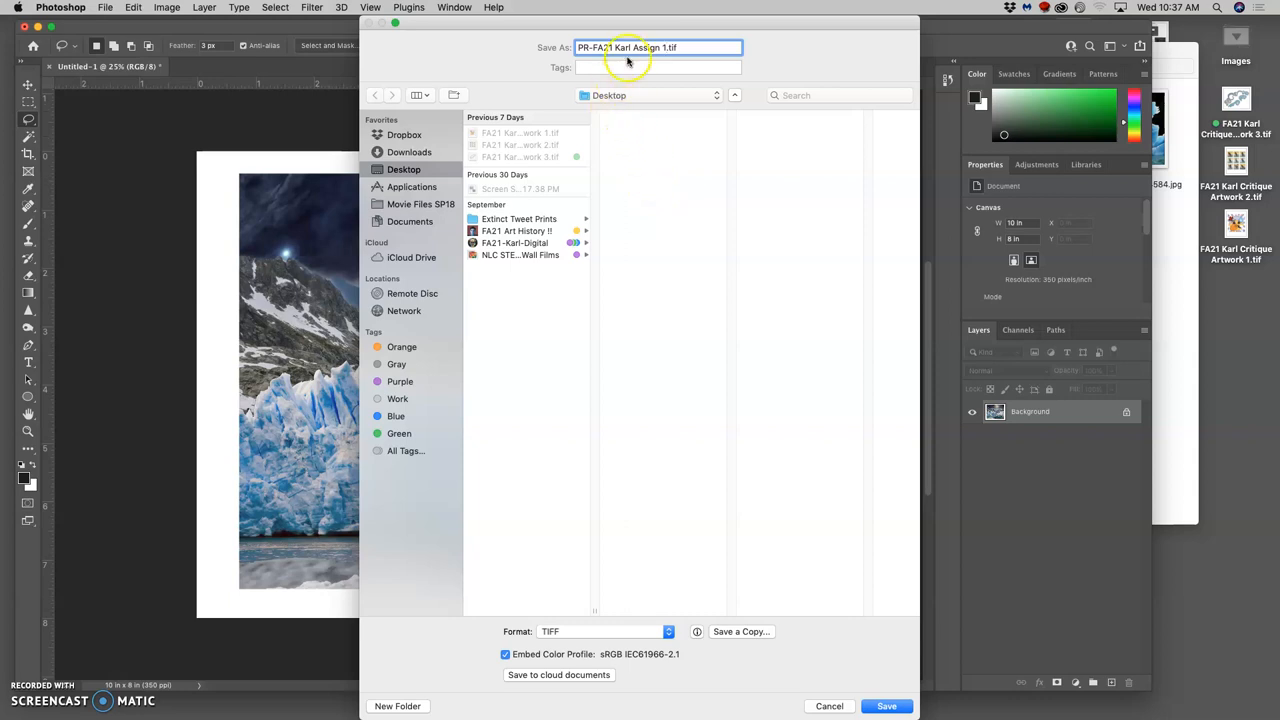
pyautogui.moveTo(723, 313)
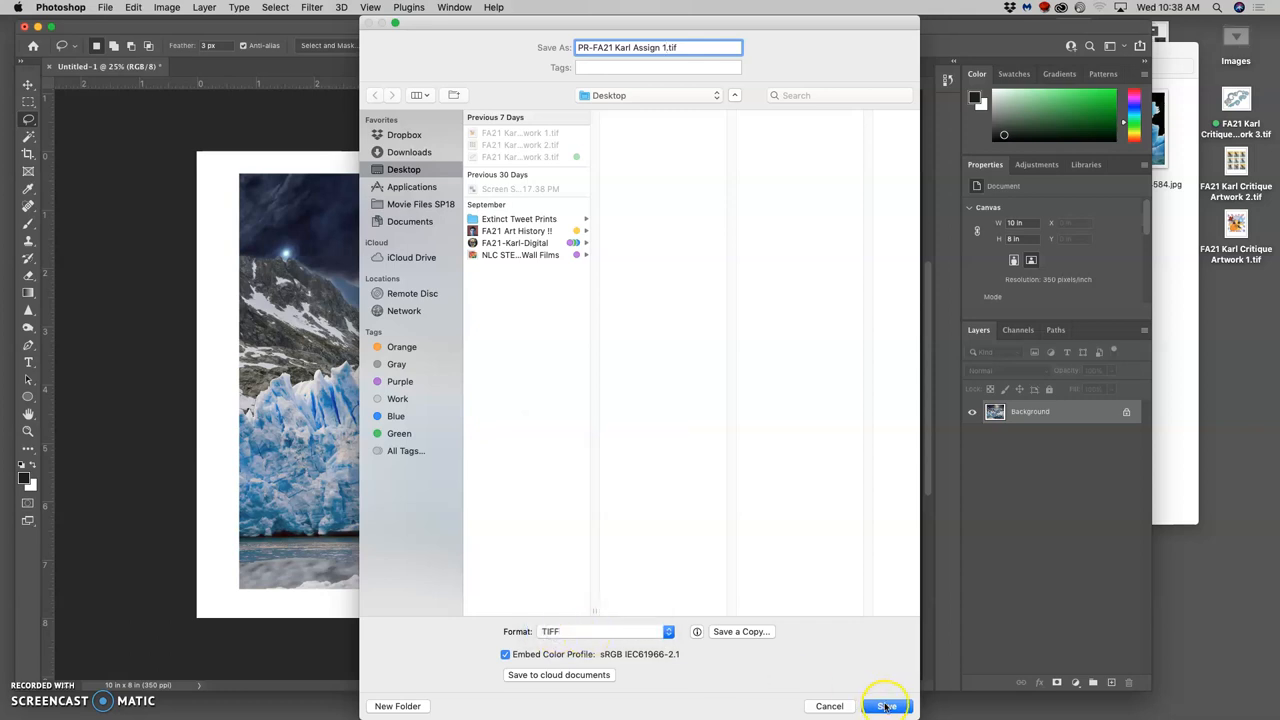
# Save 'PR-FA21 Karl Assign 1.tif' as a TIFF, keeping LZW compression
pyautogui.click(887, 706)
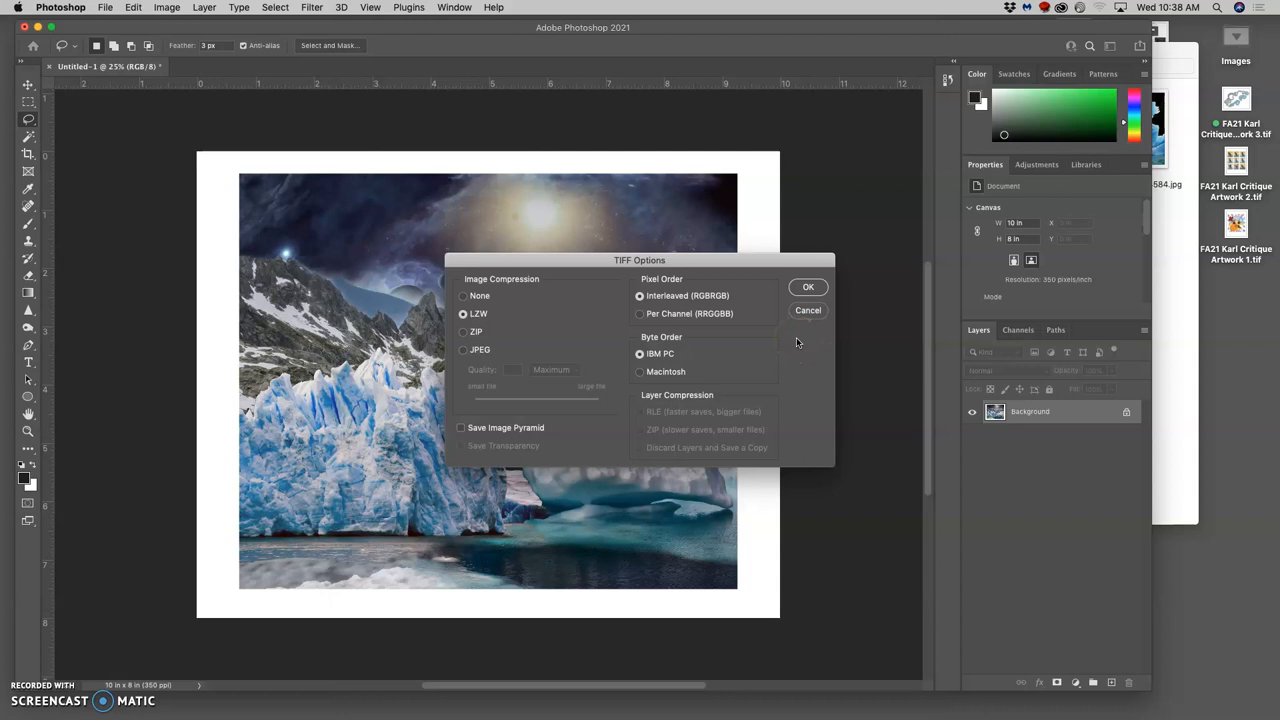
pyautogui.moveTo(777, 350)
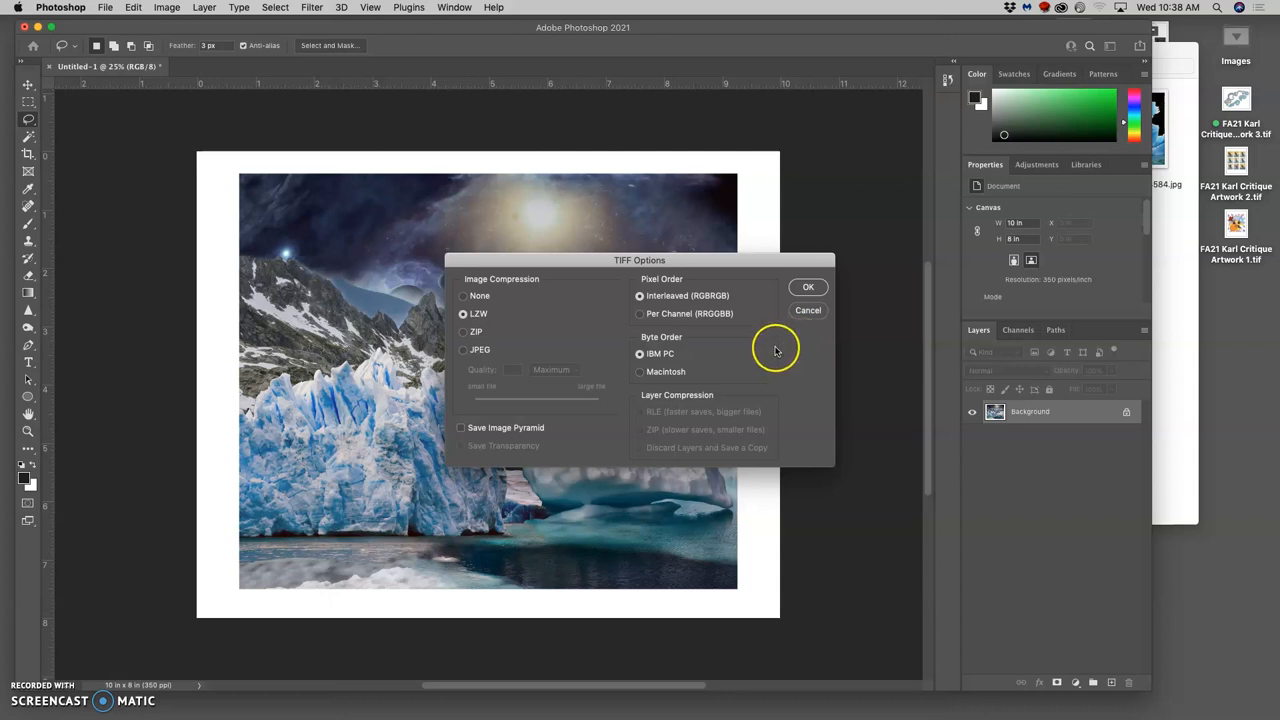
pyautogui.moveTo(640, 263)
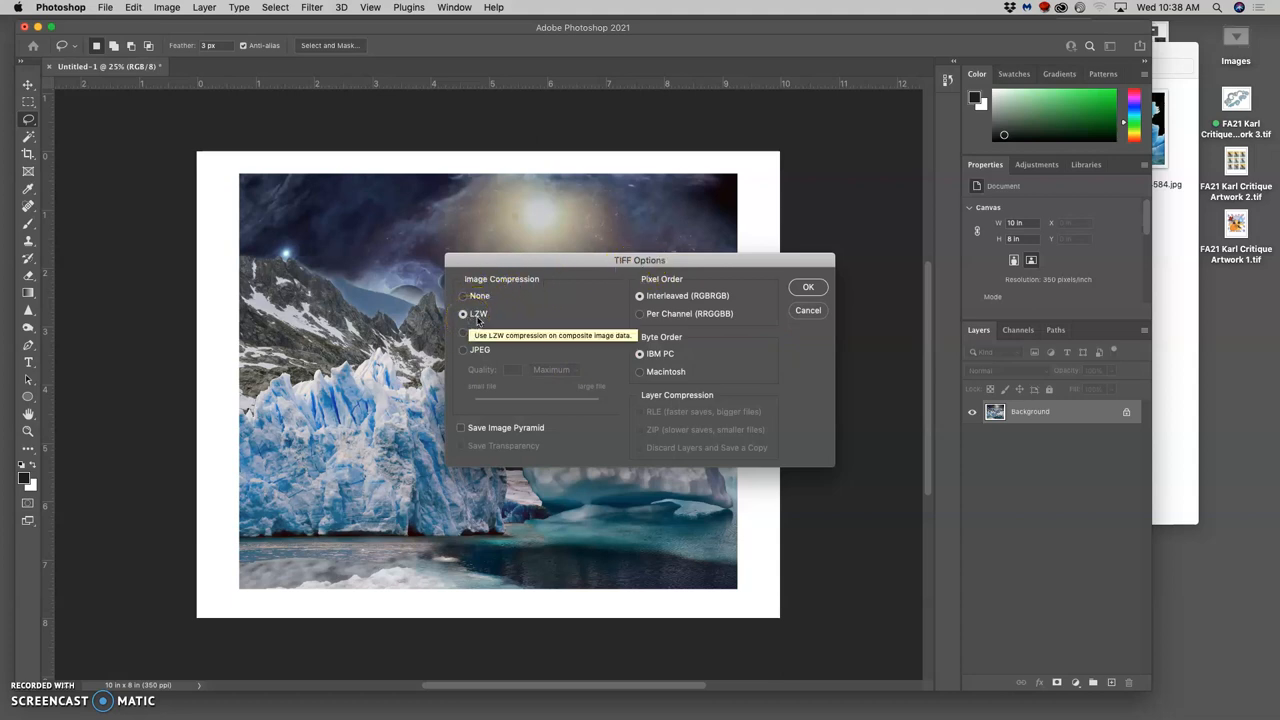
pyautogui.moveTo(633, 271)
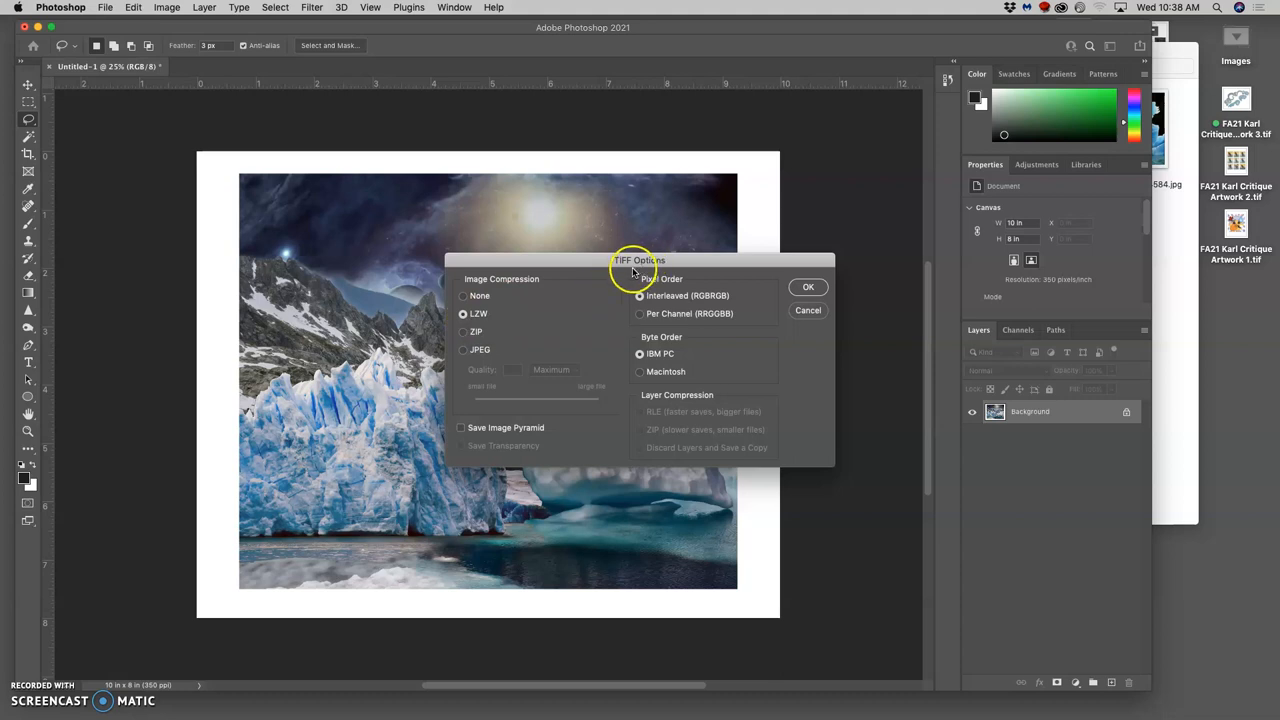
pyautogui.moveTo(490, 322)
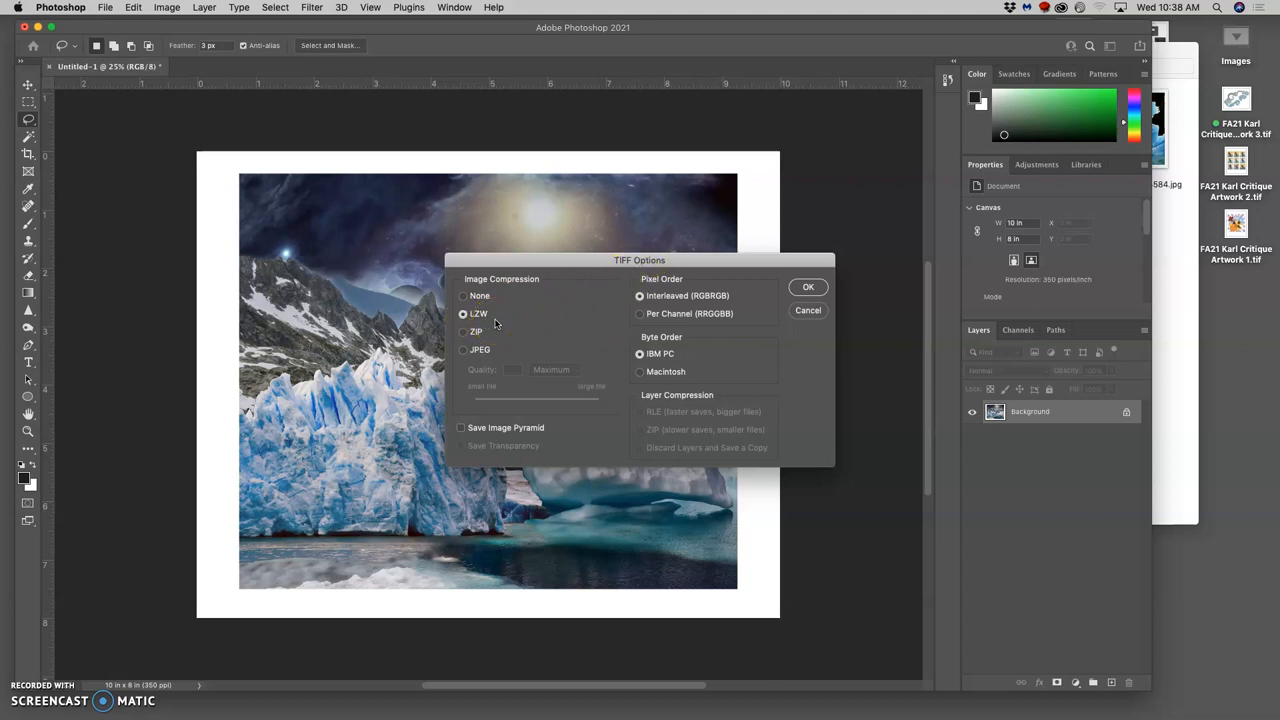
pyautogui.moveTo(494, 325)
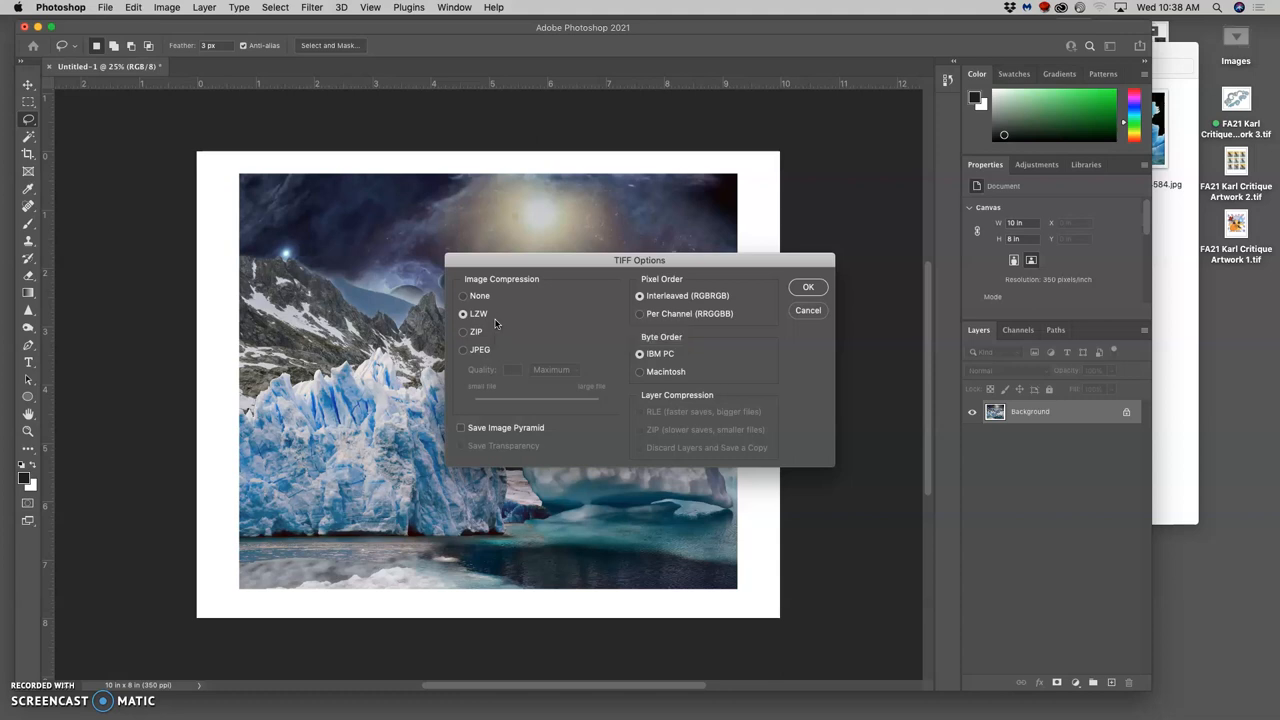
pyautogui.click(808, 287)
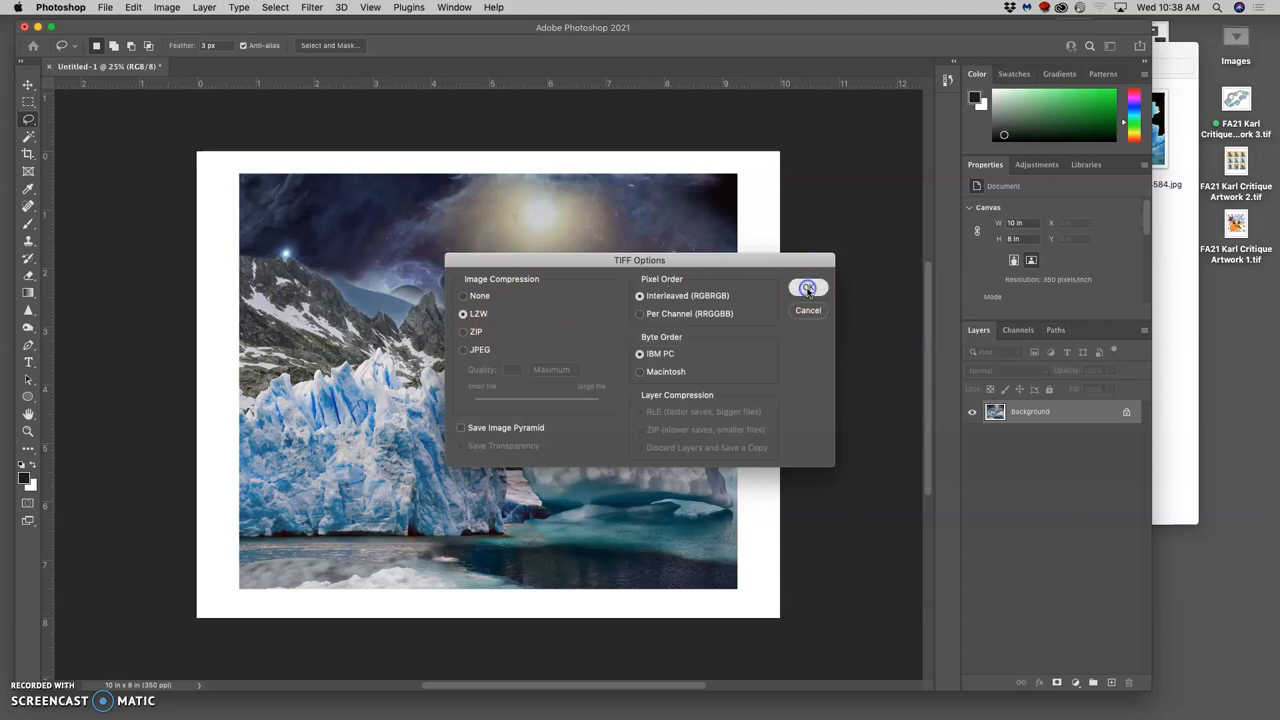
pyautogui.click(808, 289)
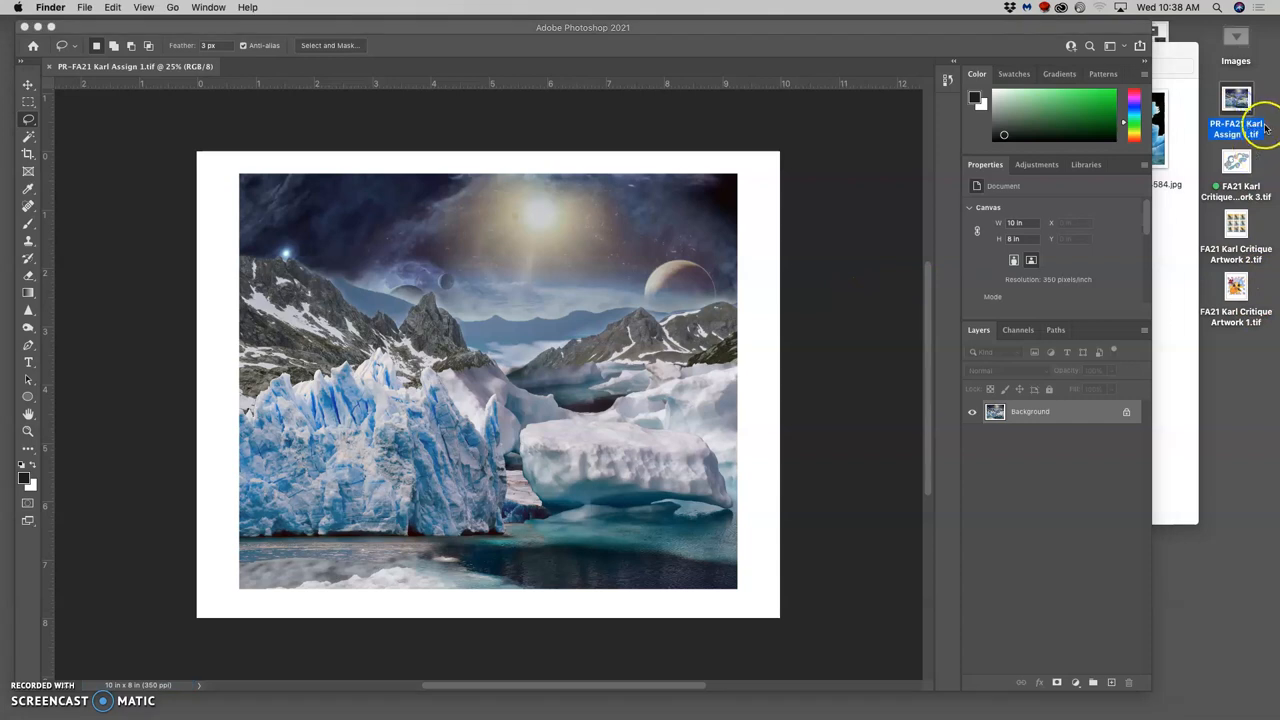
pyautogui.moveTo(854, 178)
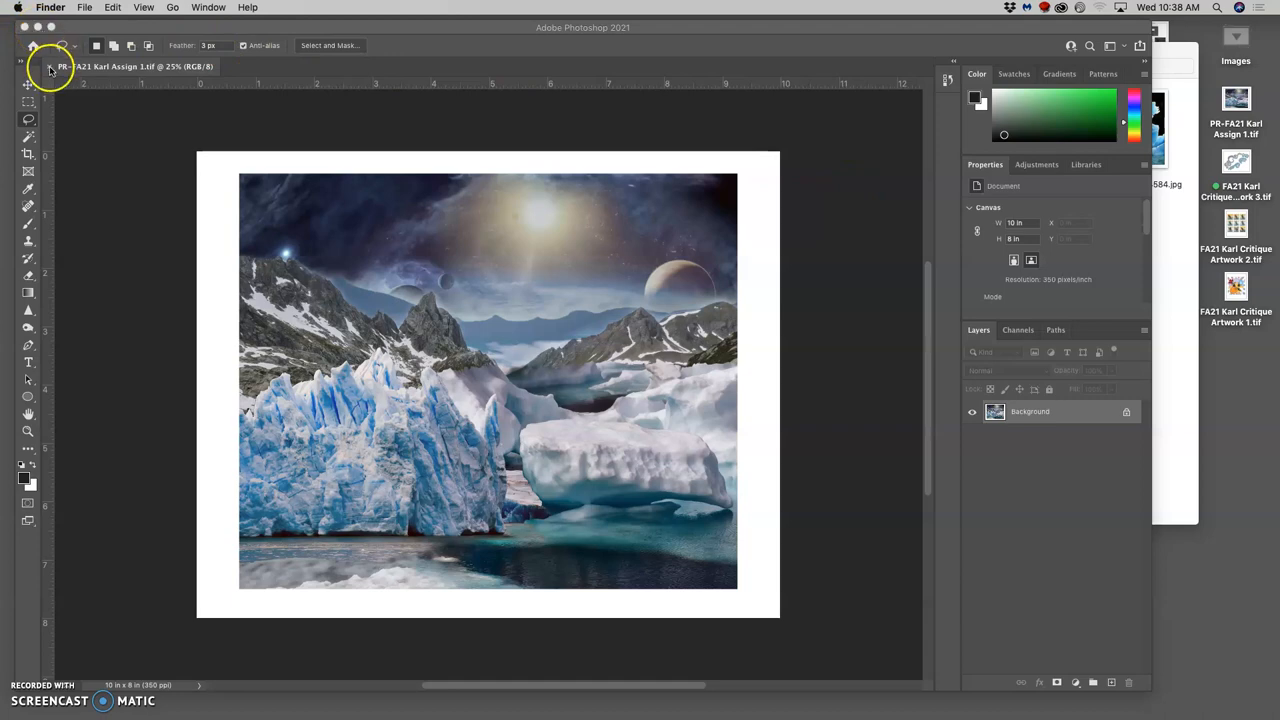
# Close the landscape document and browse Dropbox's Digital Art Class Files toward the instructions PDF
pyautogui.click(40, 55)
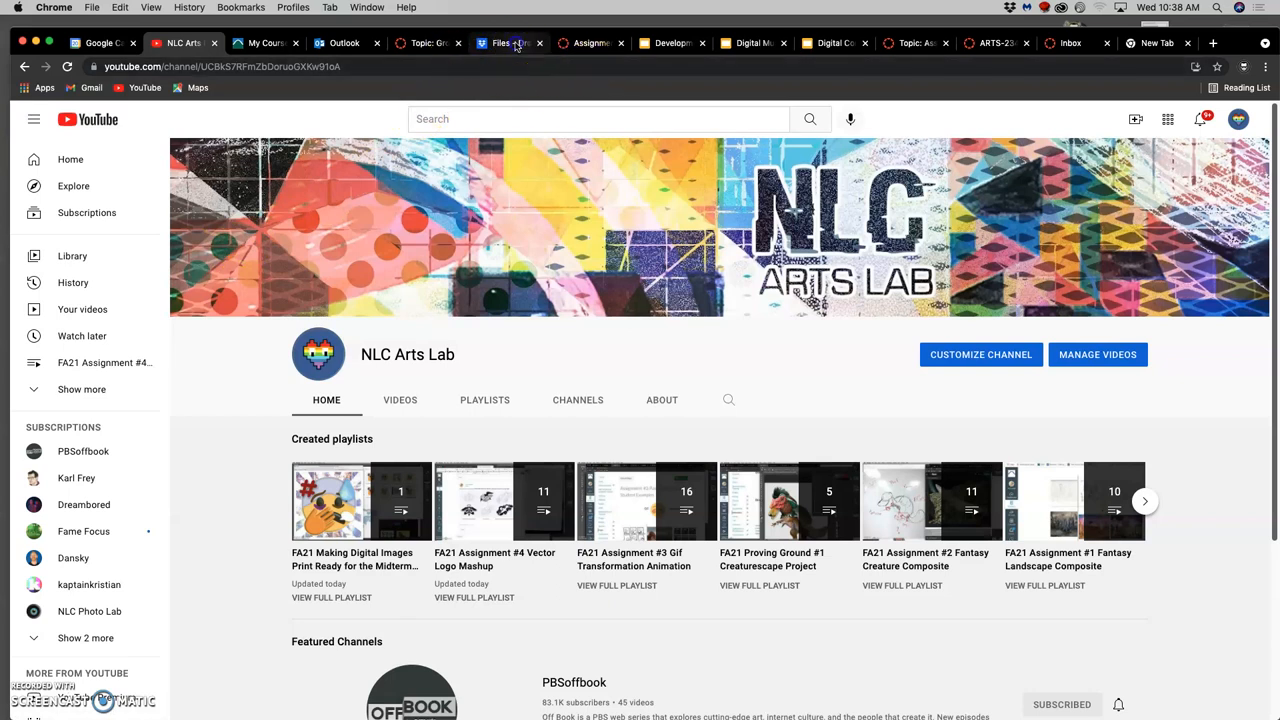
pyautogui.click(509, 43)
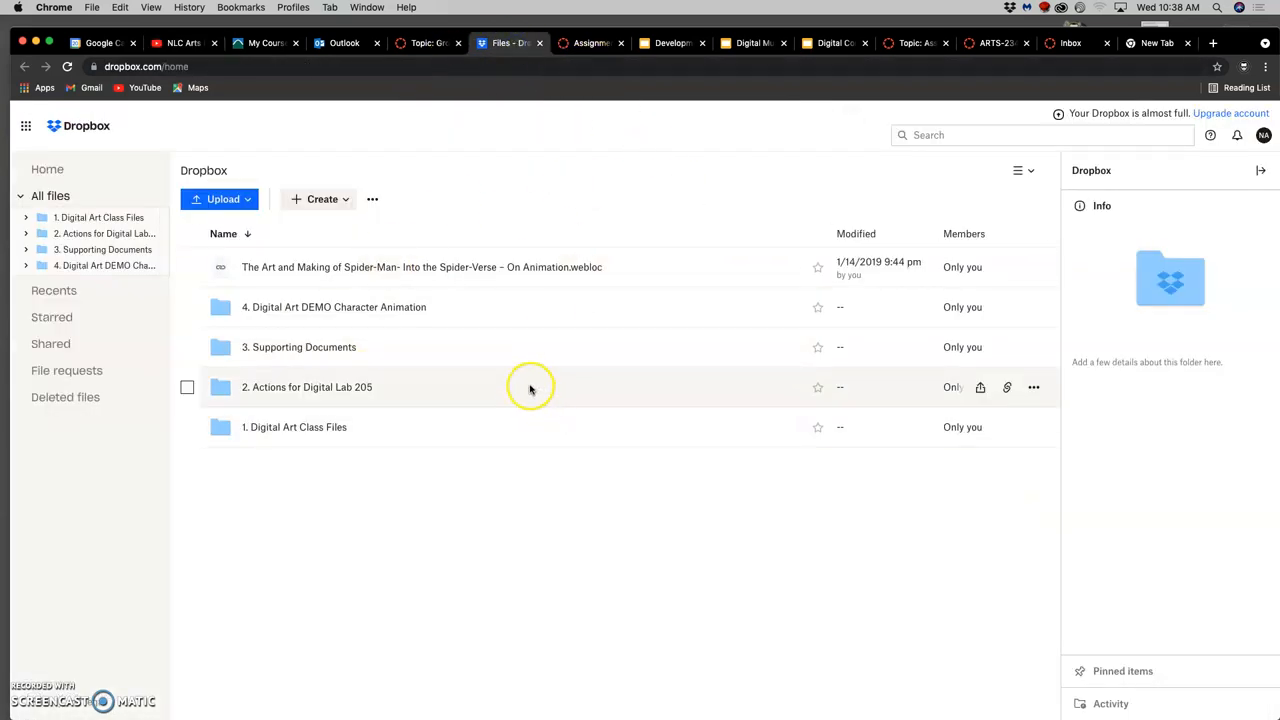
pyautogui.moveTo(527, 381)
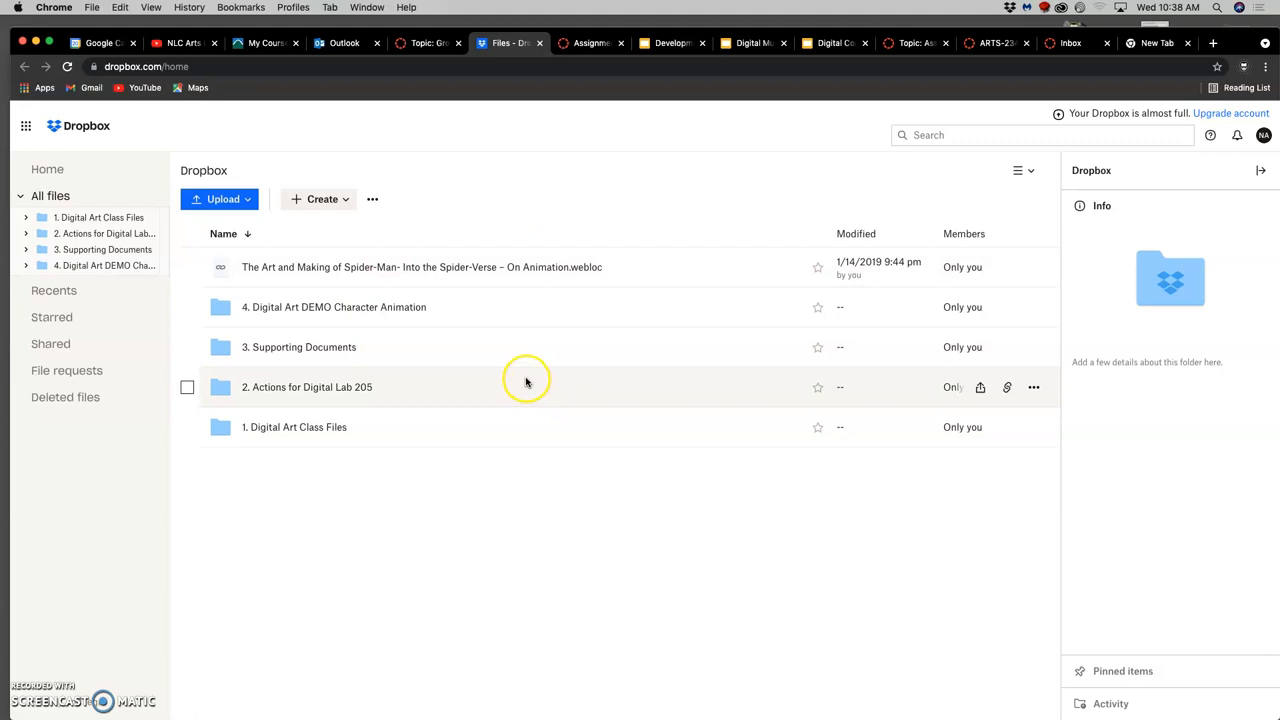
pyautogui.moveTo(340, 393)
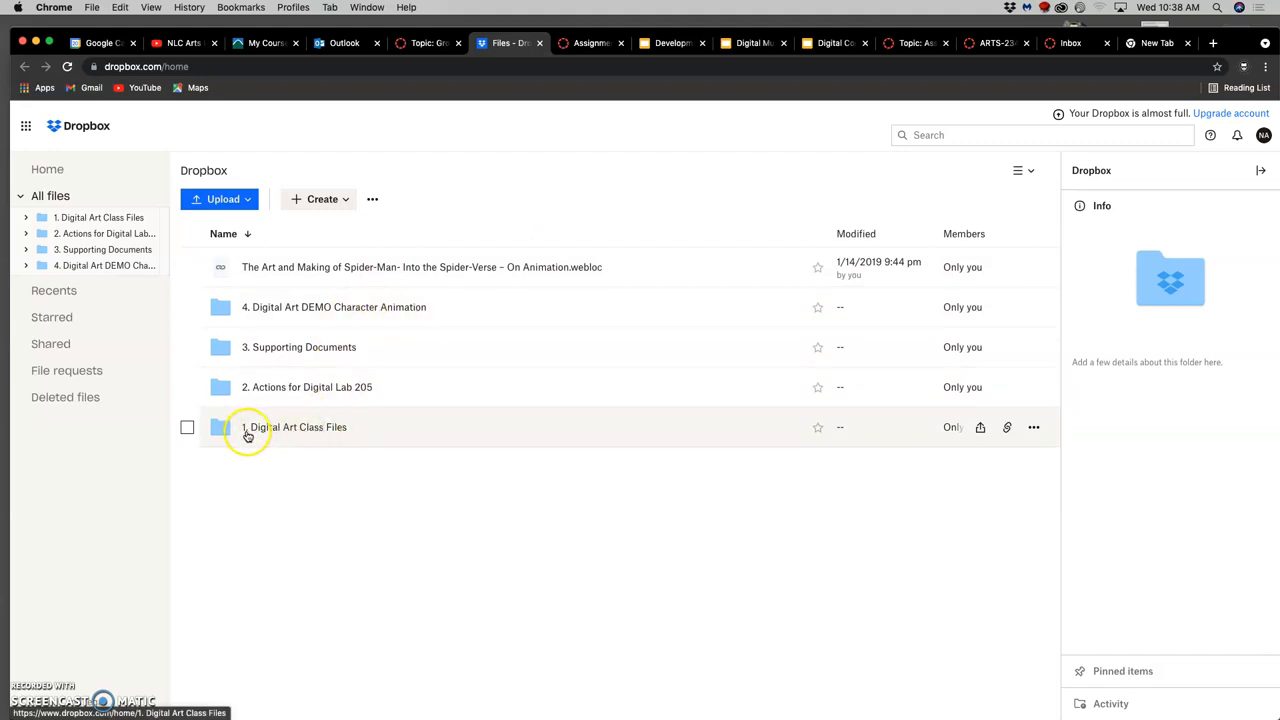
pyautogui.moveTo(240, 432)
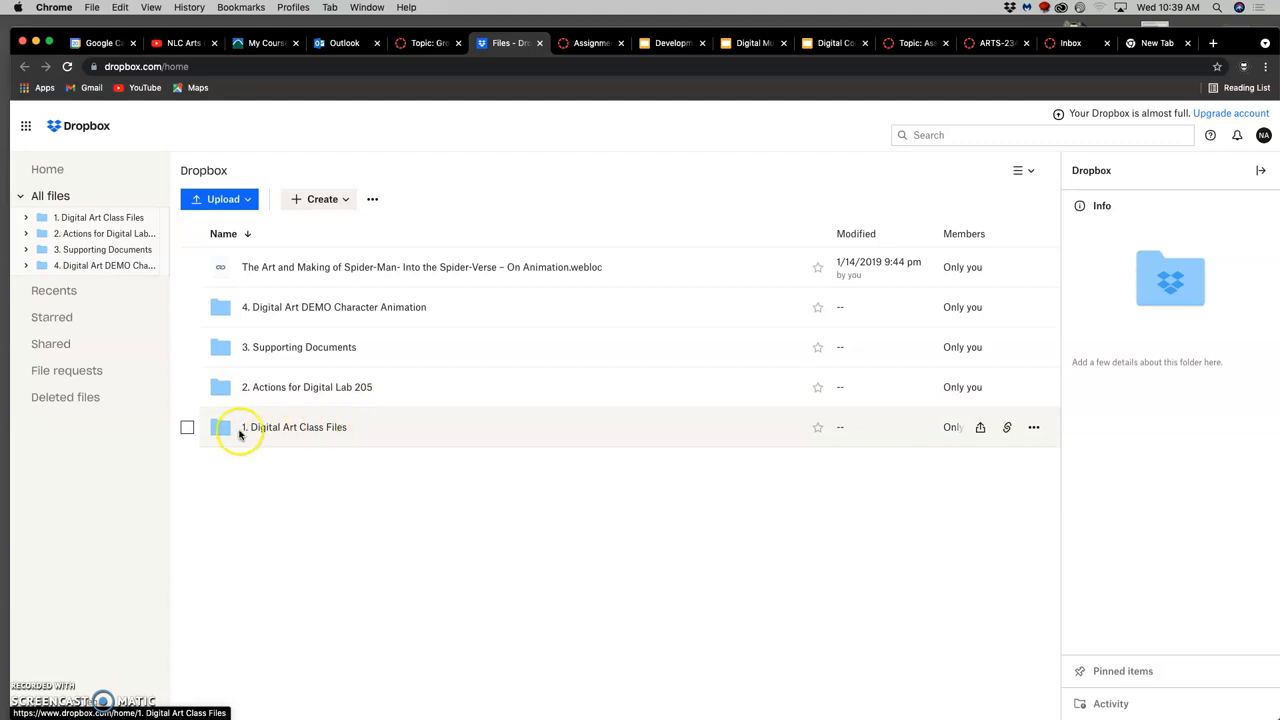
pyautogui.doubleClick(294, 427)
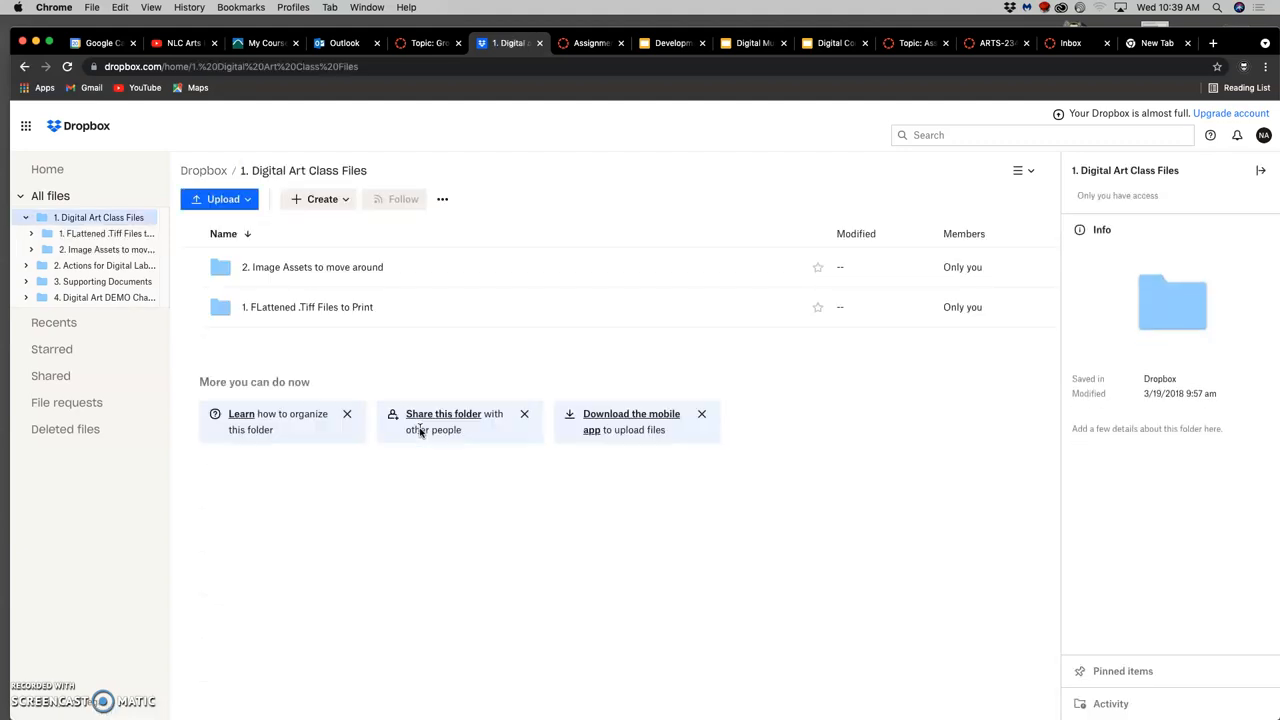
pyautogui.moveTo(255, 307)
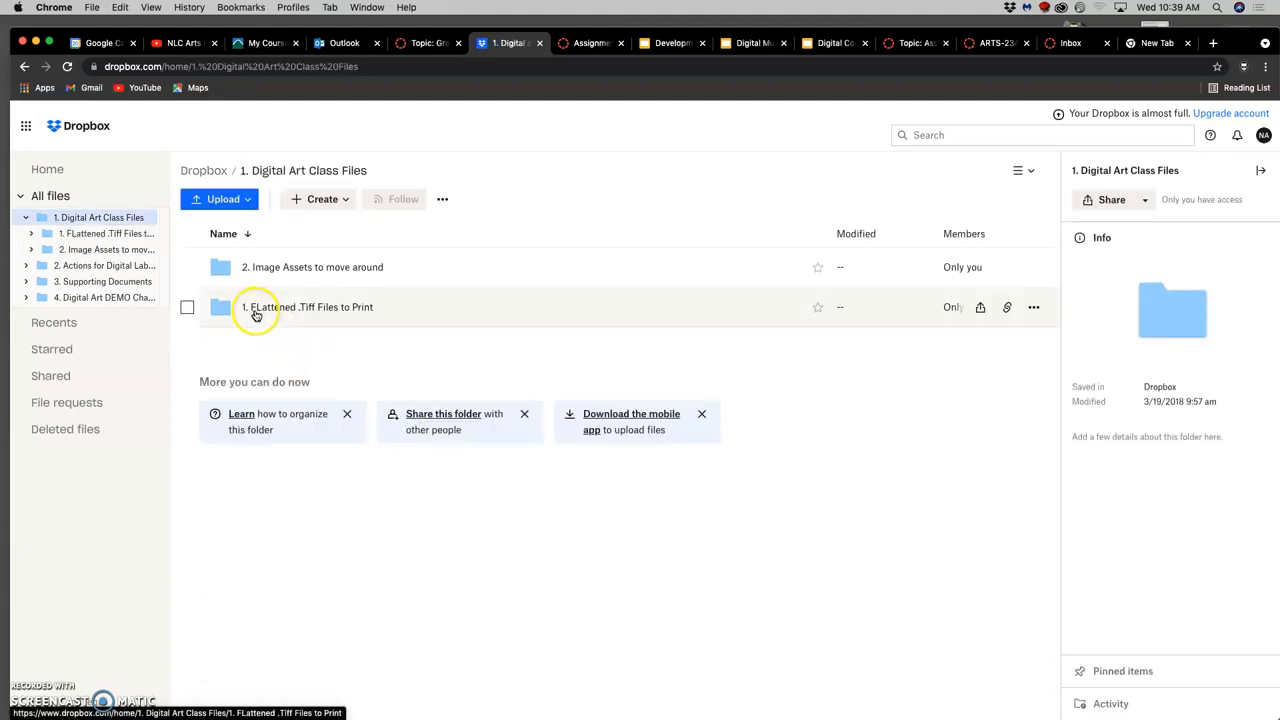
pyautogui.moveTo(343, 317)
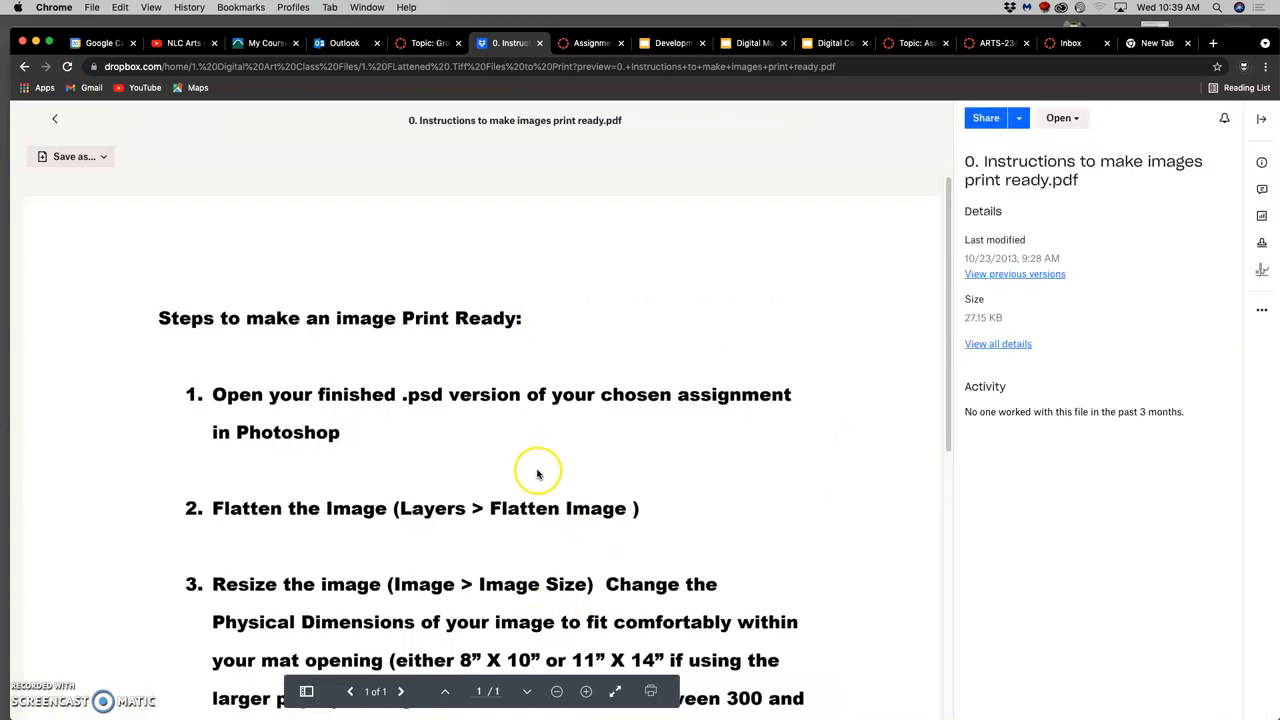
pyautogui.scroll(-3)
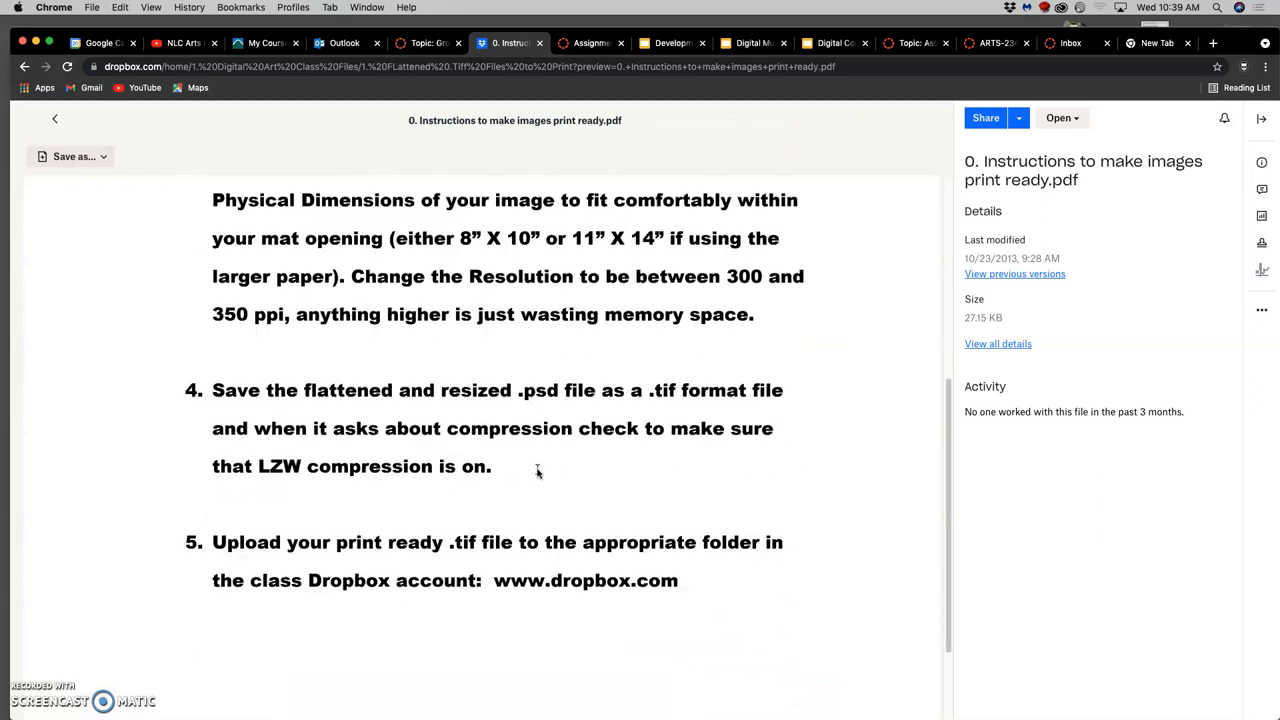
pyautogui.scroll(3)
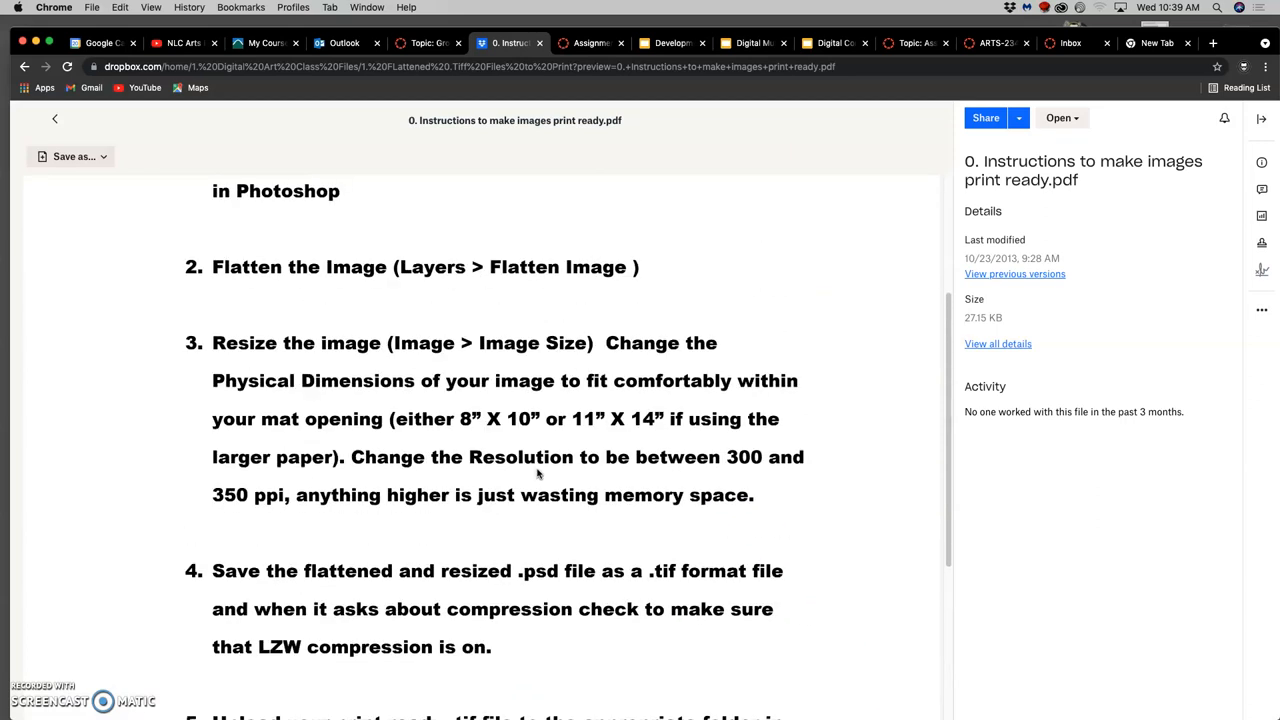
pyautogui.scroll(3)
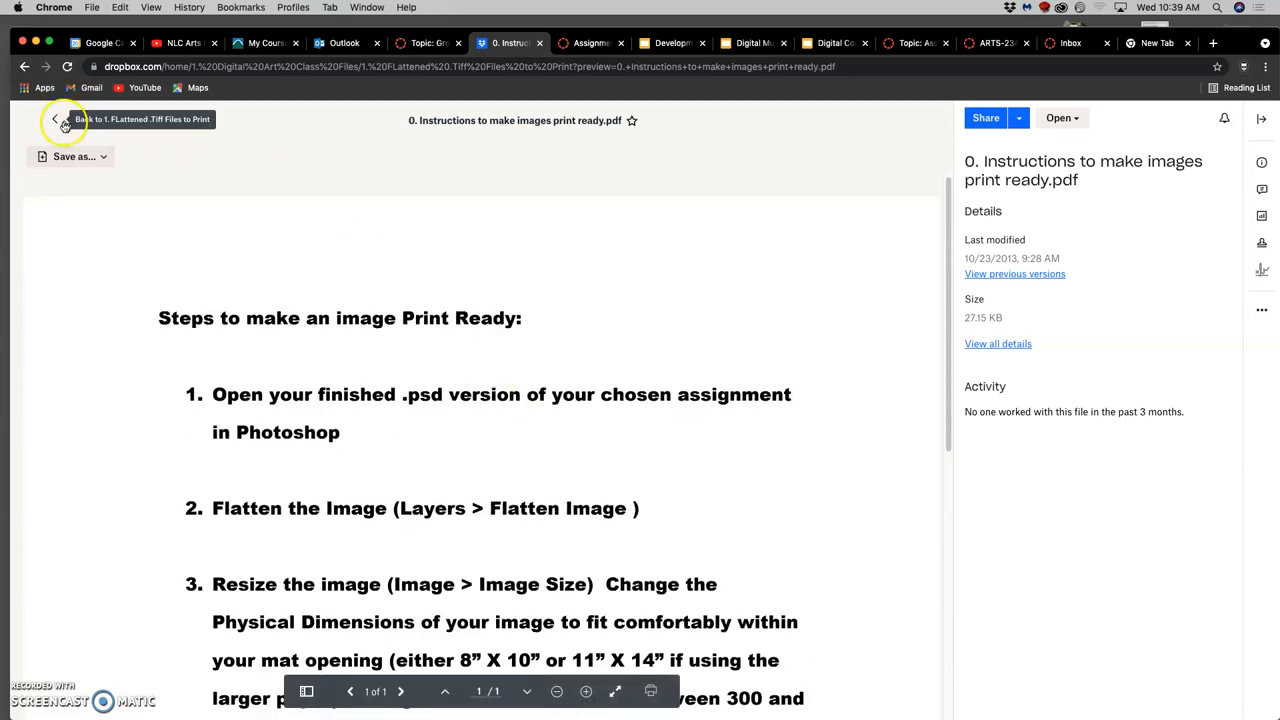
# Upload the landscape TIFF into the z. Karl Frey (Instructor) Dropbox folder
pyautogui.click(55, 119)
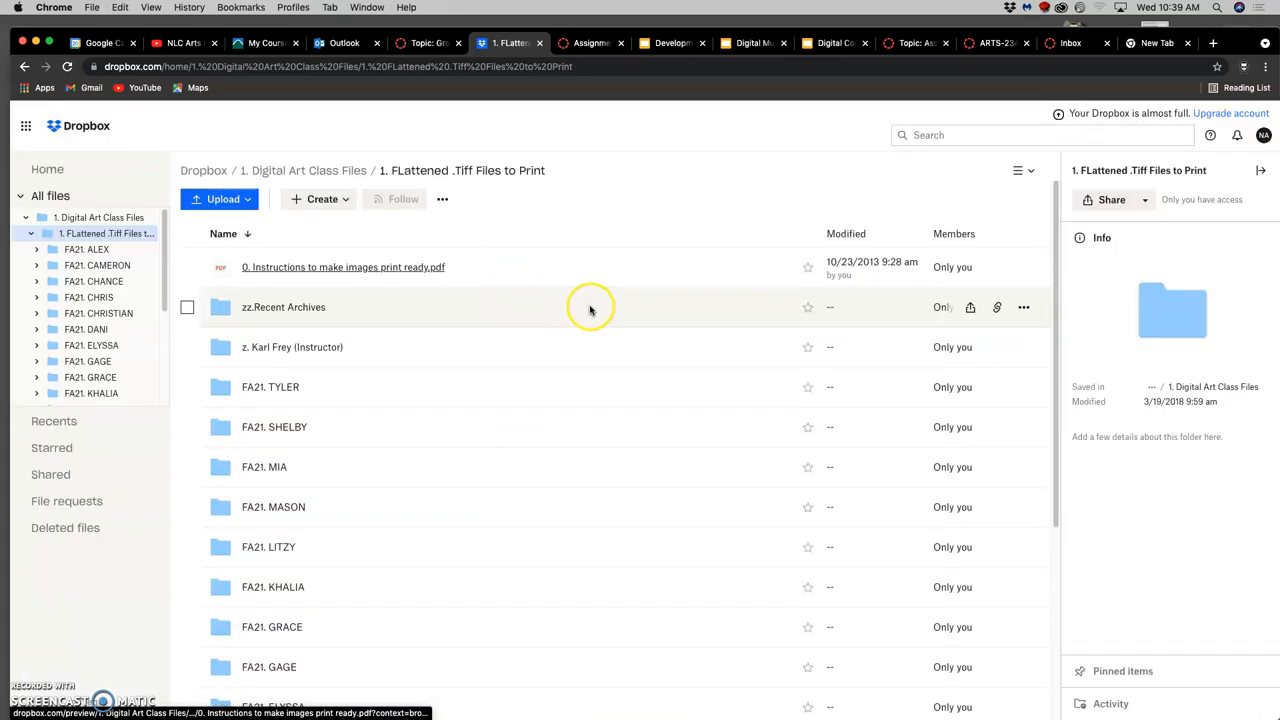
pyautogui.moveTo(550, 324)
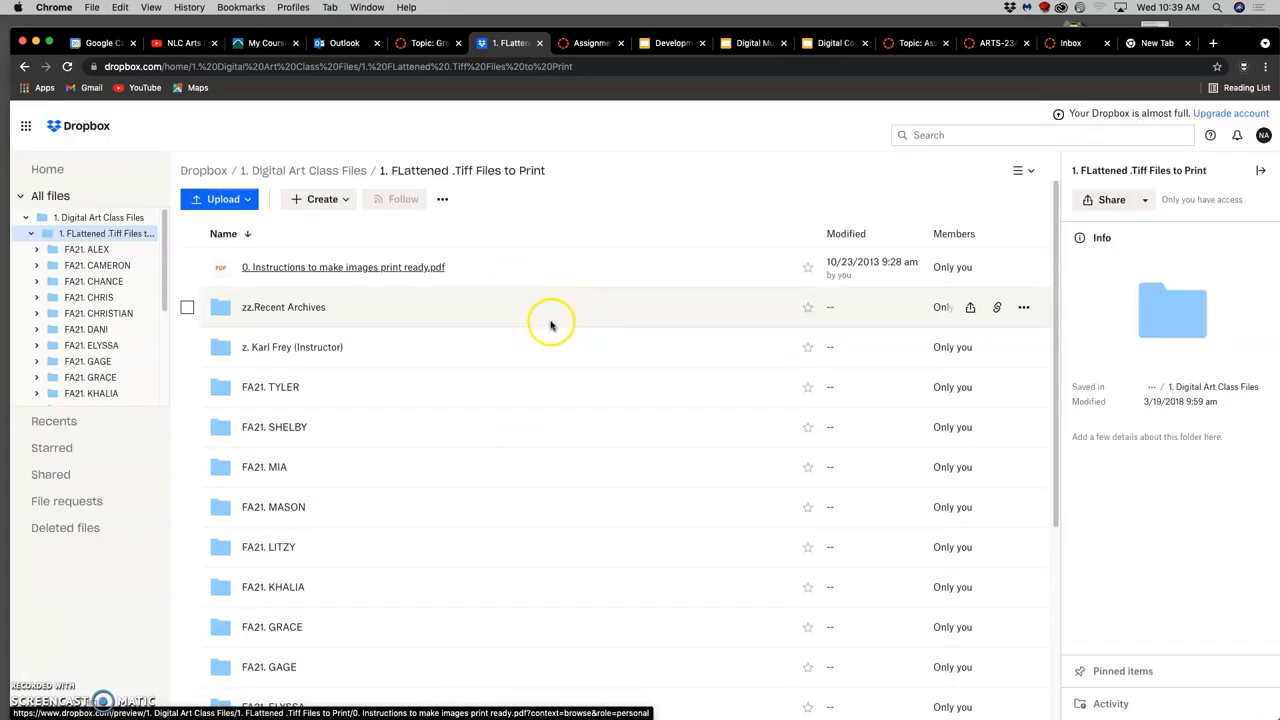
pyautogui.scroll(-3)
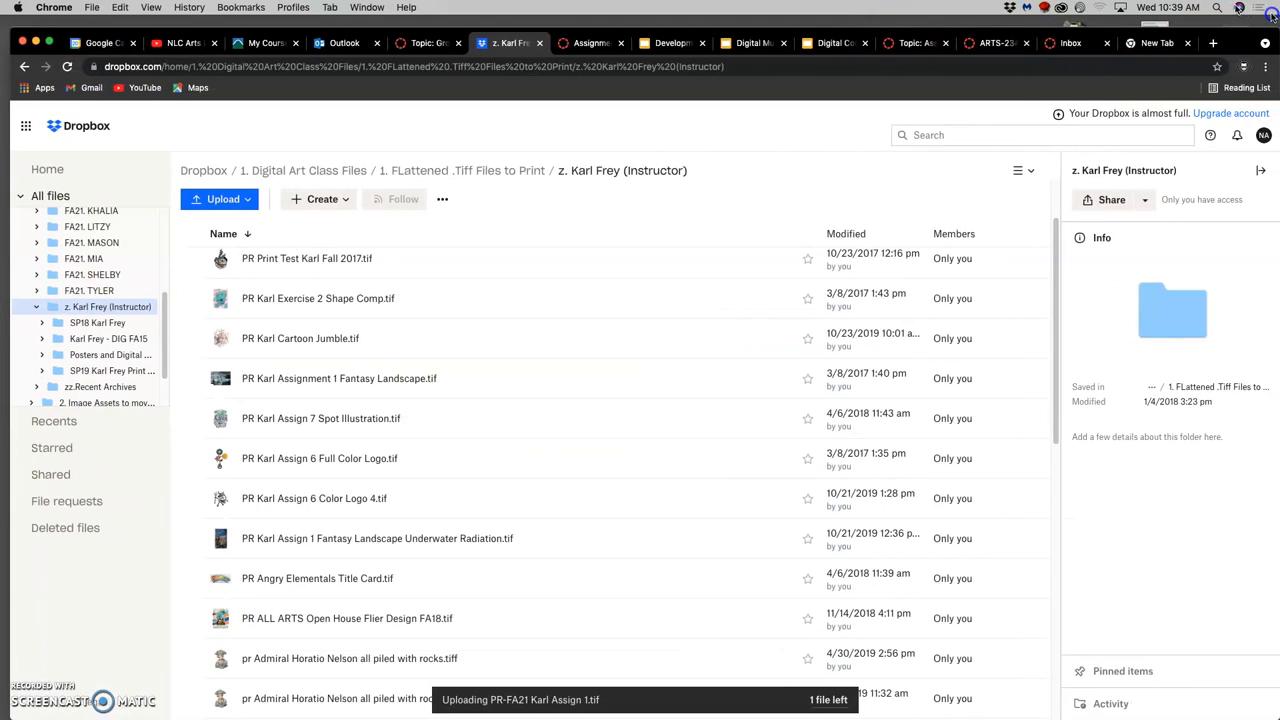
pyautogui.moveTo(712, 378)
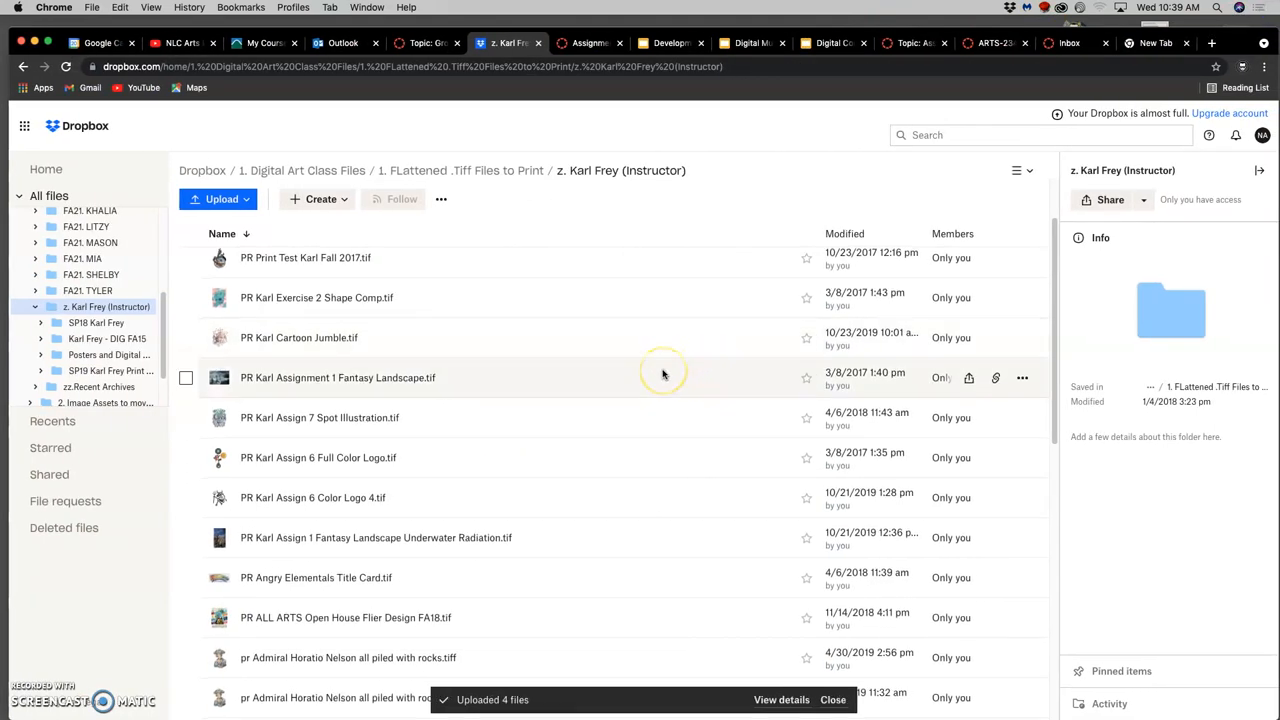
pyautogui.scroll(-3)
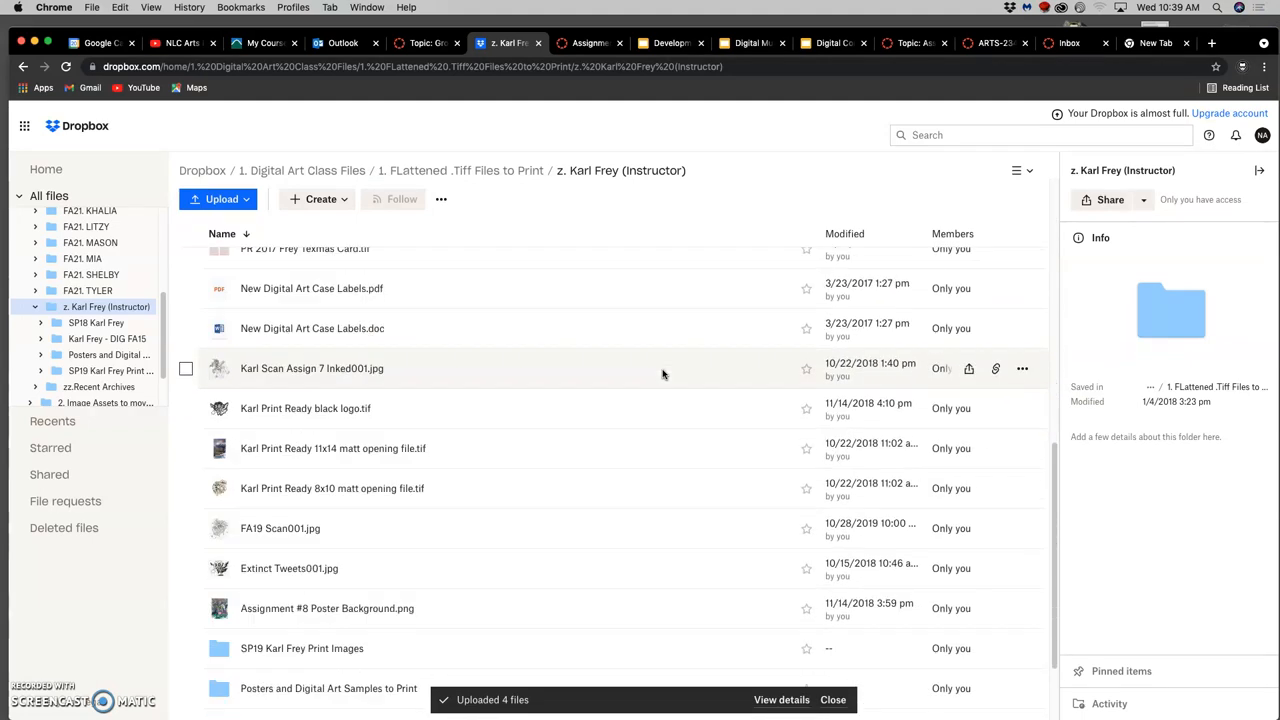